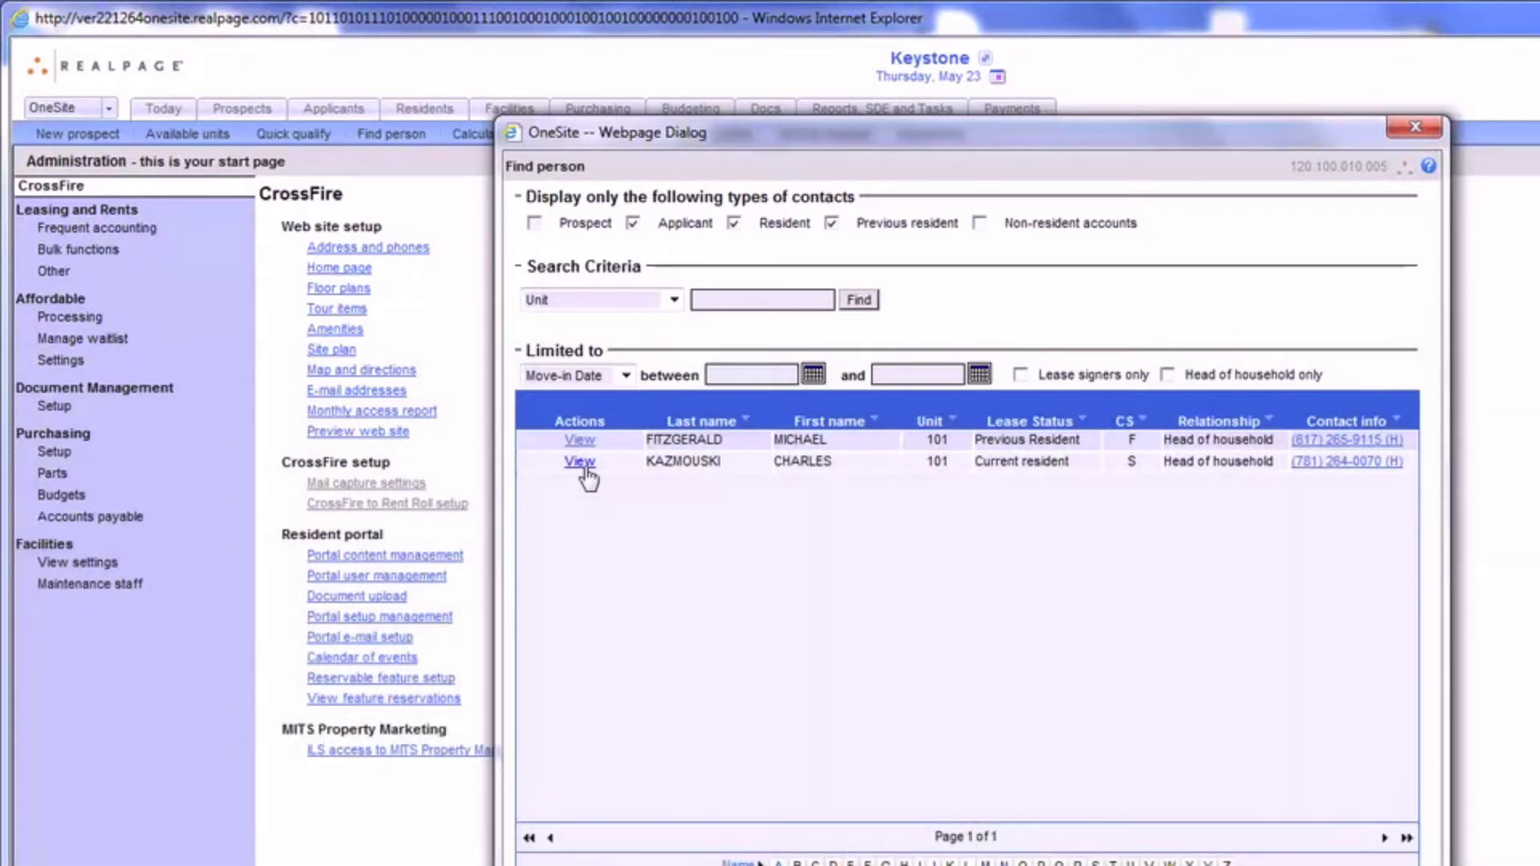
- View the Unit 101 current resident's record and reach its Actions panel
{"action": "left_click", "coordinate": [579, 462]}
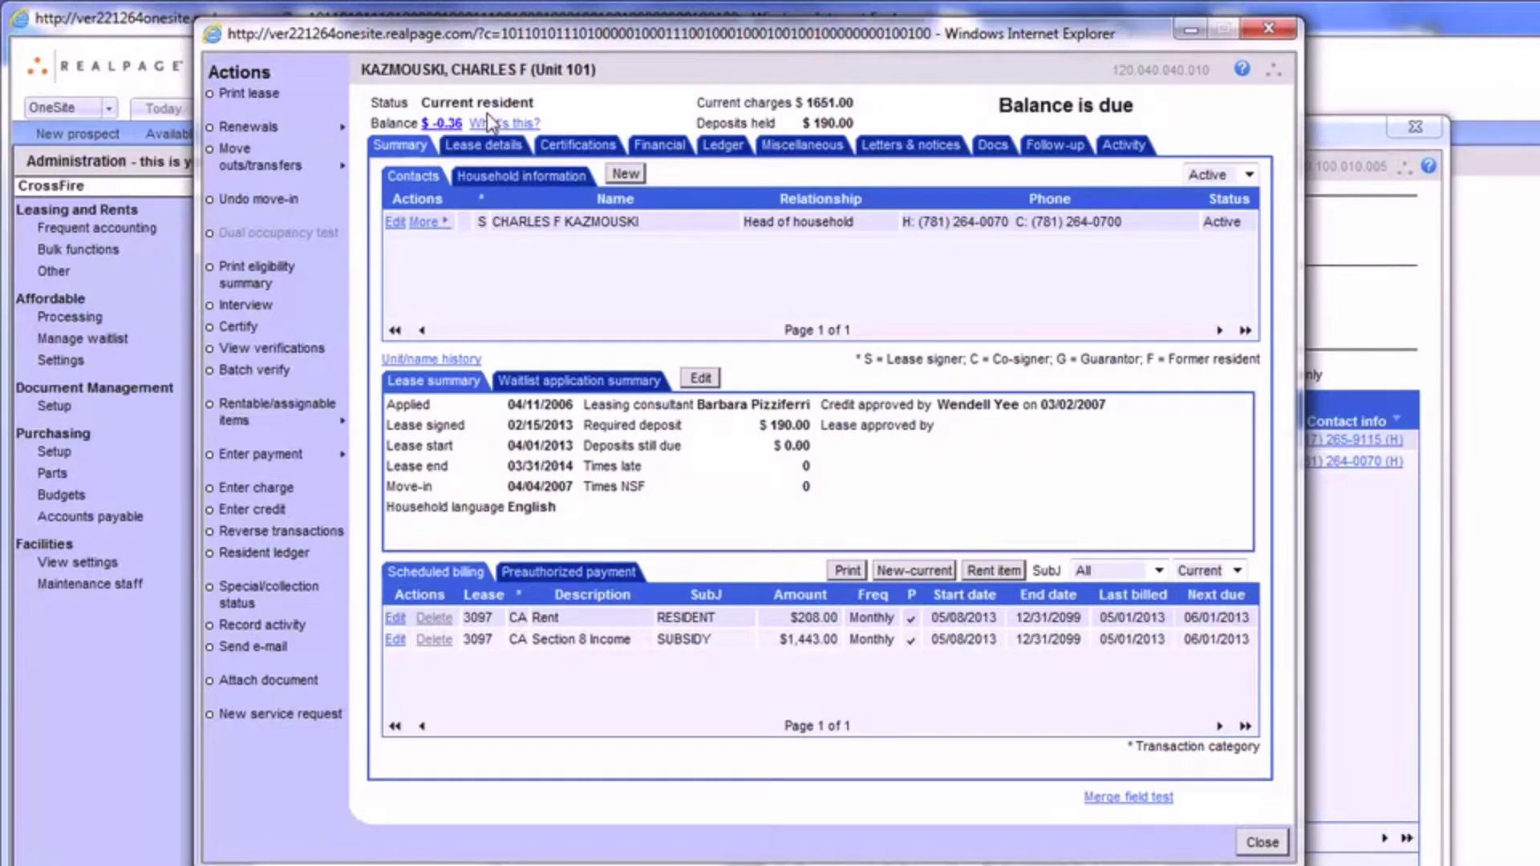
{"action": "mouse_move", "coordinate": [374, 427]}
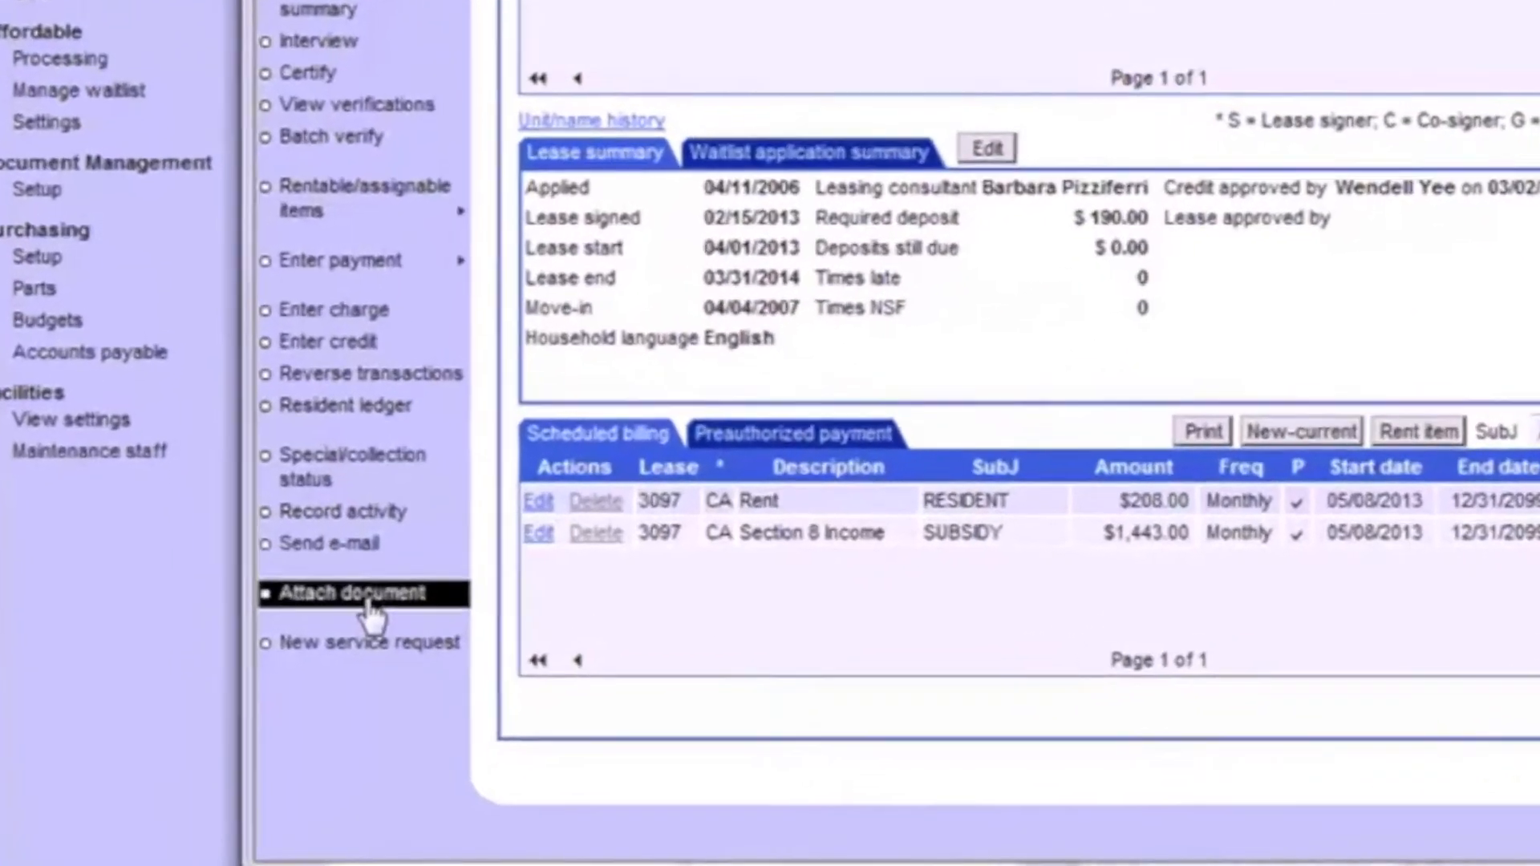
{"action": "scroll", "scroll_direction": "down", "scroll_amount": 3}
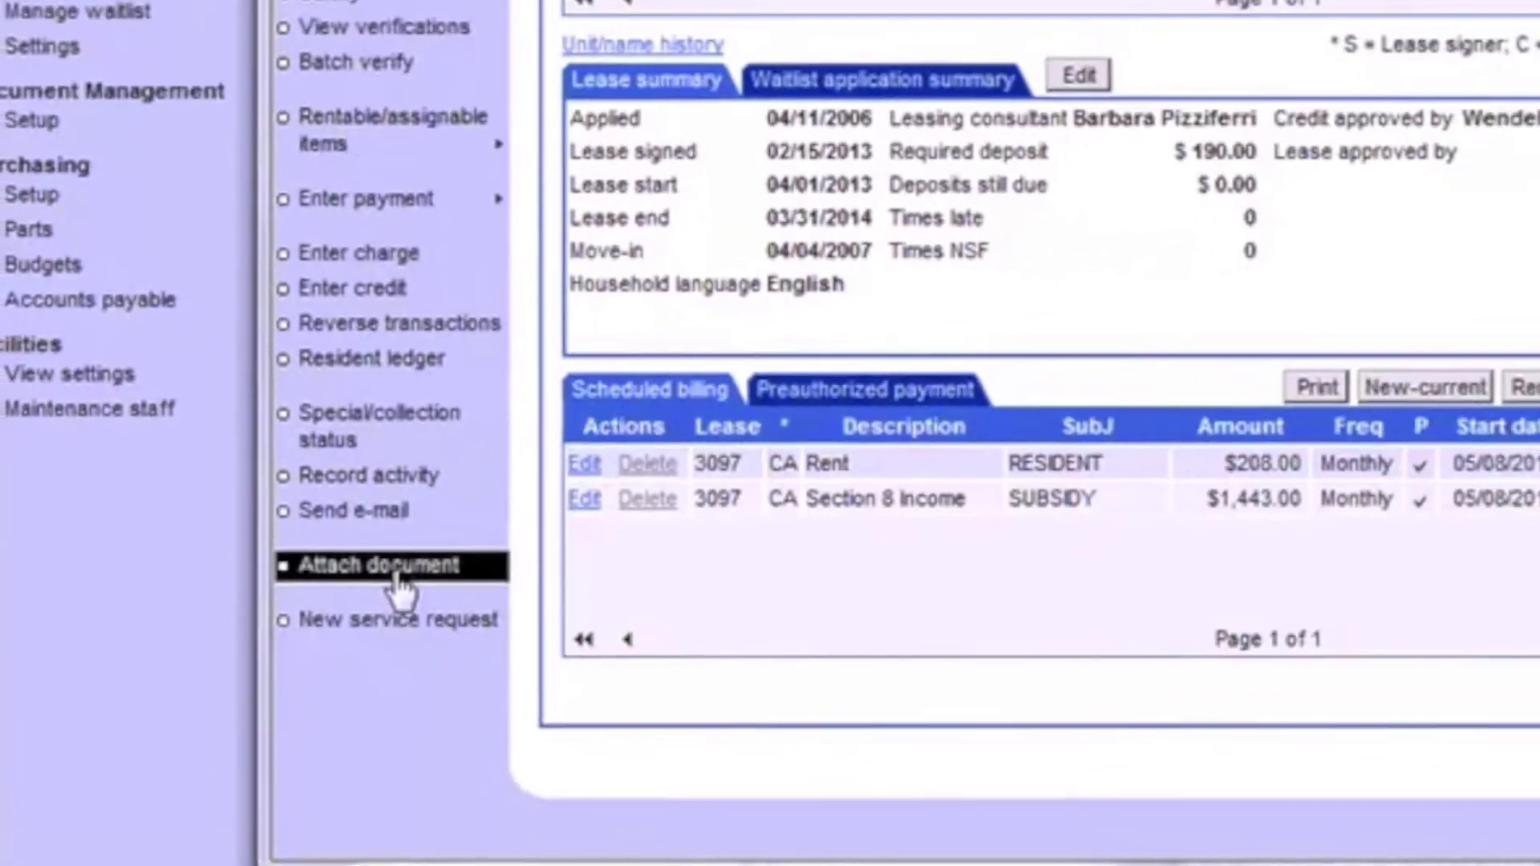
- Start an attachment for the resident and set the document type to Form
{"action": "left_click", "coordinate": [364, 563]}
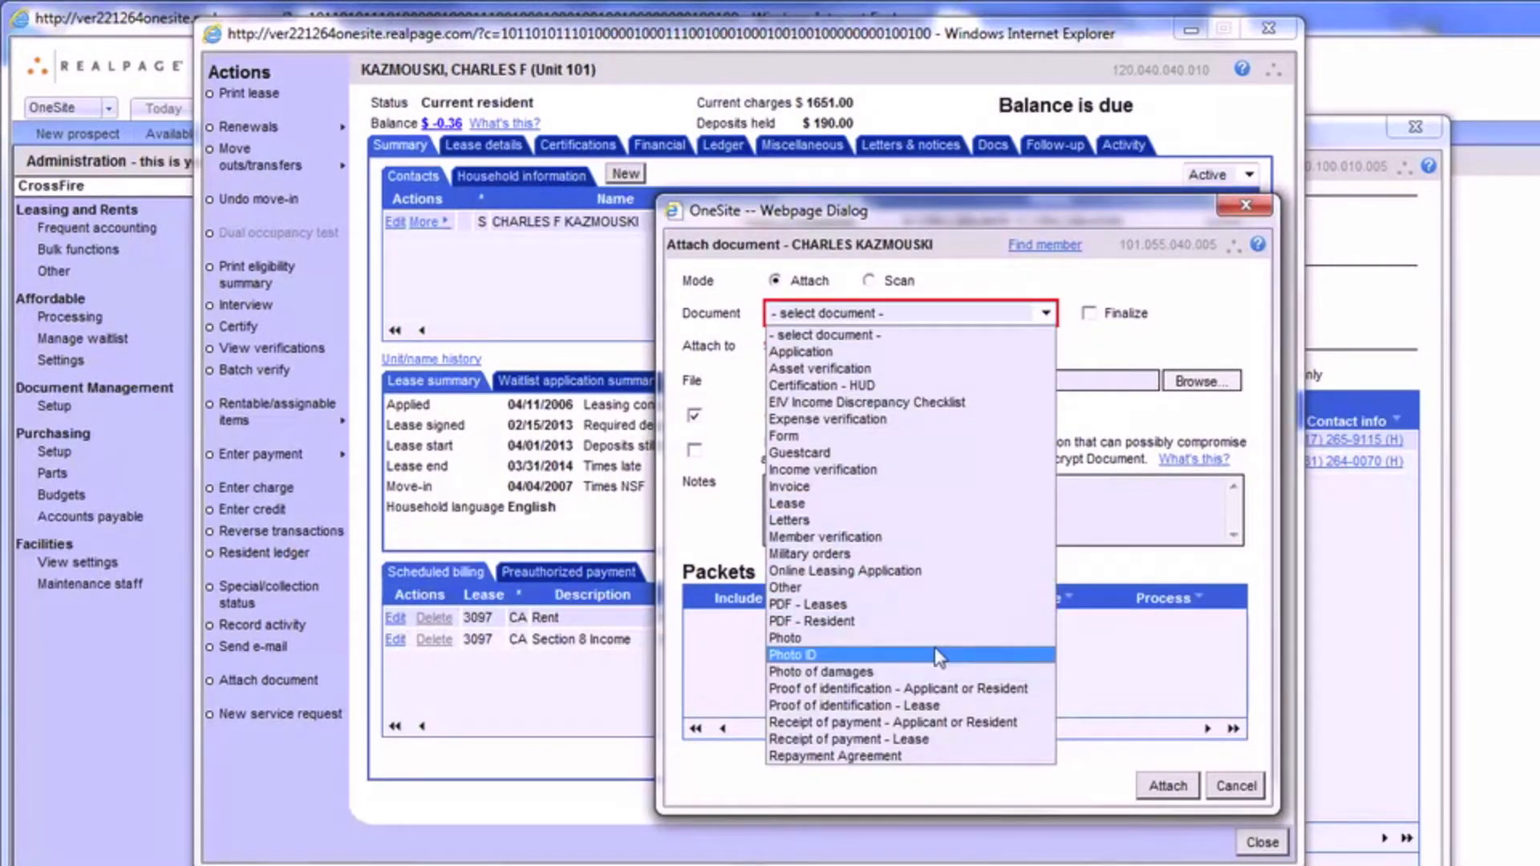
{"action": "mouse_move", "coordinate": [972, 470]}
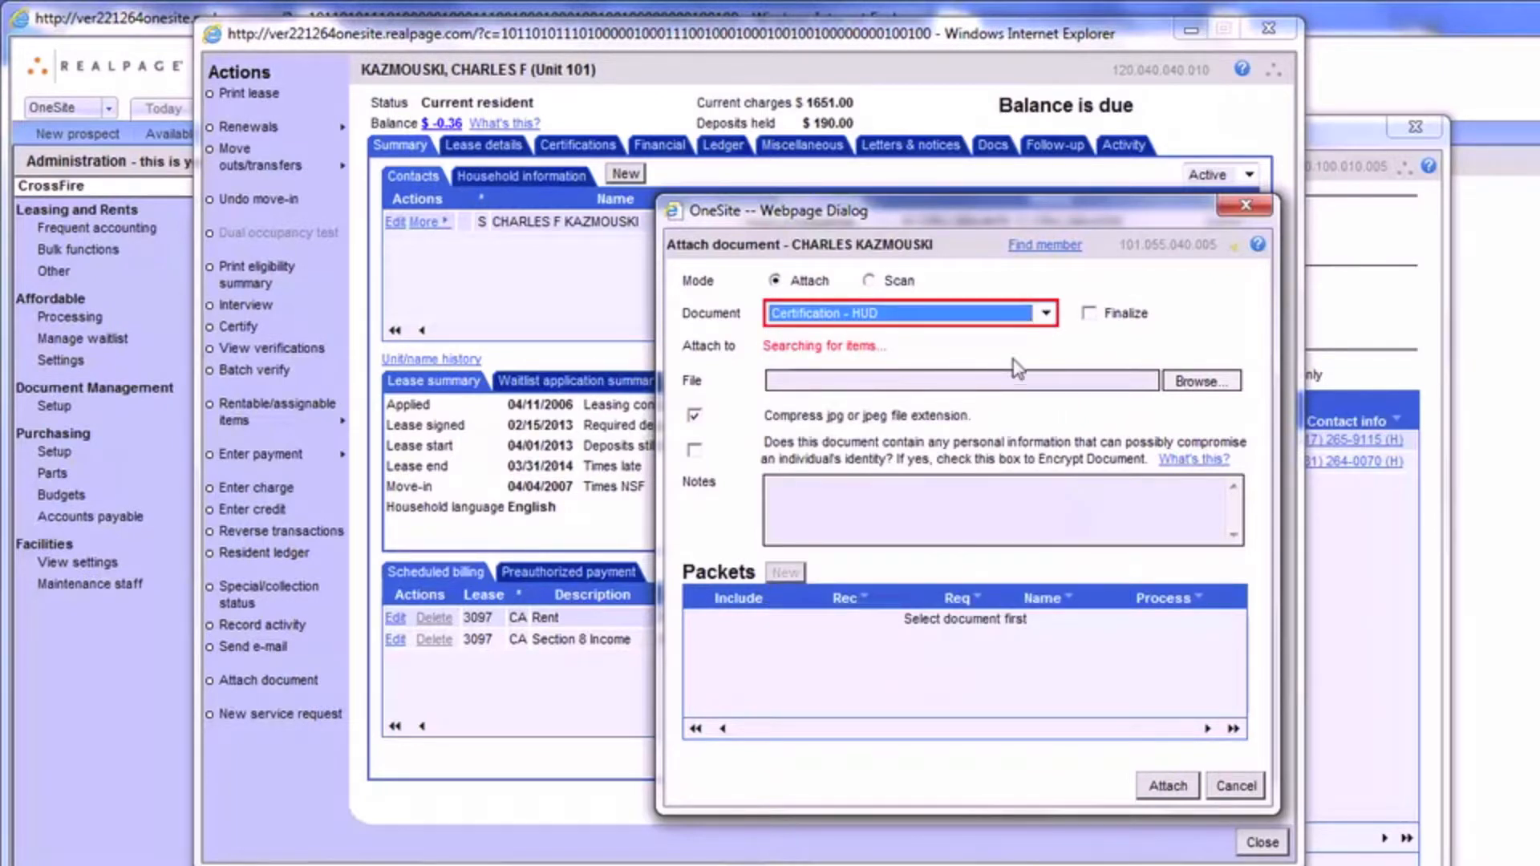
{"action": "mouse_move", "coordinate": [962, 366]}
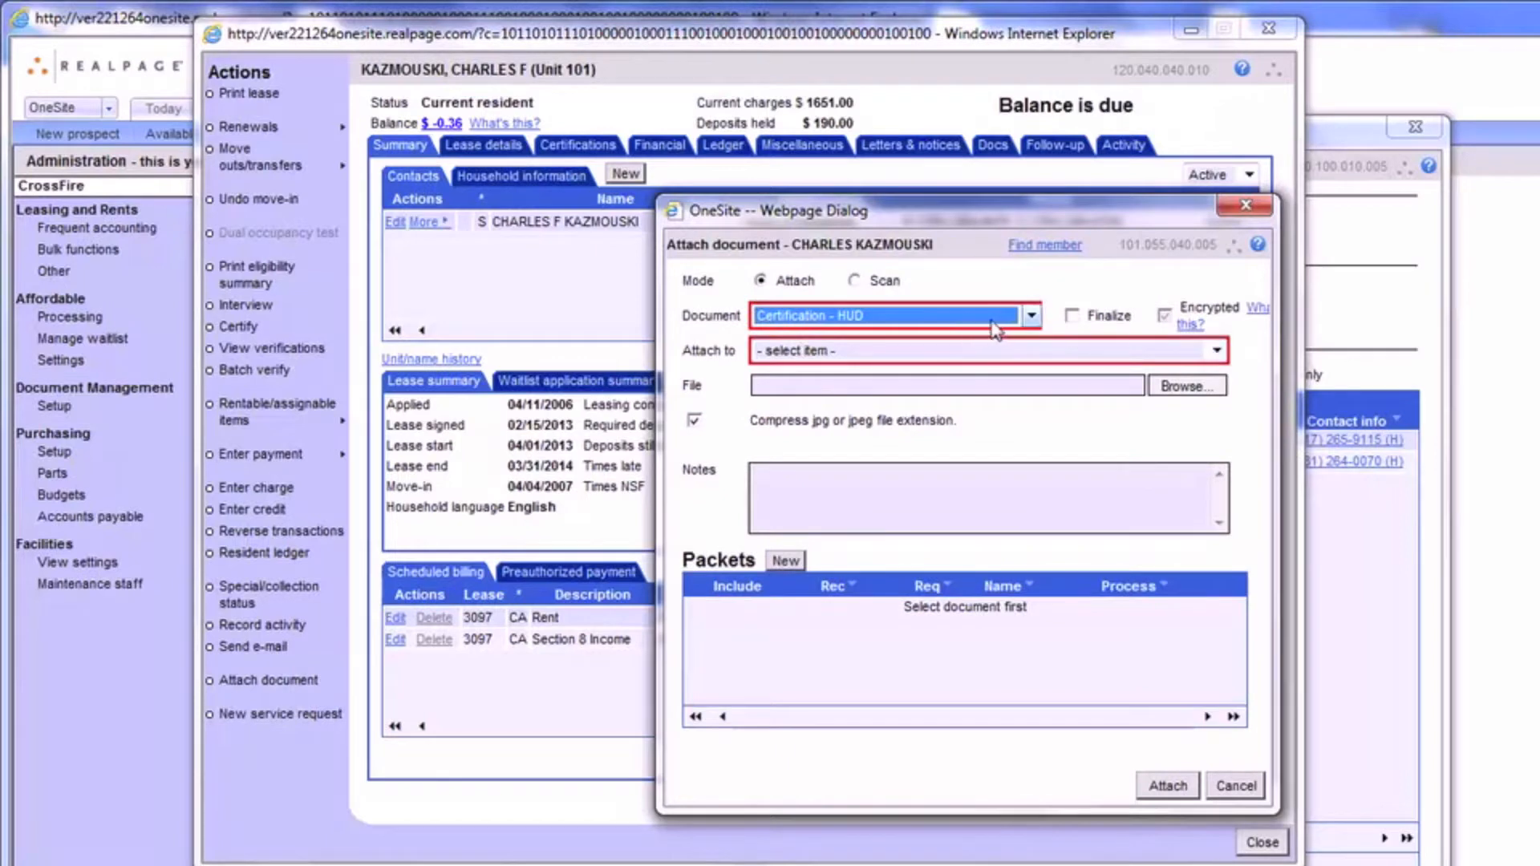
{"action": "left_click", "coordinate": [1214, 351]}
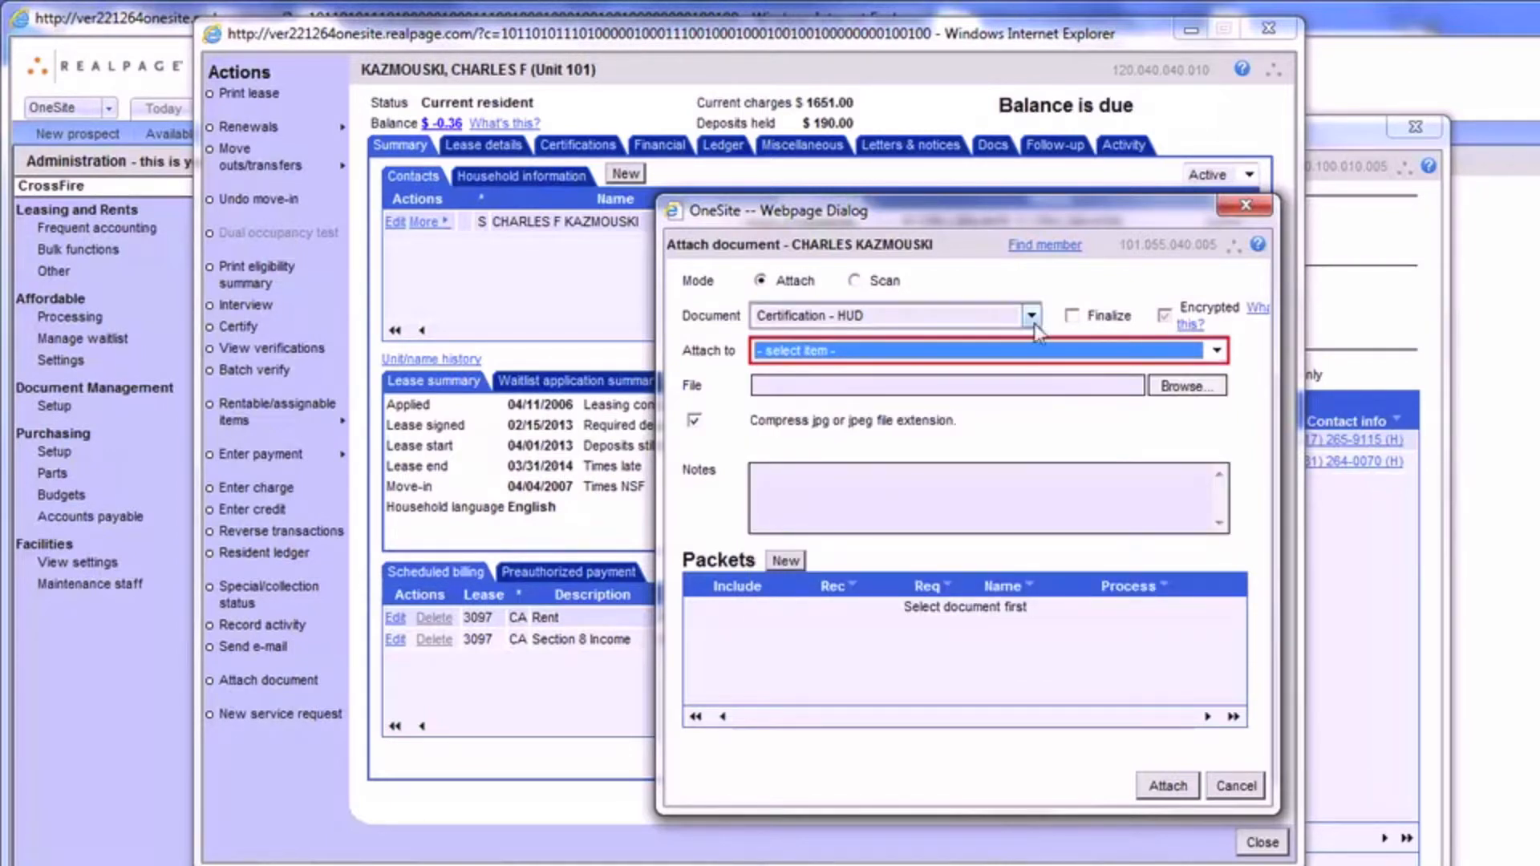
{"action": "left_click", "coordinate": [1030, 316]}
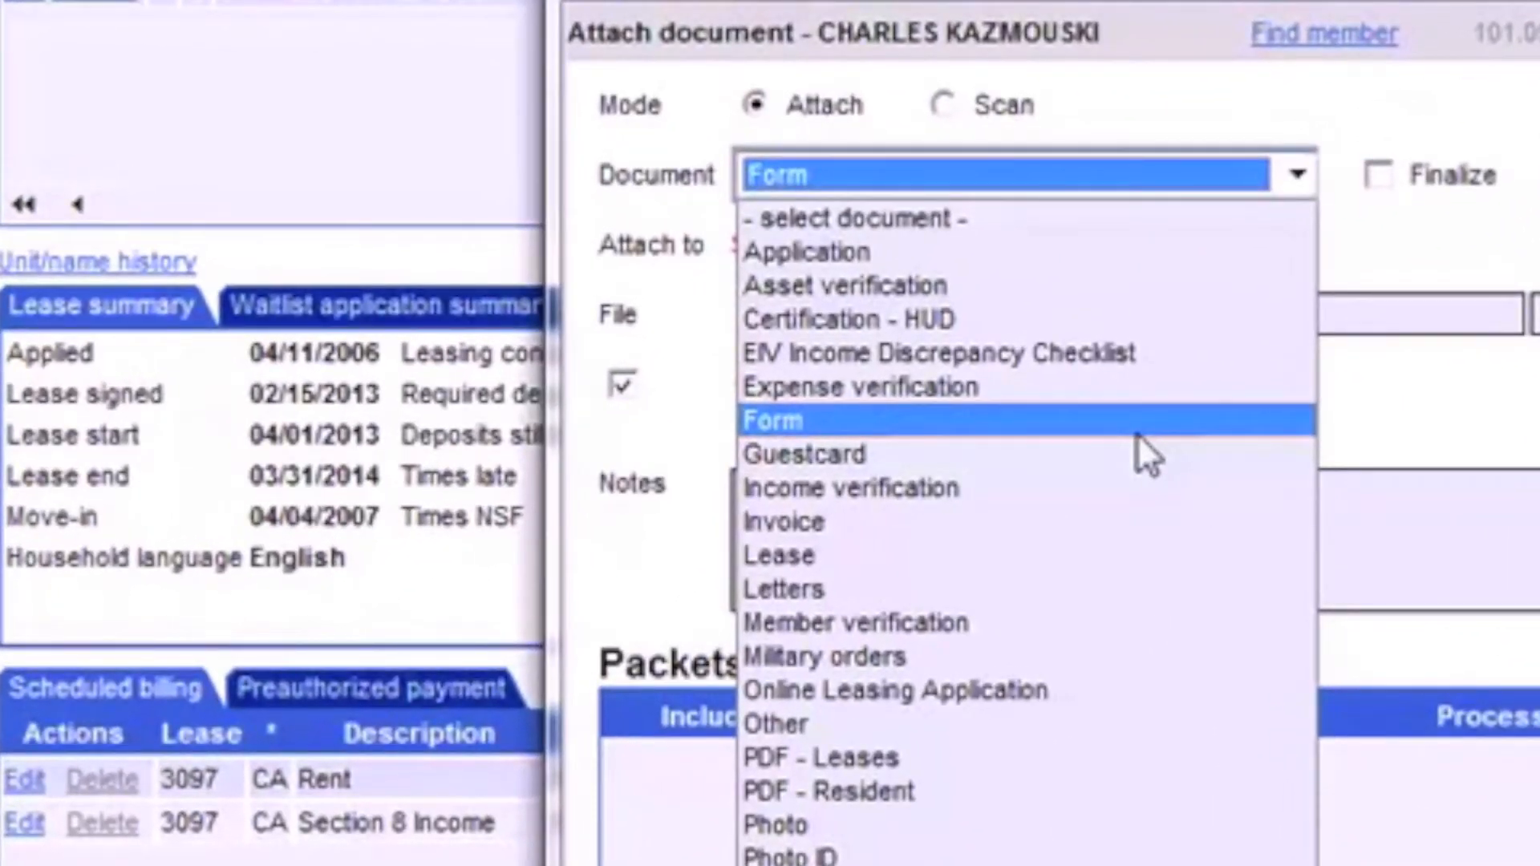
{"action": "left_click", "coordinate": [773, 421]}
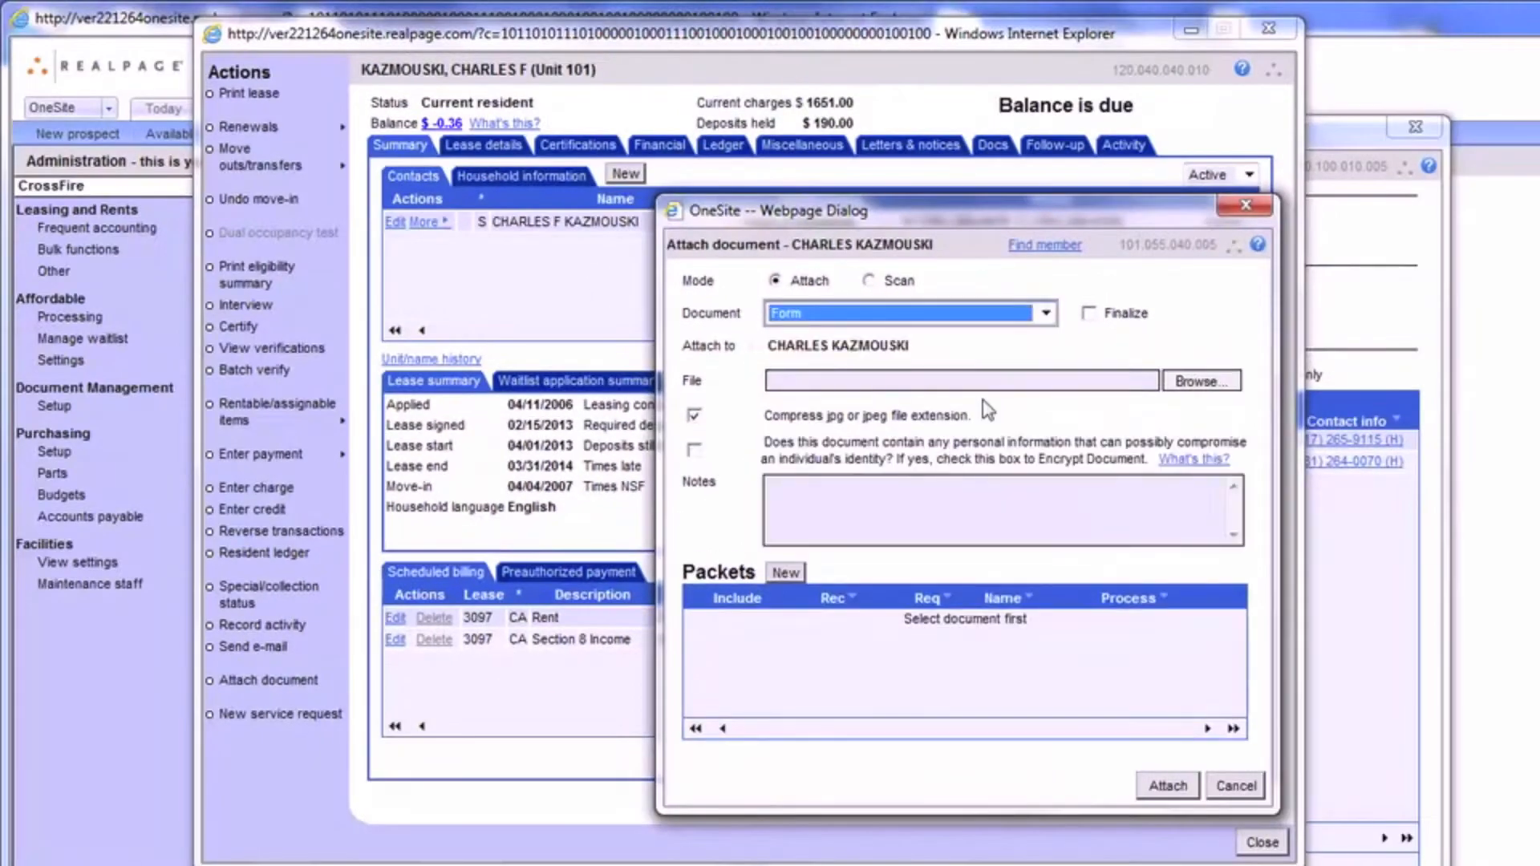
{"action": "mouse_move", "coordinate": [1018, 383]}
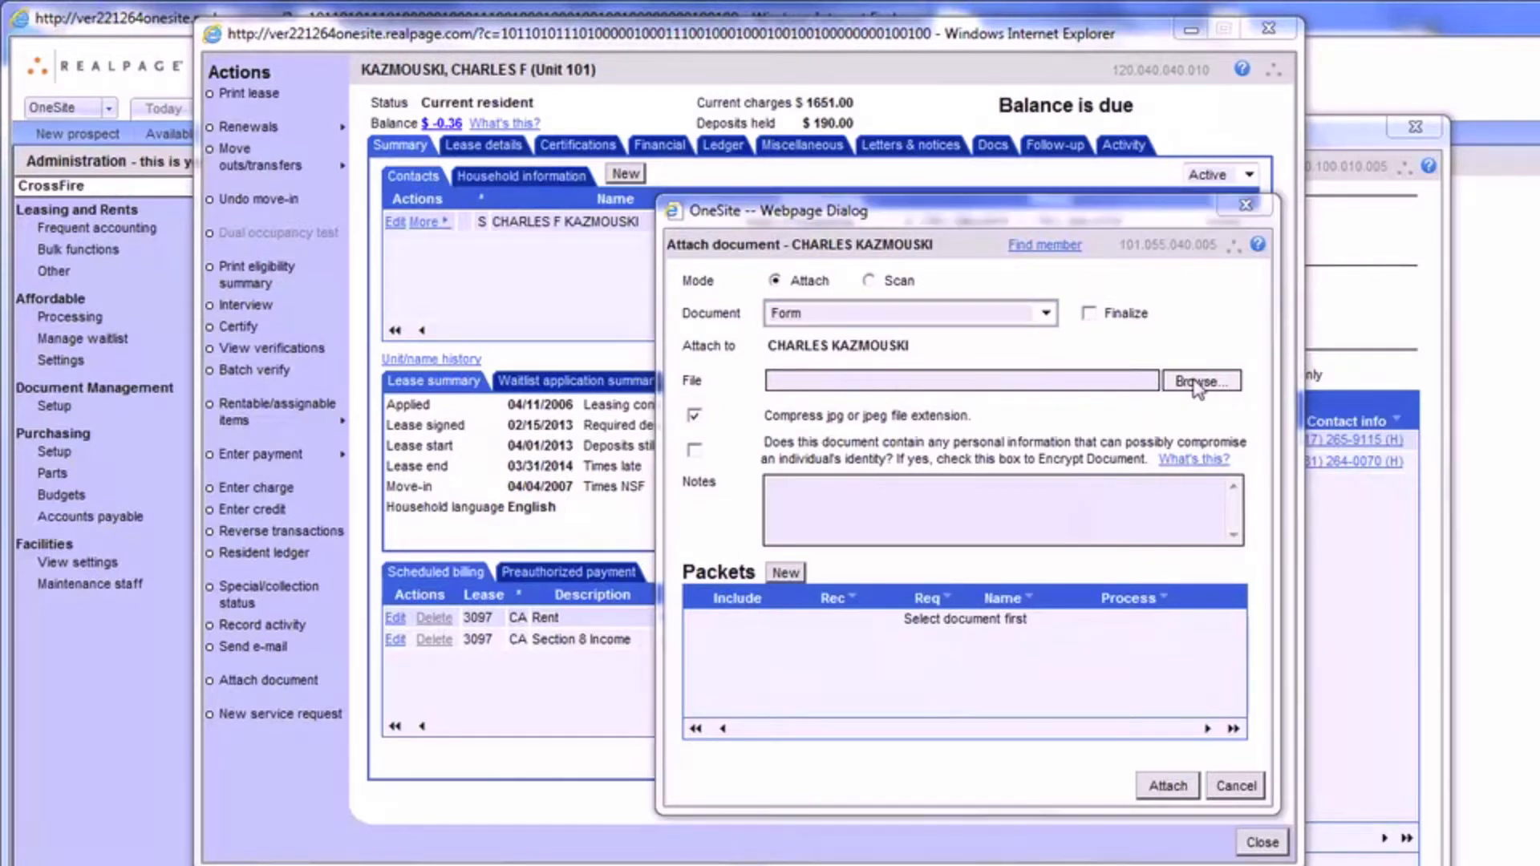
- Choose the Communication Page Word document from the Documents library for upload
{"action": "left_click", "coordinate": [1201, 382]}
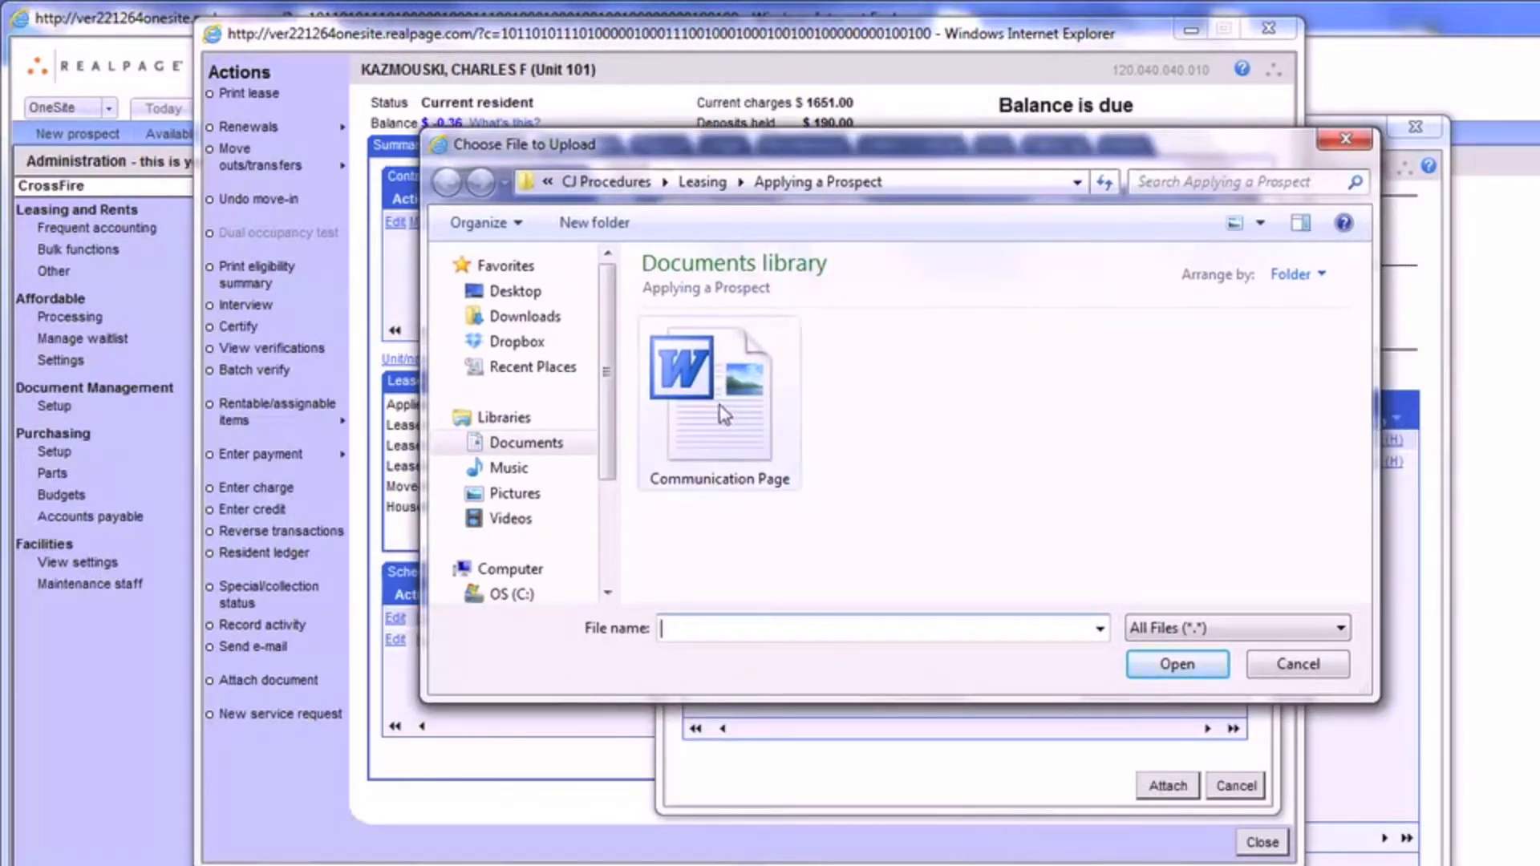
{"action": "mouse_move", "coordinate": [718, 394]}
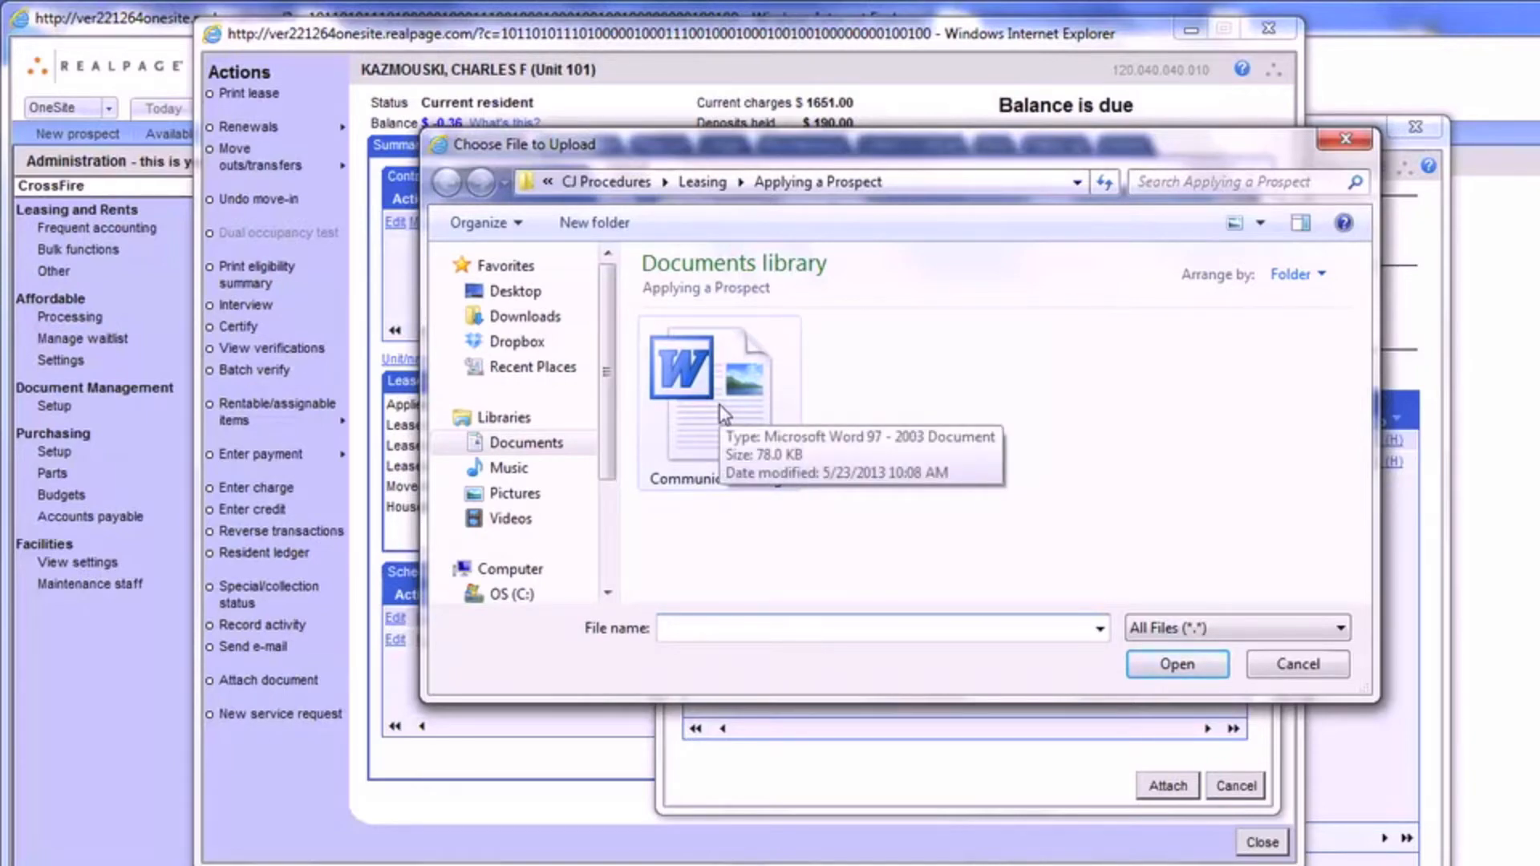
{"action": "left_click", "coordinate": [1176, 665]}
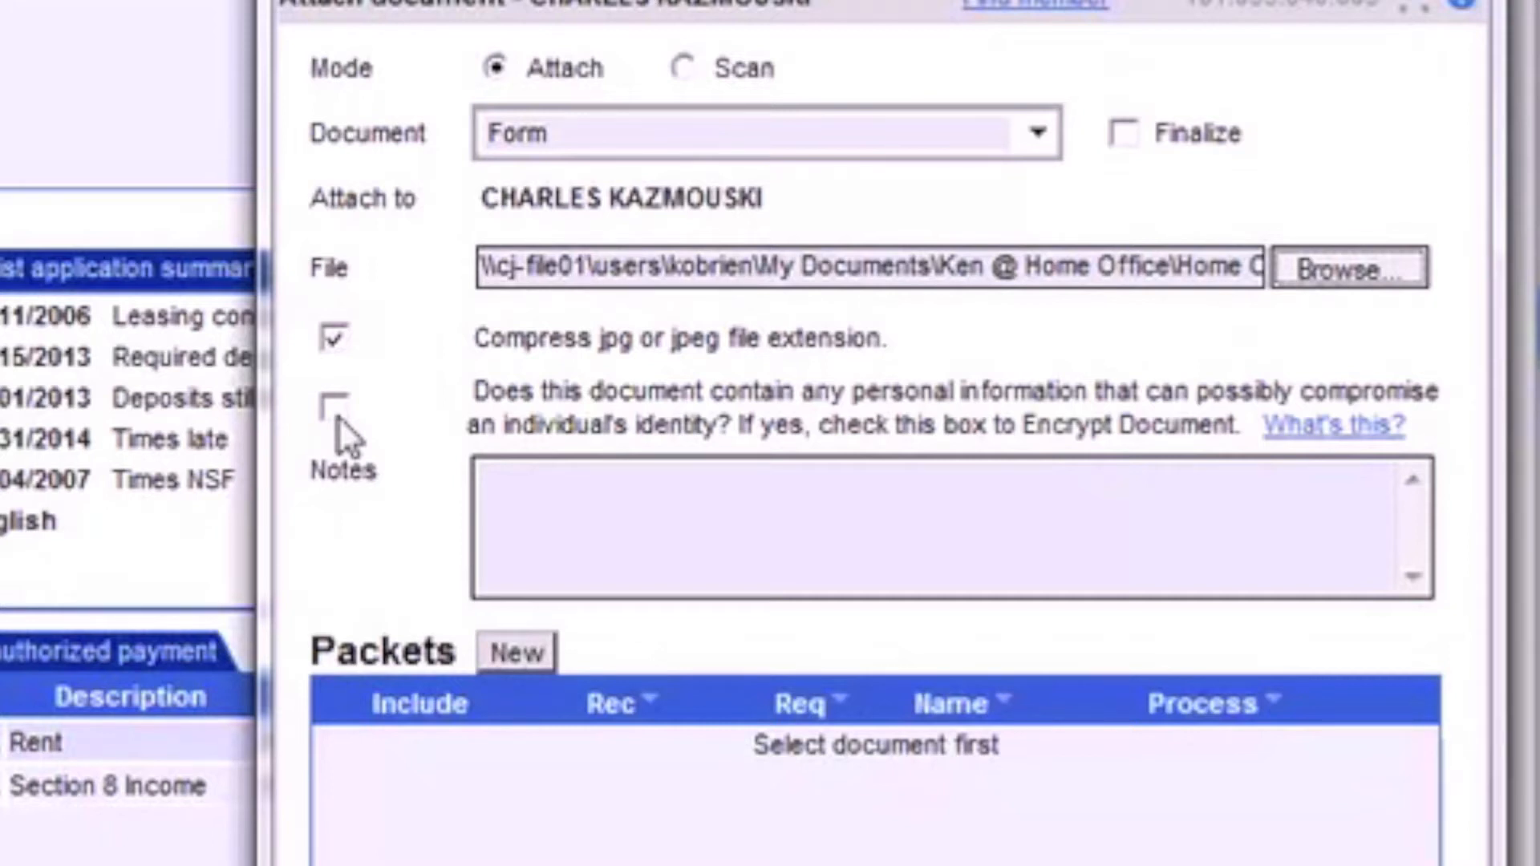
{"action": "mouse_move", "coordinate": [629, 431]}
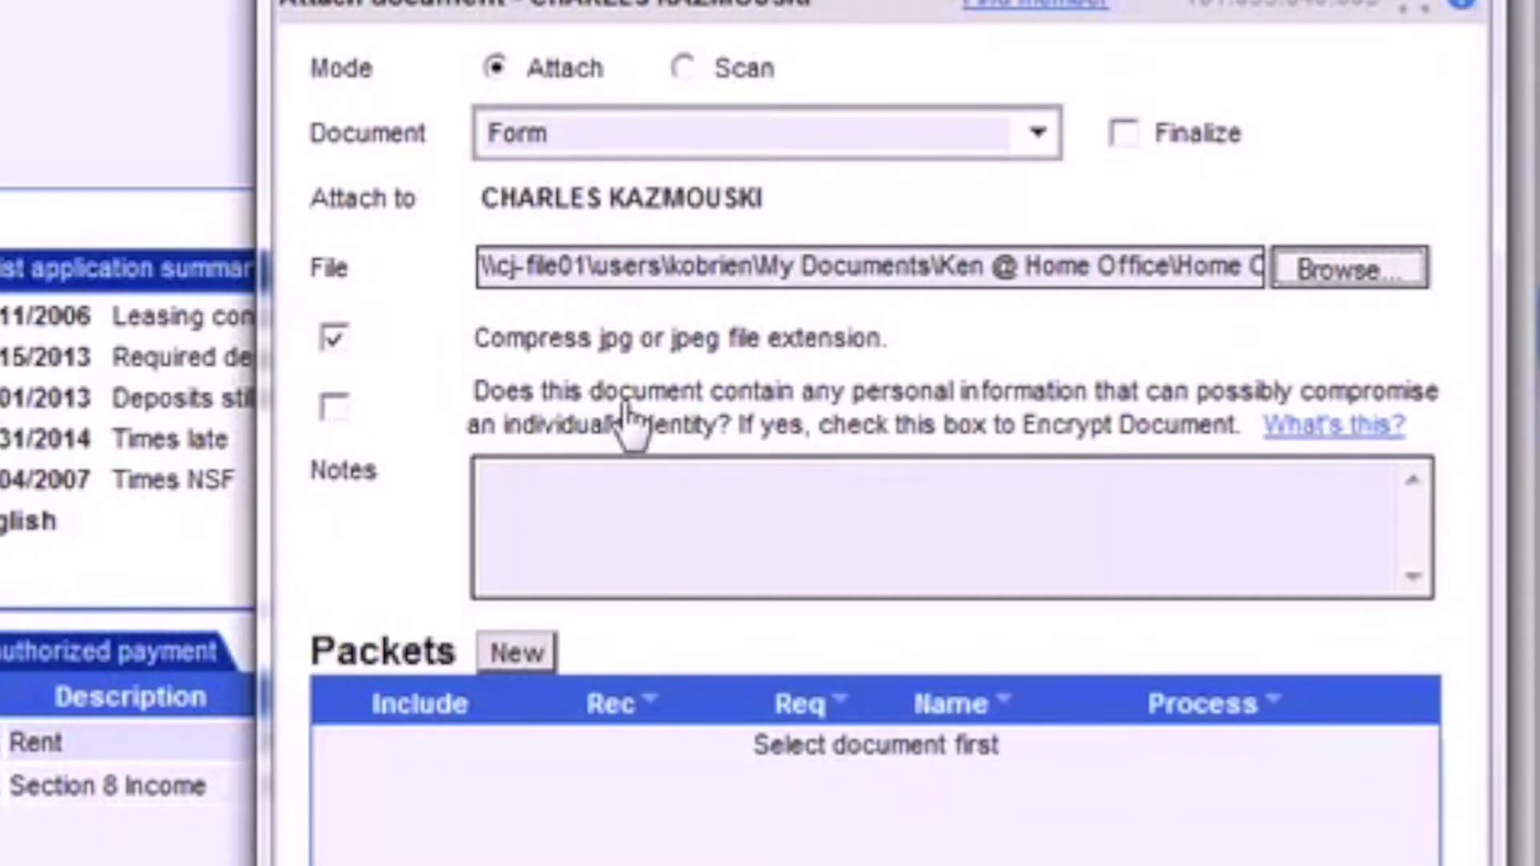
{"action": "mouse_move", "coordinate": [1149, 426]}
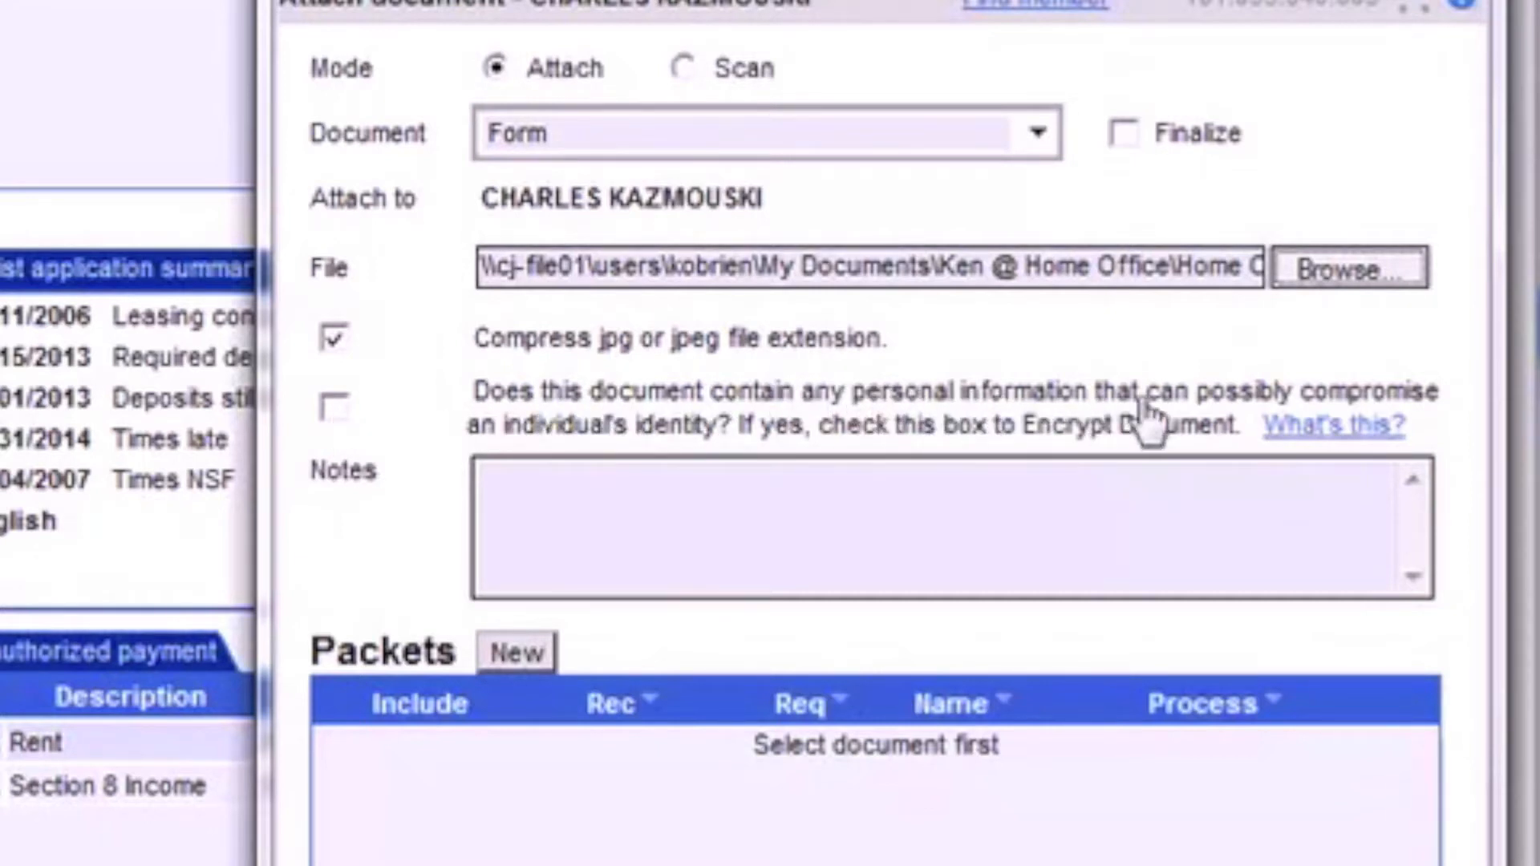
{"action": "mouse_move", "coordinate": [527, 413]}
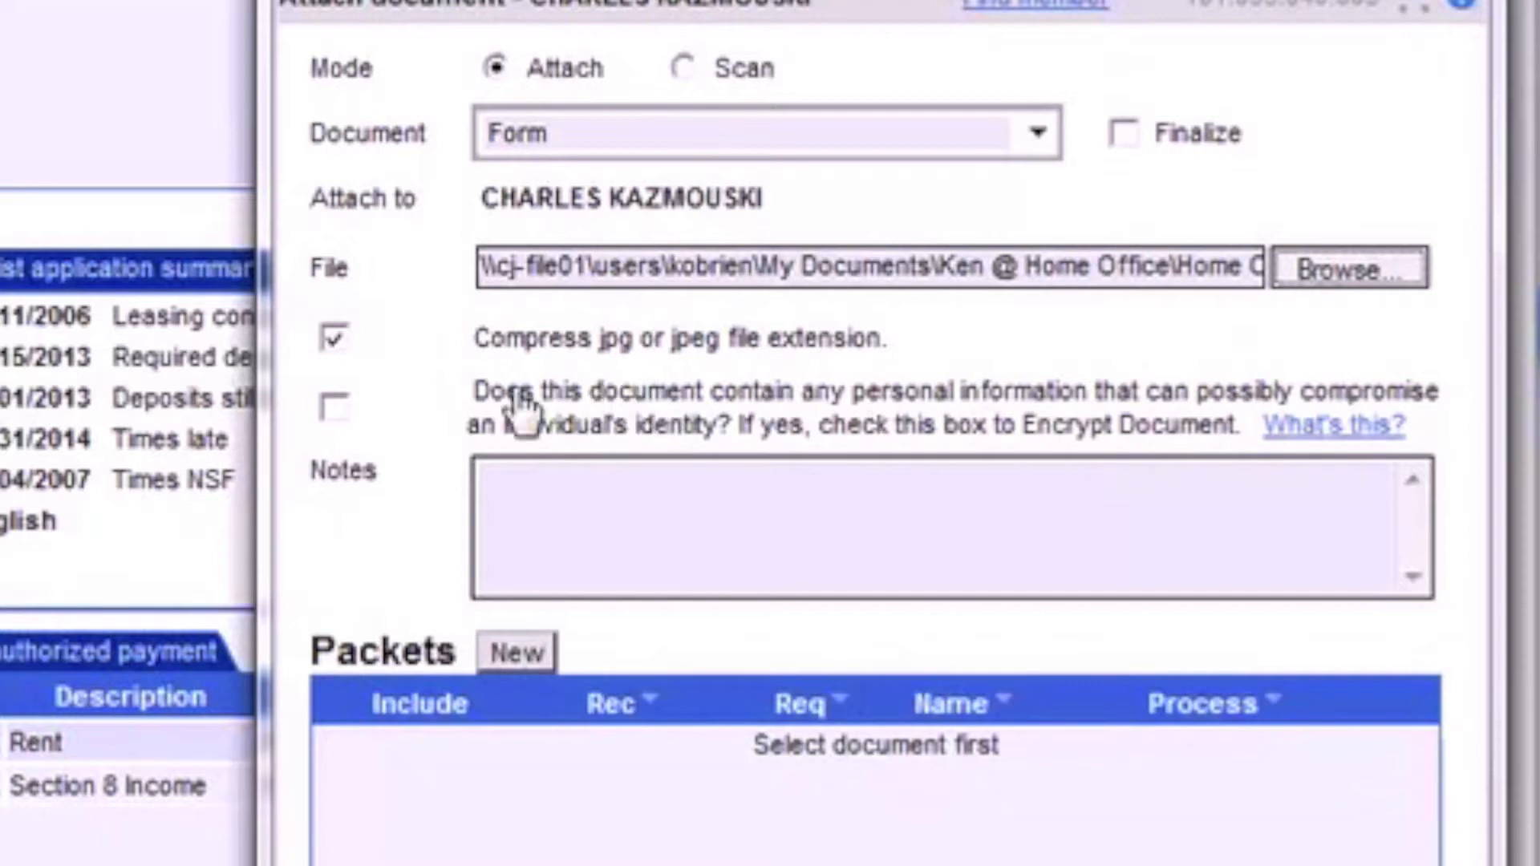
{"action": "mouse_move", "coordinate": [929, 471]}
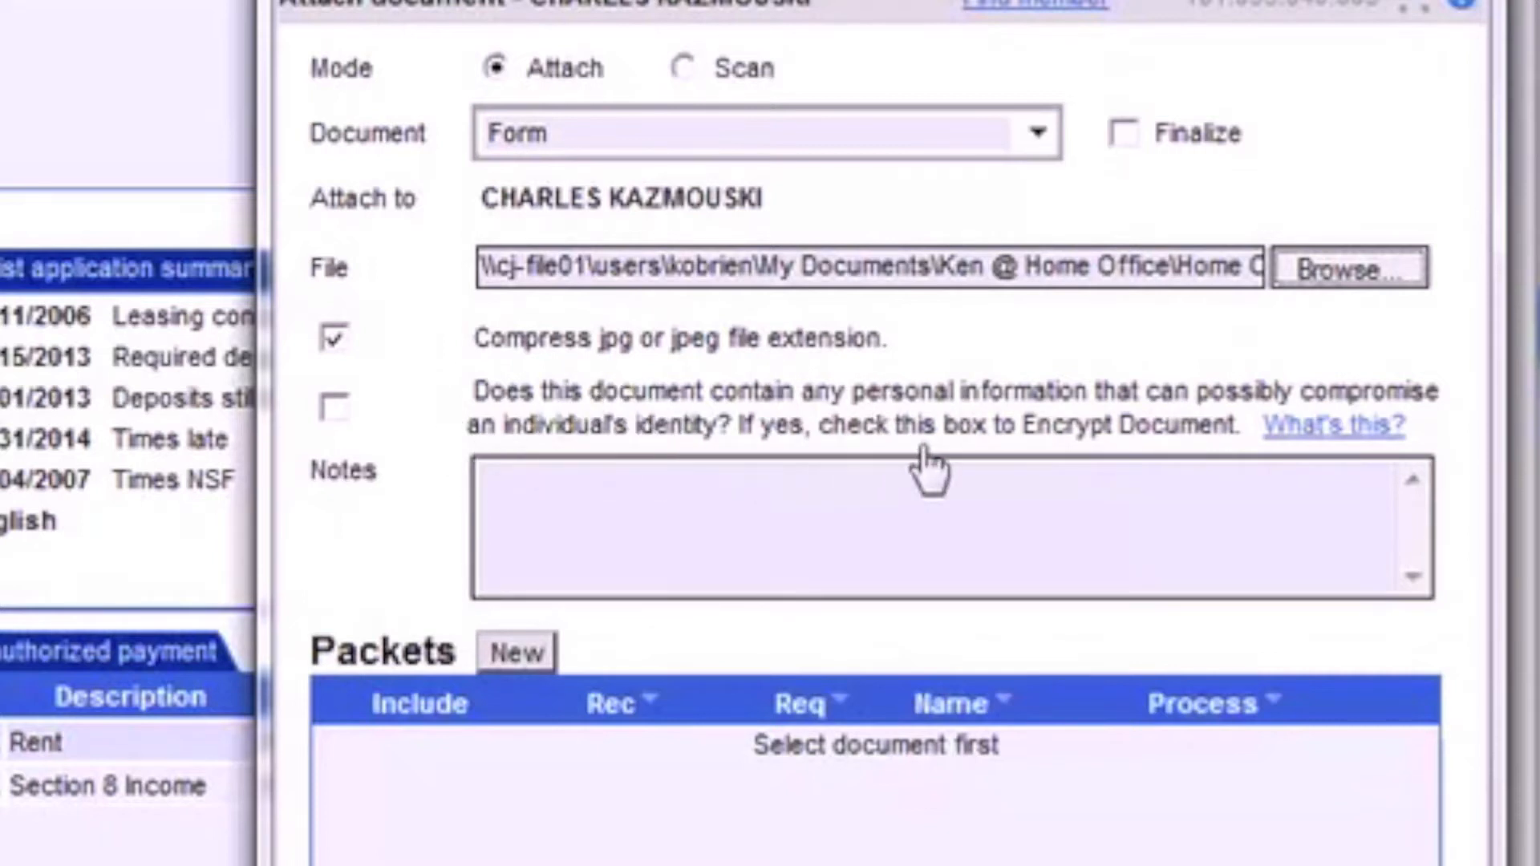
{"action": "mouse_move", "coordinate": [1129, 462]}
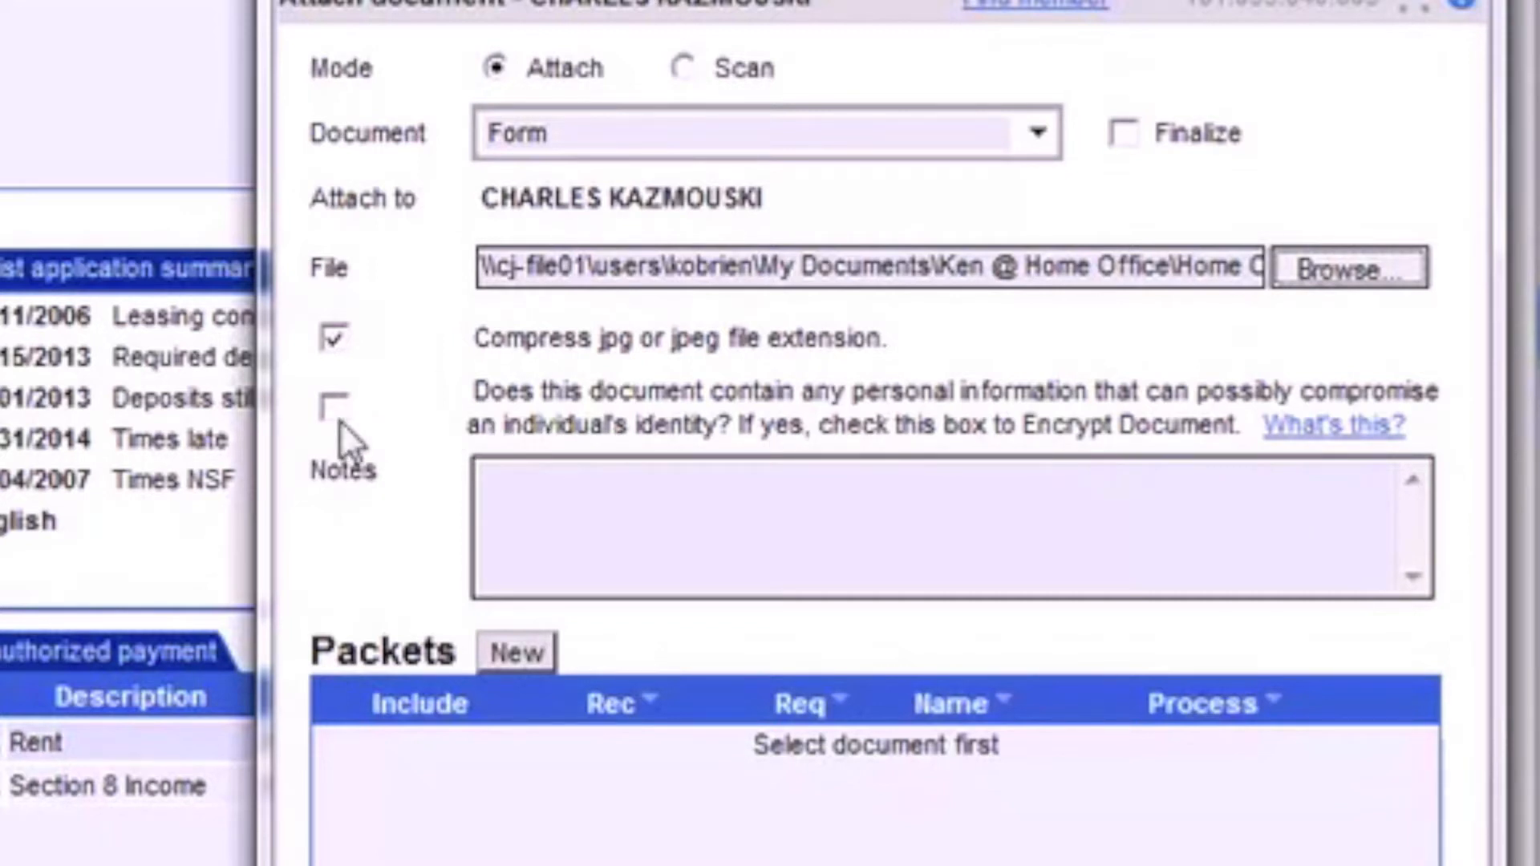
{"action": "left_click", "coordinate": [332, 405]}
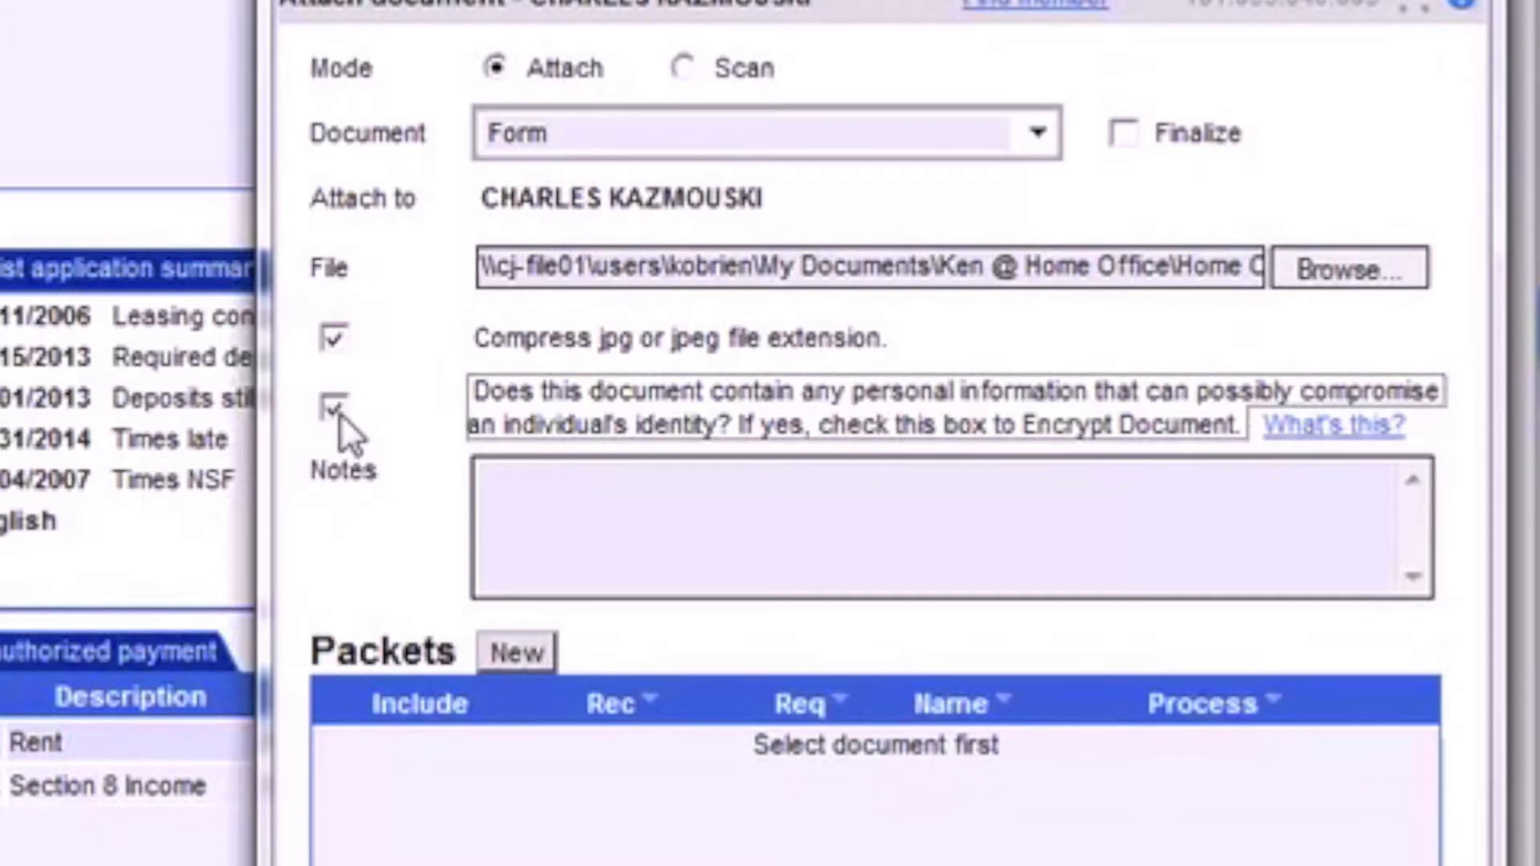
{"action": "left_click", "coordinate": [334, 406]}
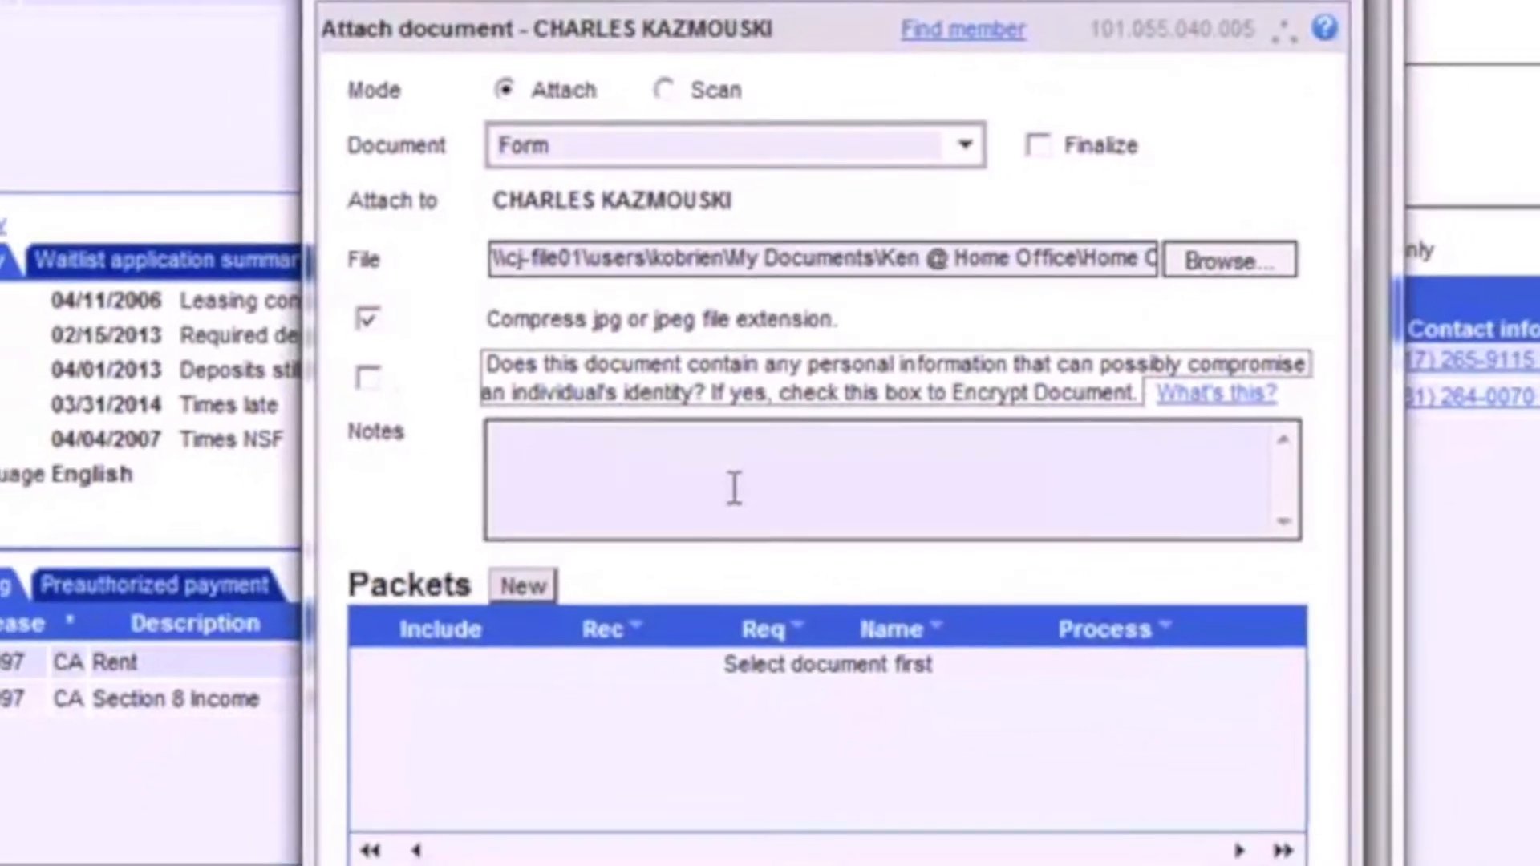
- Add the note 'This is a test document for tutorial purposes' and attach the document
{"action": "type", "text": "This"}
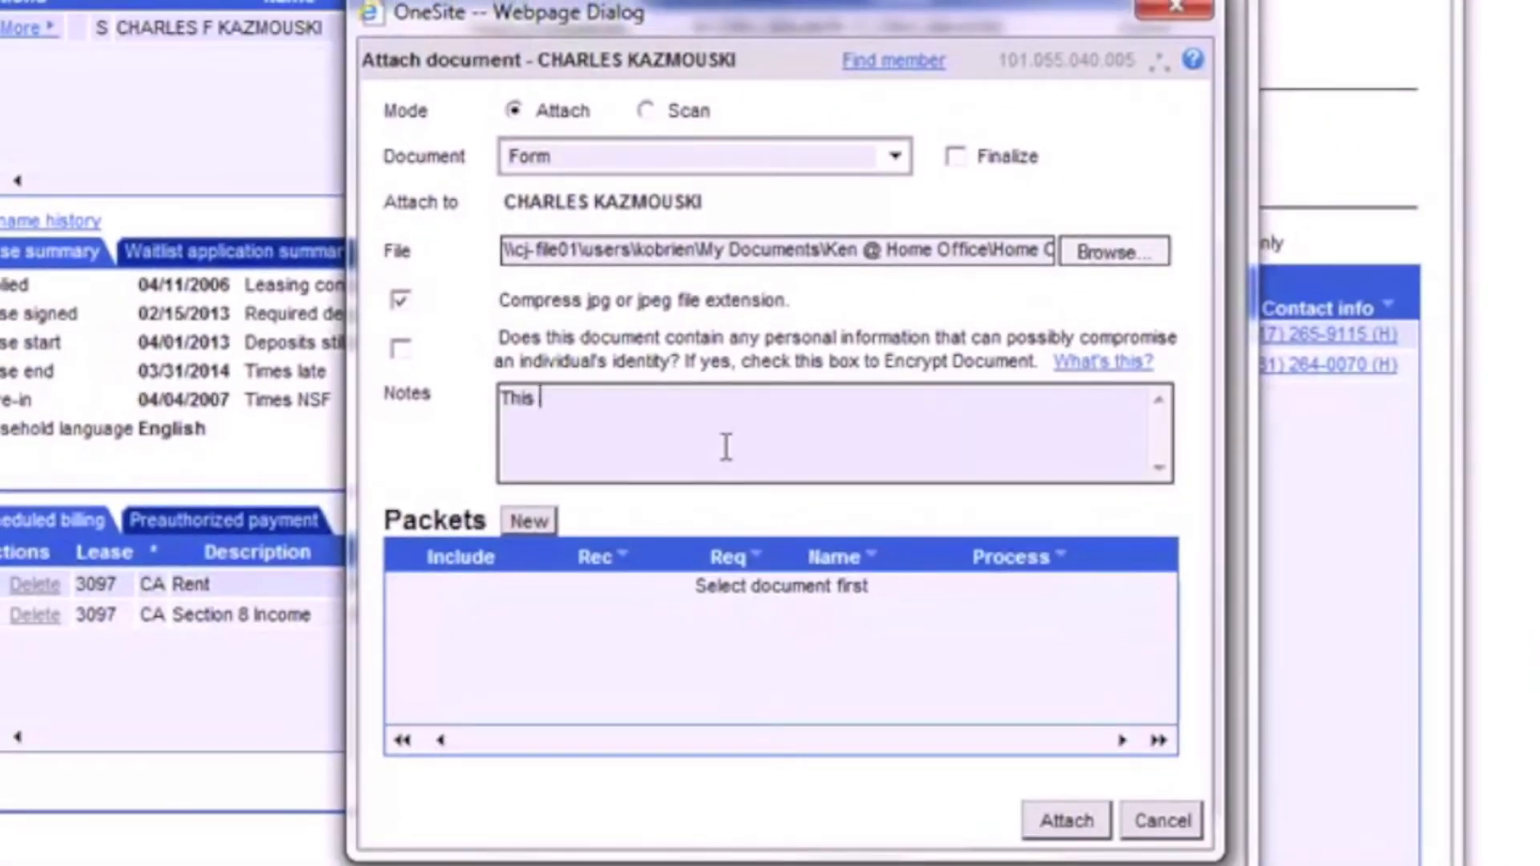
{"action": "type", "text": "is a test document for tu"}
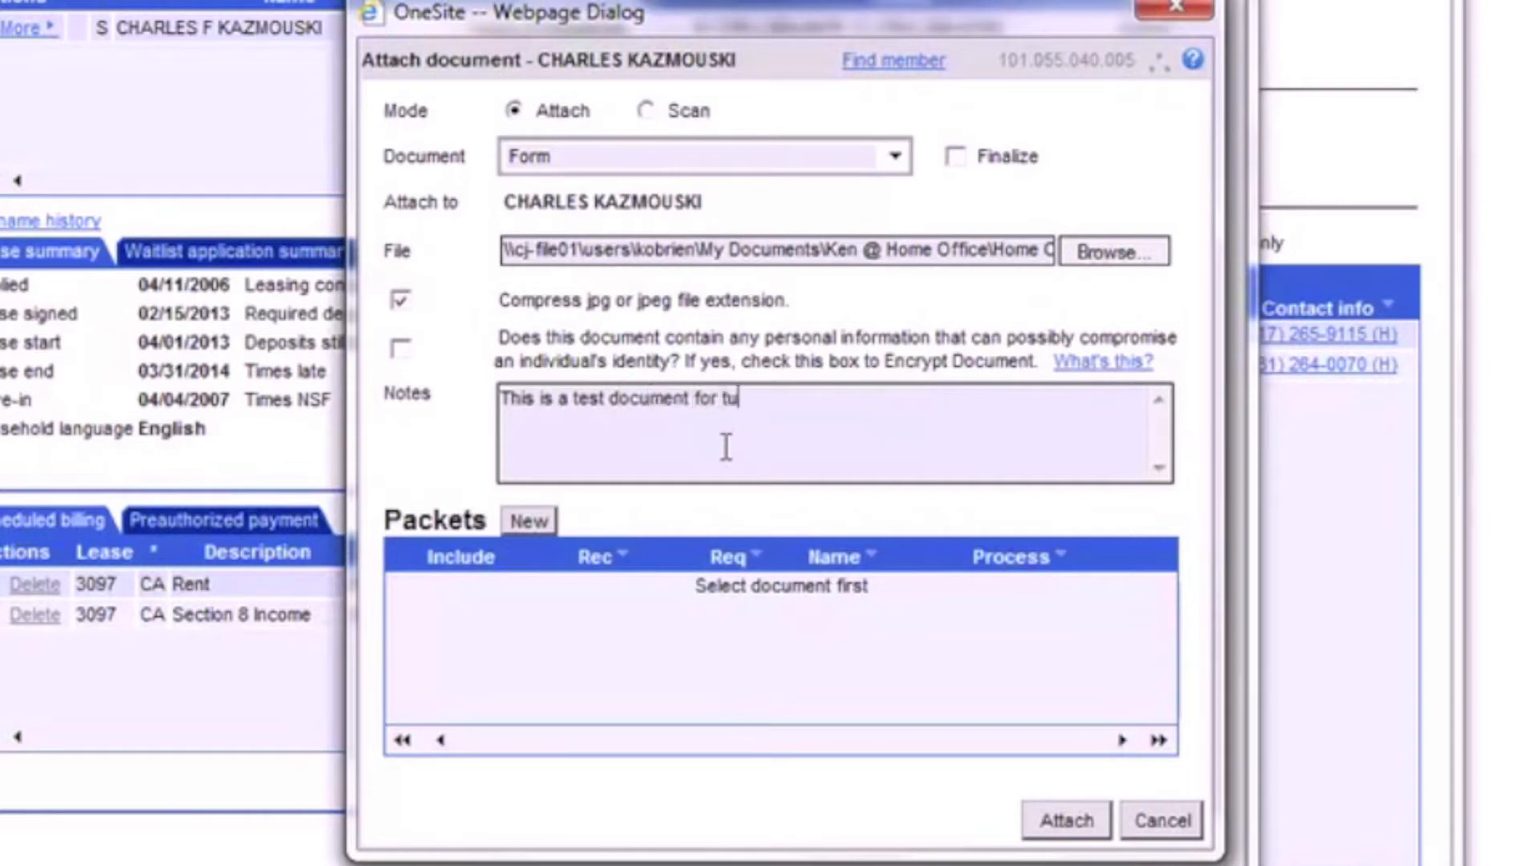
{"action": "type", "text": "torial purposes"}
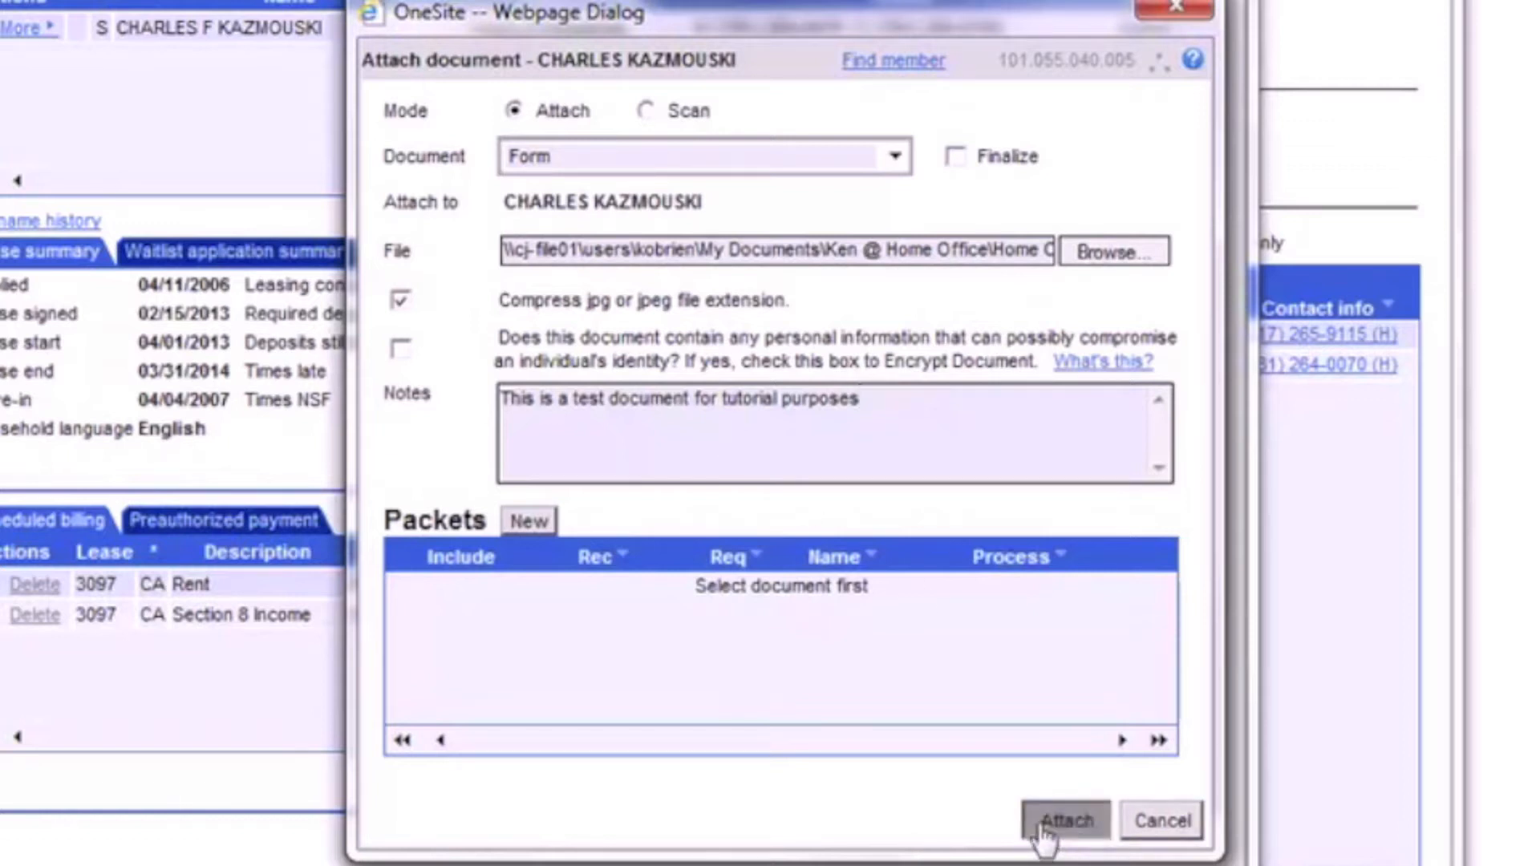
{"action": "left_click", "coordinate": [1065, 818]}
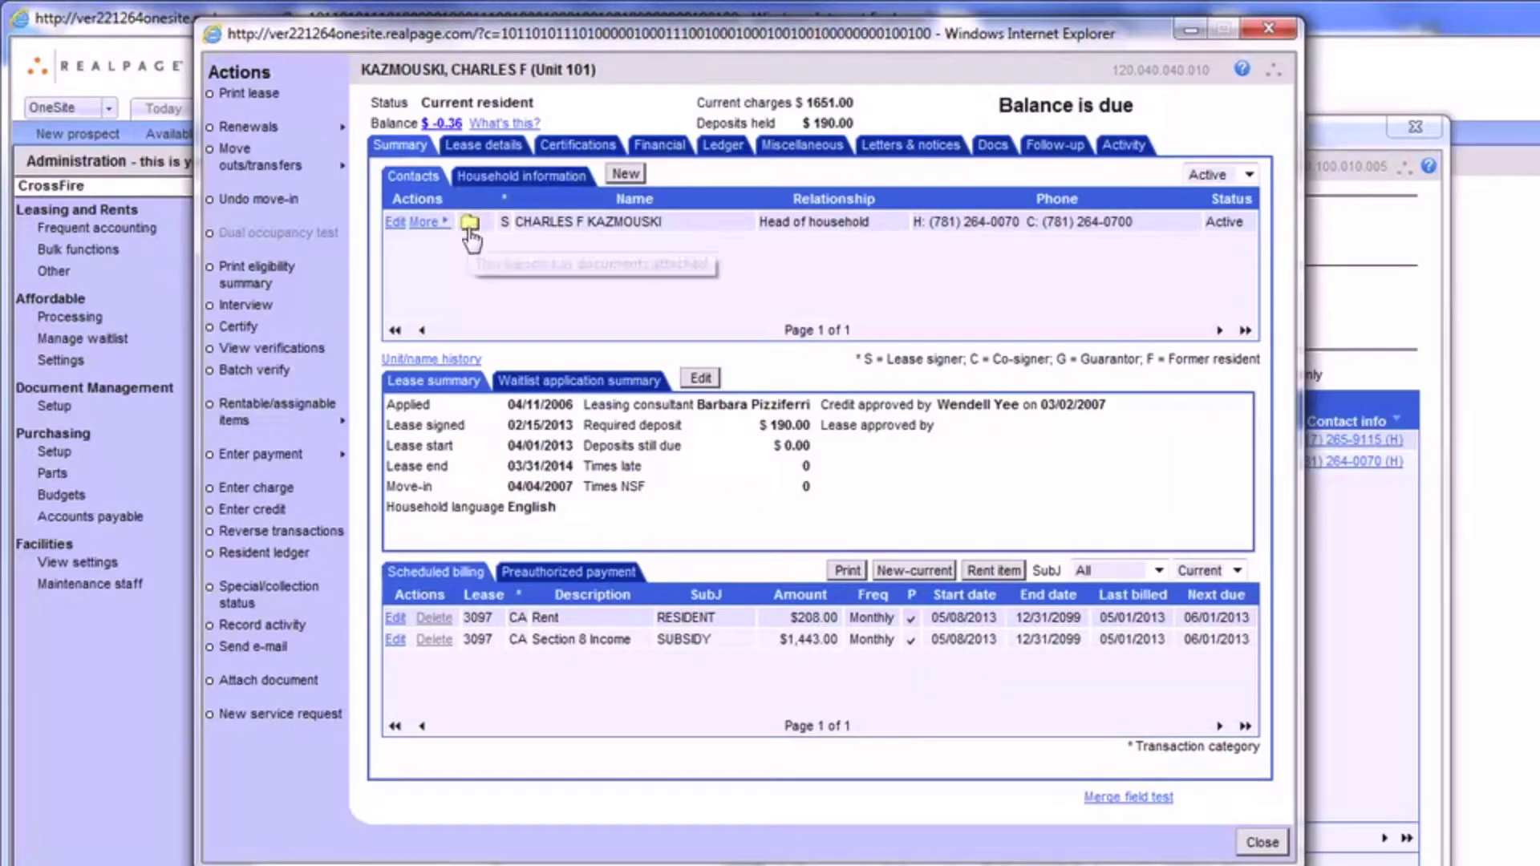
{"action": "mouse_move", "coordinate": [470, 221]}
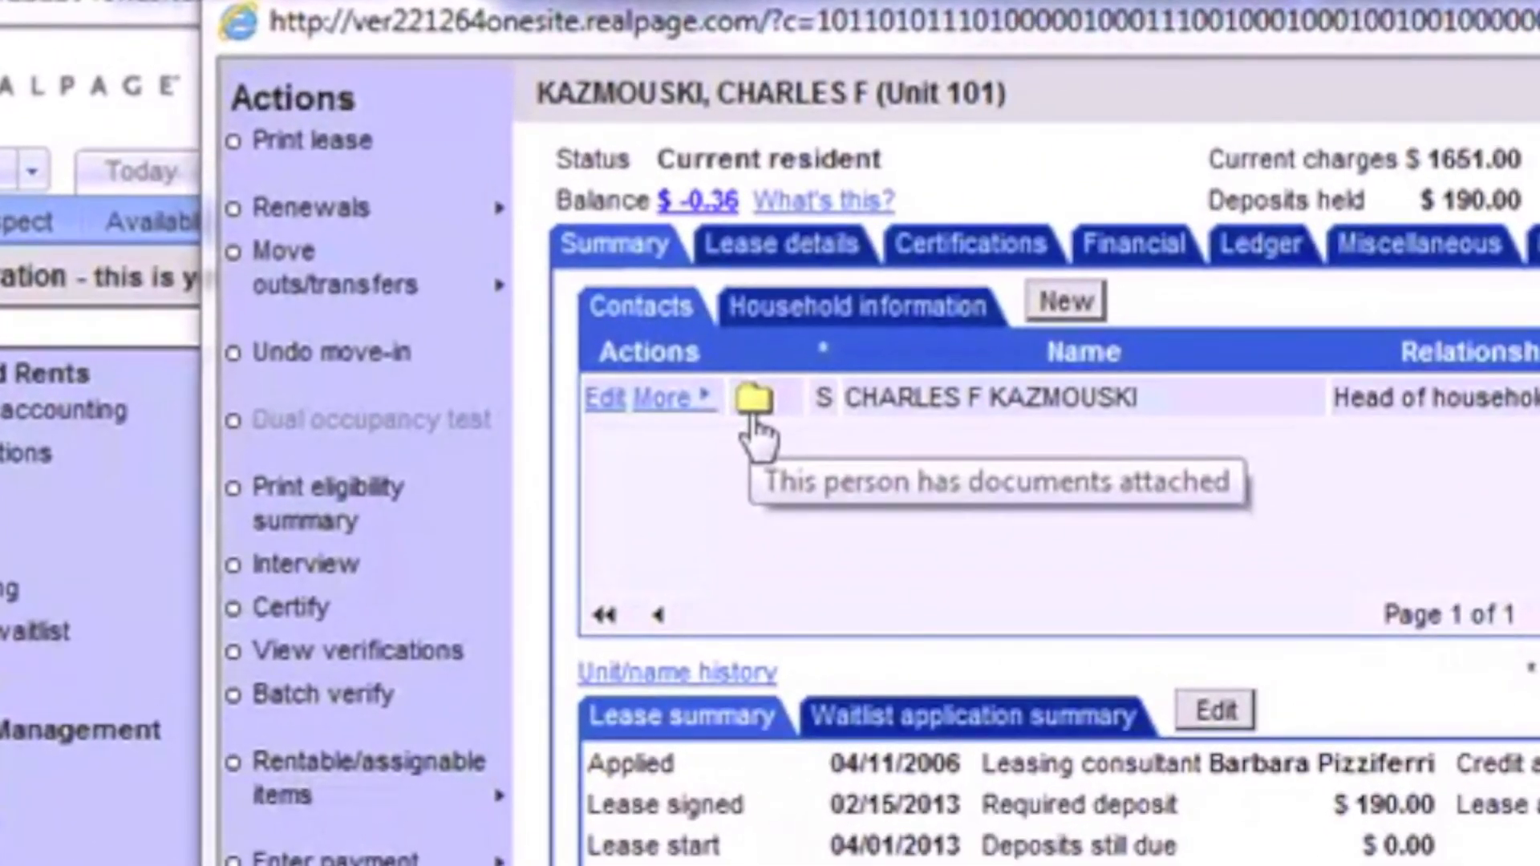
- Refresh the resident's documents, view the uploaded Communication Page.doc and save the download
{"action": "scroll", "scroll_direction": "down", "scroll_amount": 3}
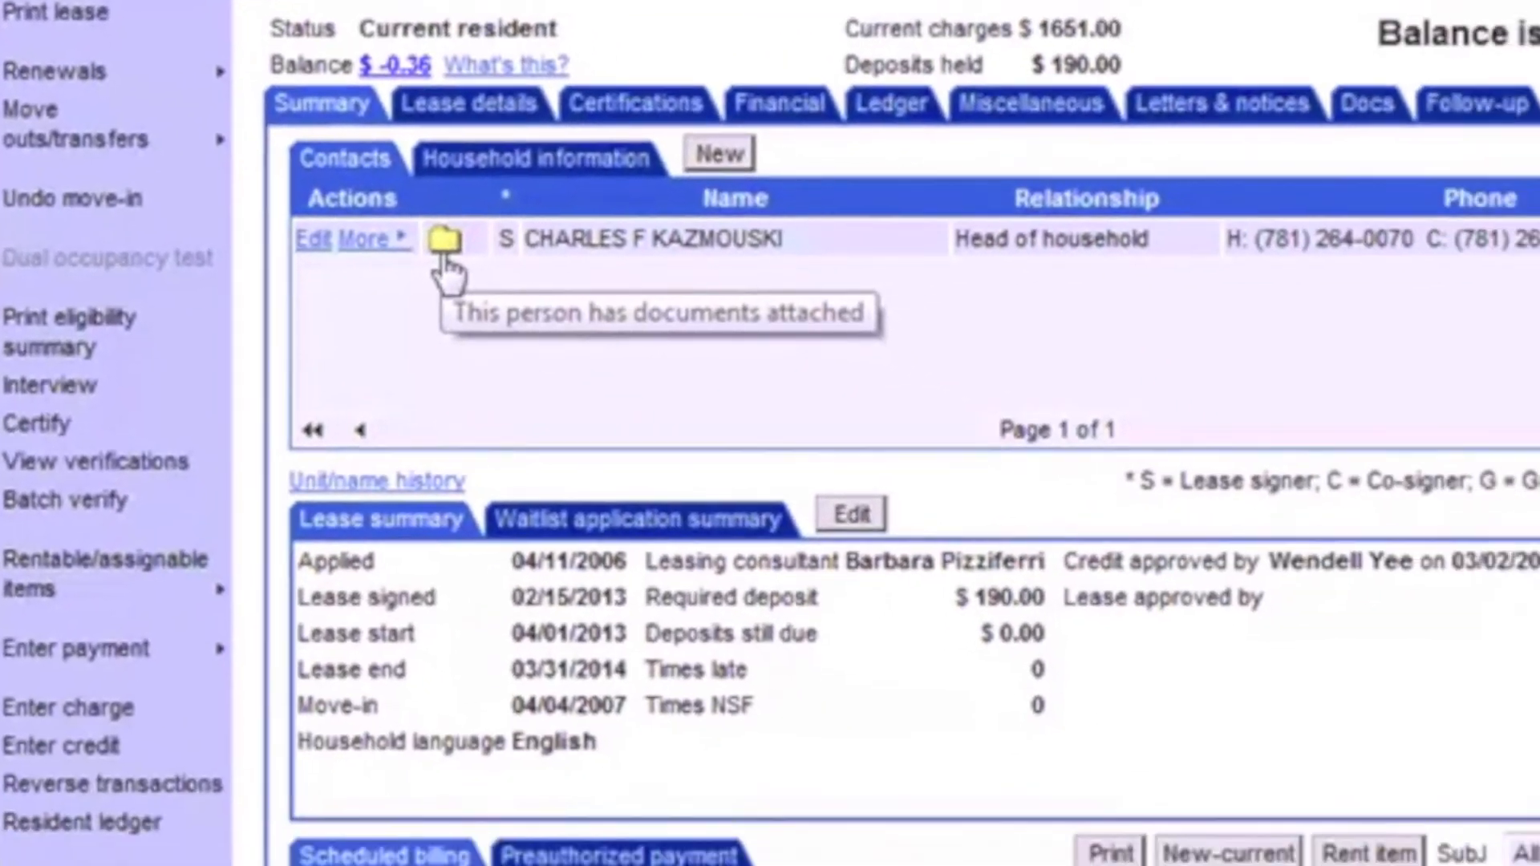
{"action": "left_click", "coordinate": [440, 239]}
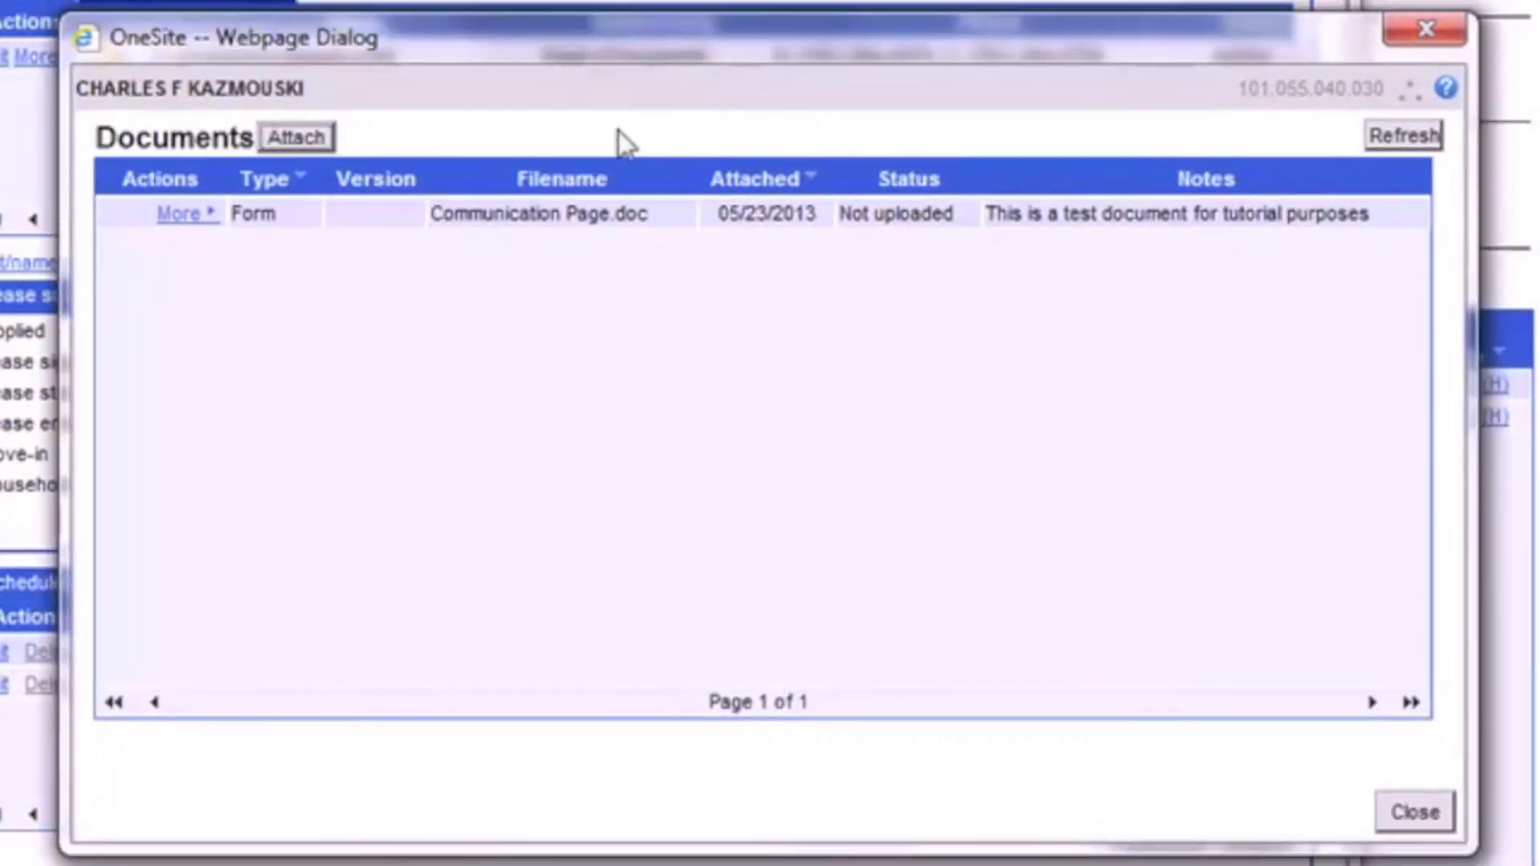
{"action": "mouse_move", "coordinate": [232, 328]}
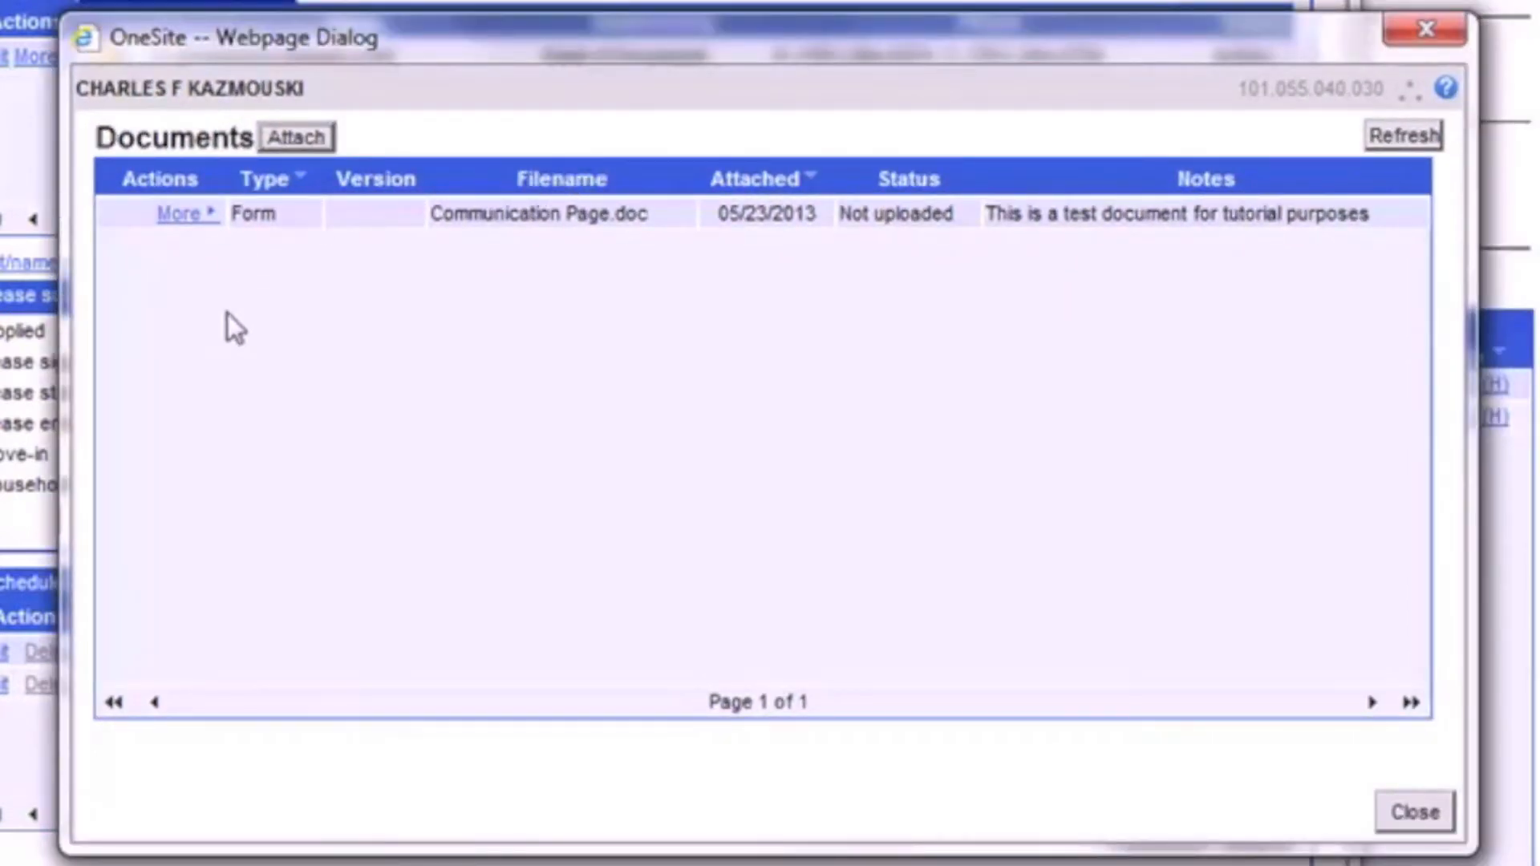
{"action": "mouse_move", "coordinate": [959, 255]}
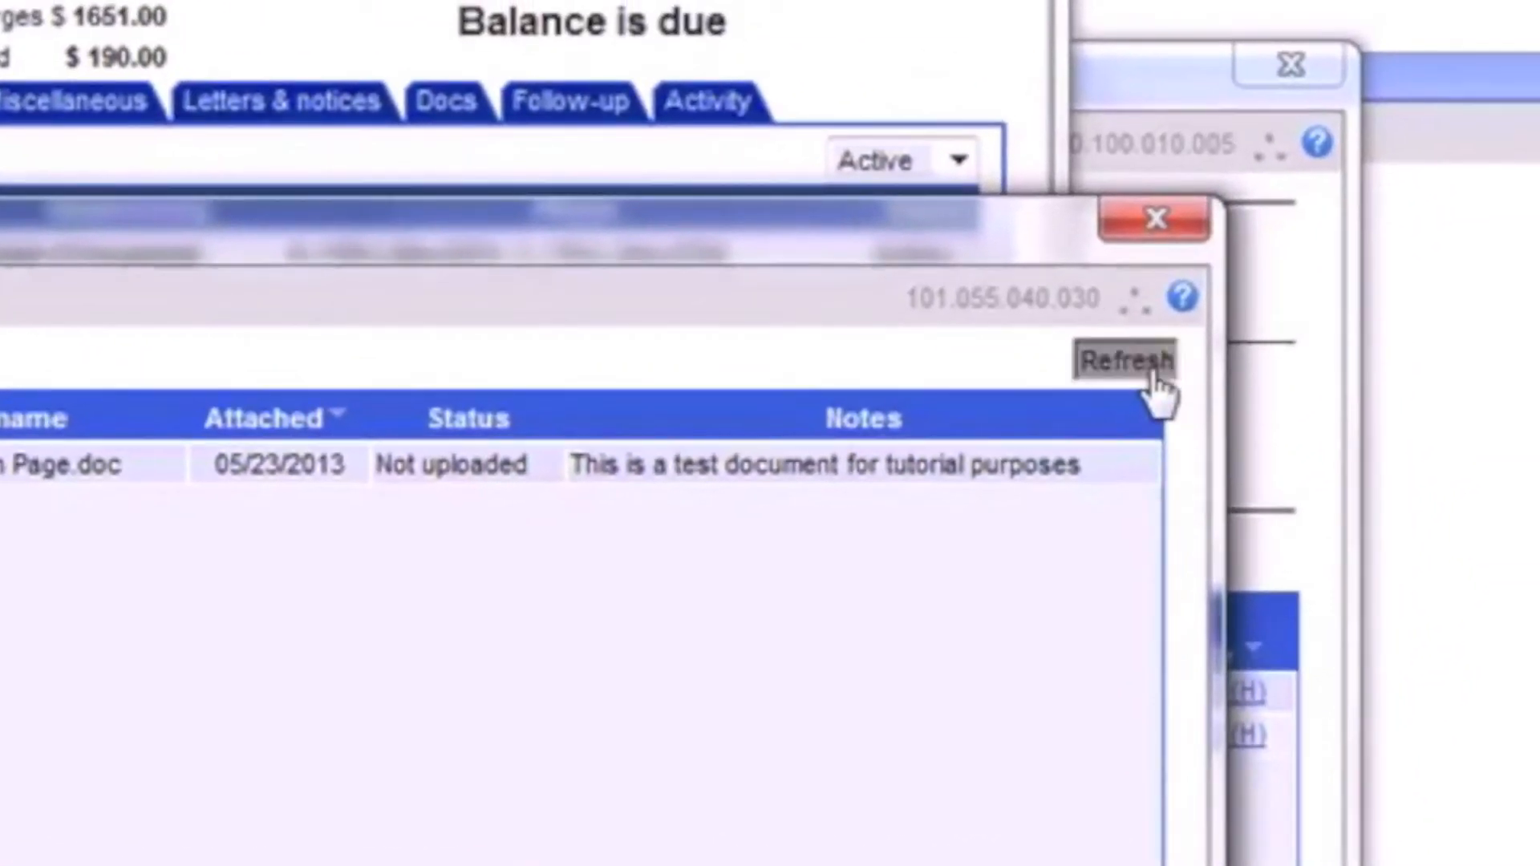
{"action": "left_click", "coordinate": [1126, 359]}
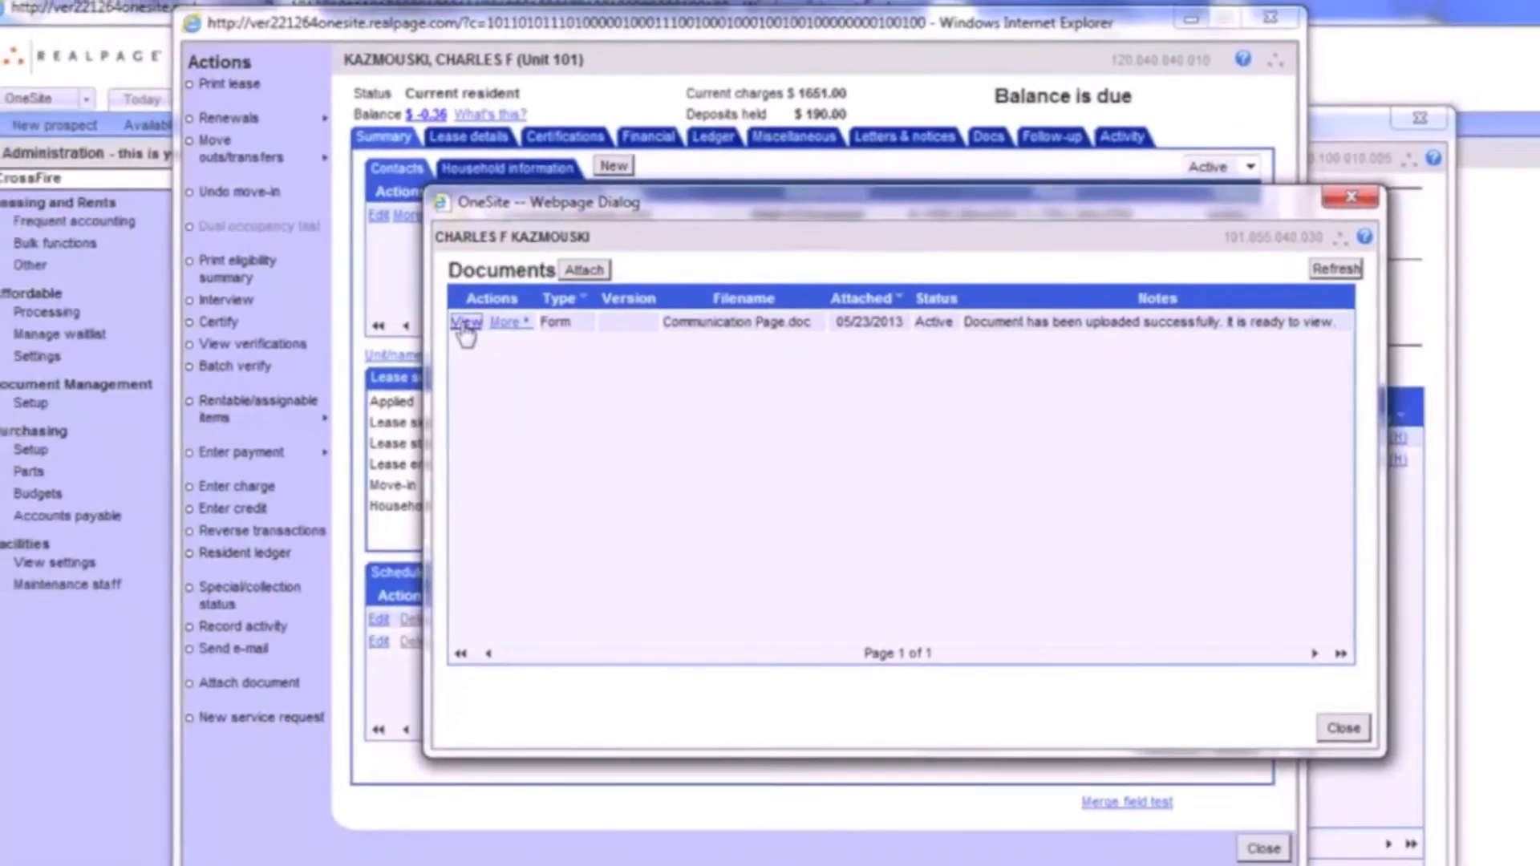
{"action": "left_click", "coordinate": [465, 322]}
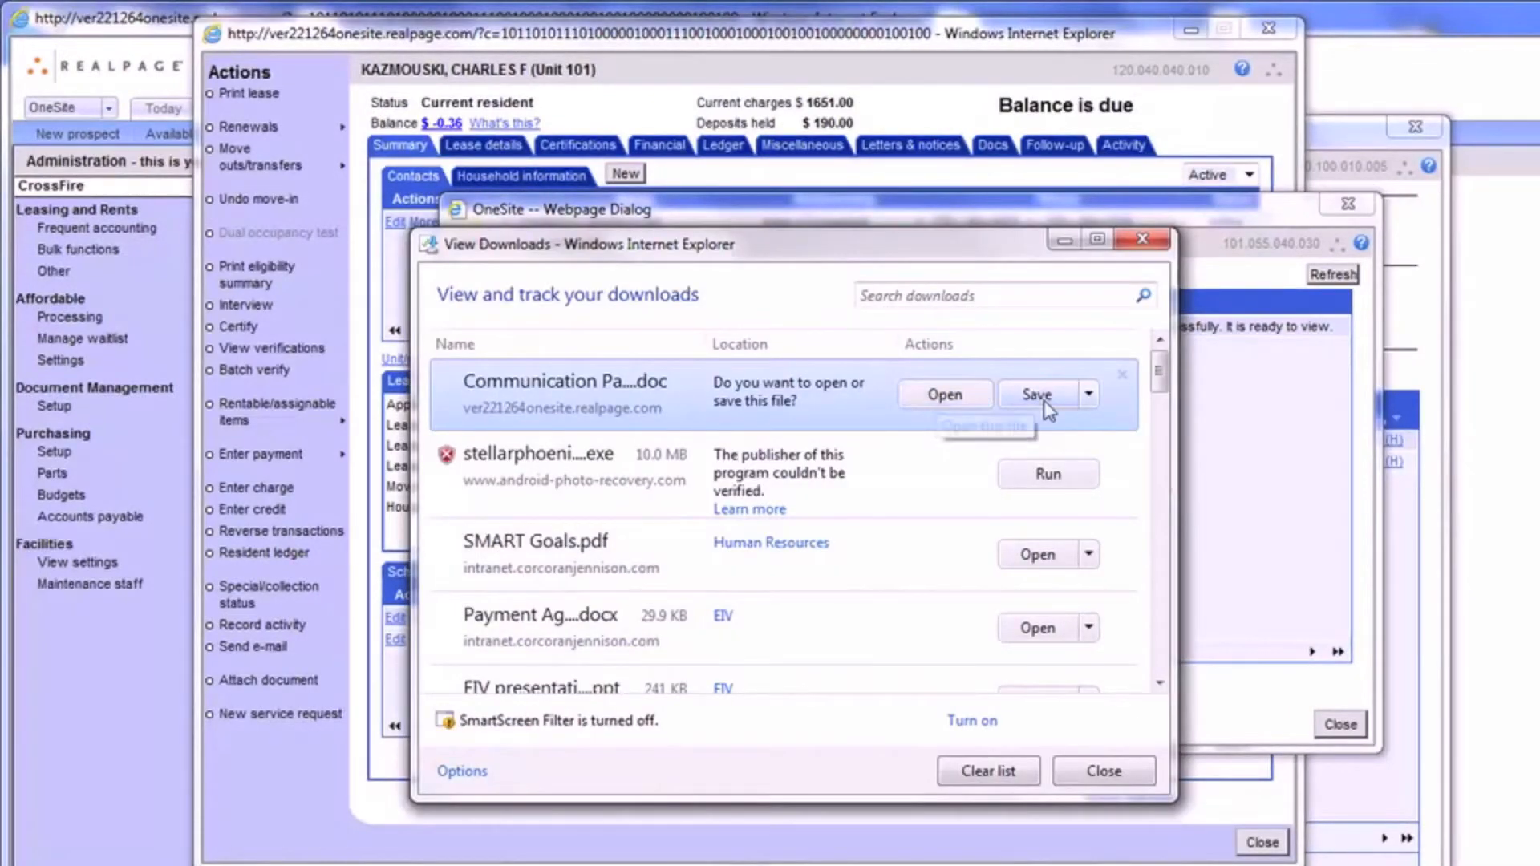
{"action": "left_click", "coordinate": [1088, 395]}
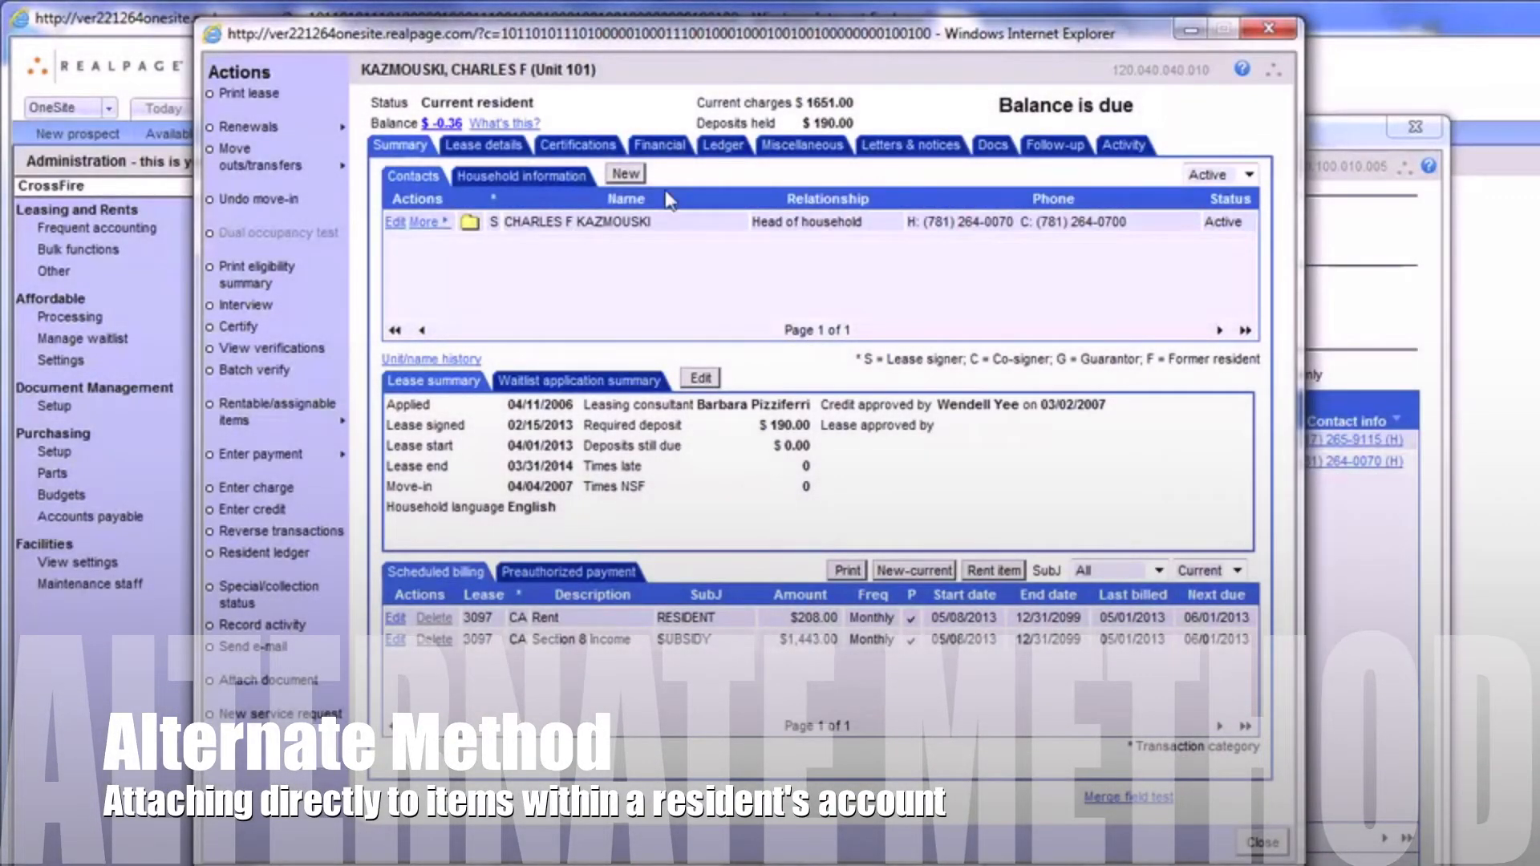
{"action": "mouse_move", "coordinate": [610, 167]}
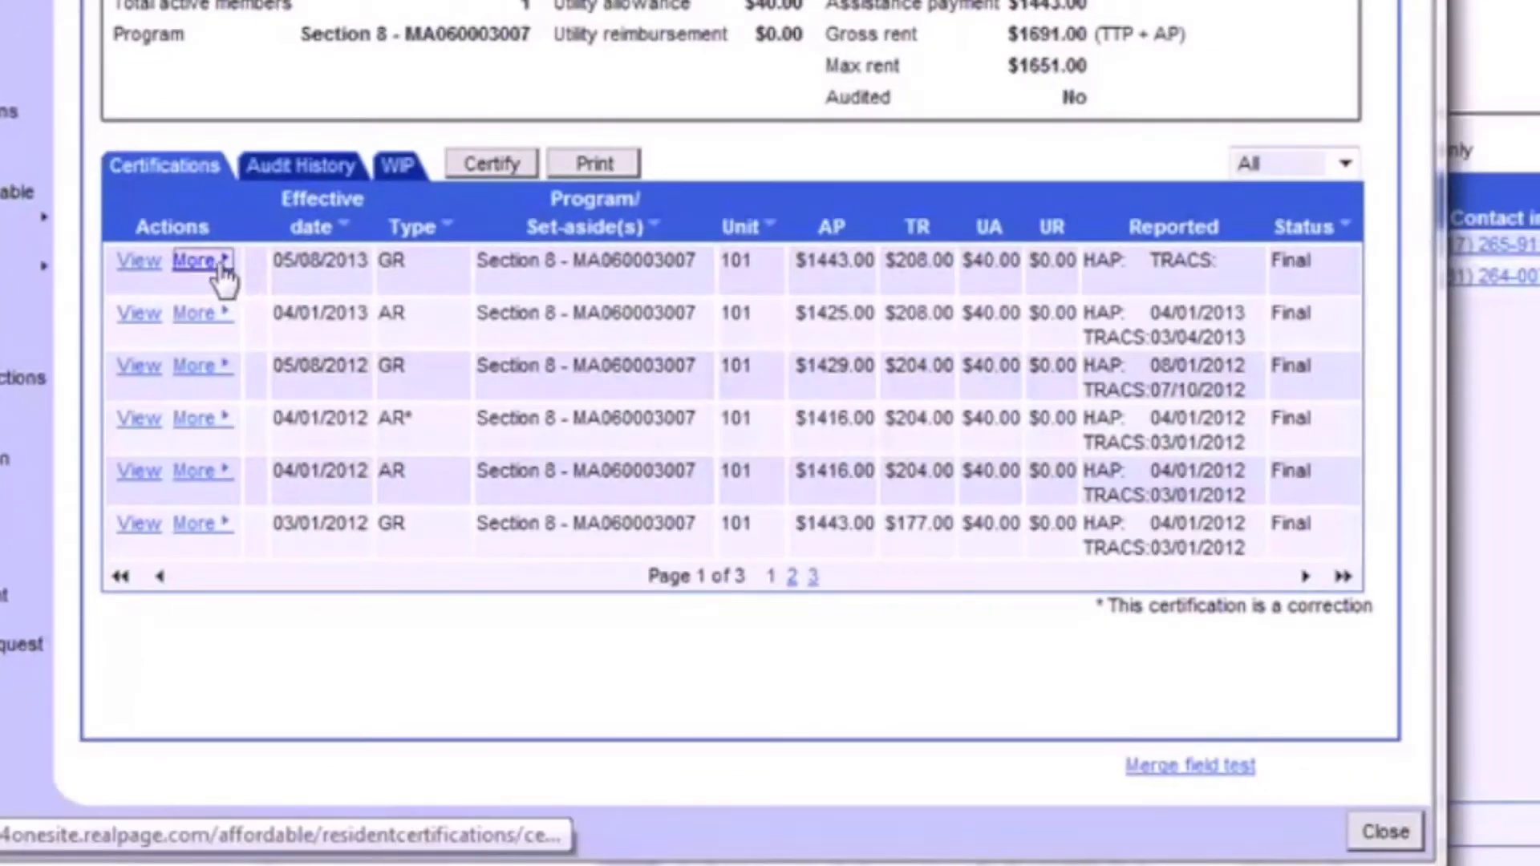
- Begin an attachment on the 05/08/2013 certification with the Communication Page file
{"action": "left_click", "coordinate": [199, 260]}
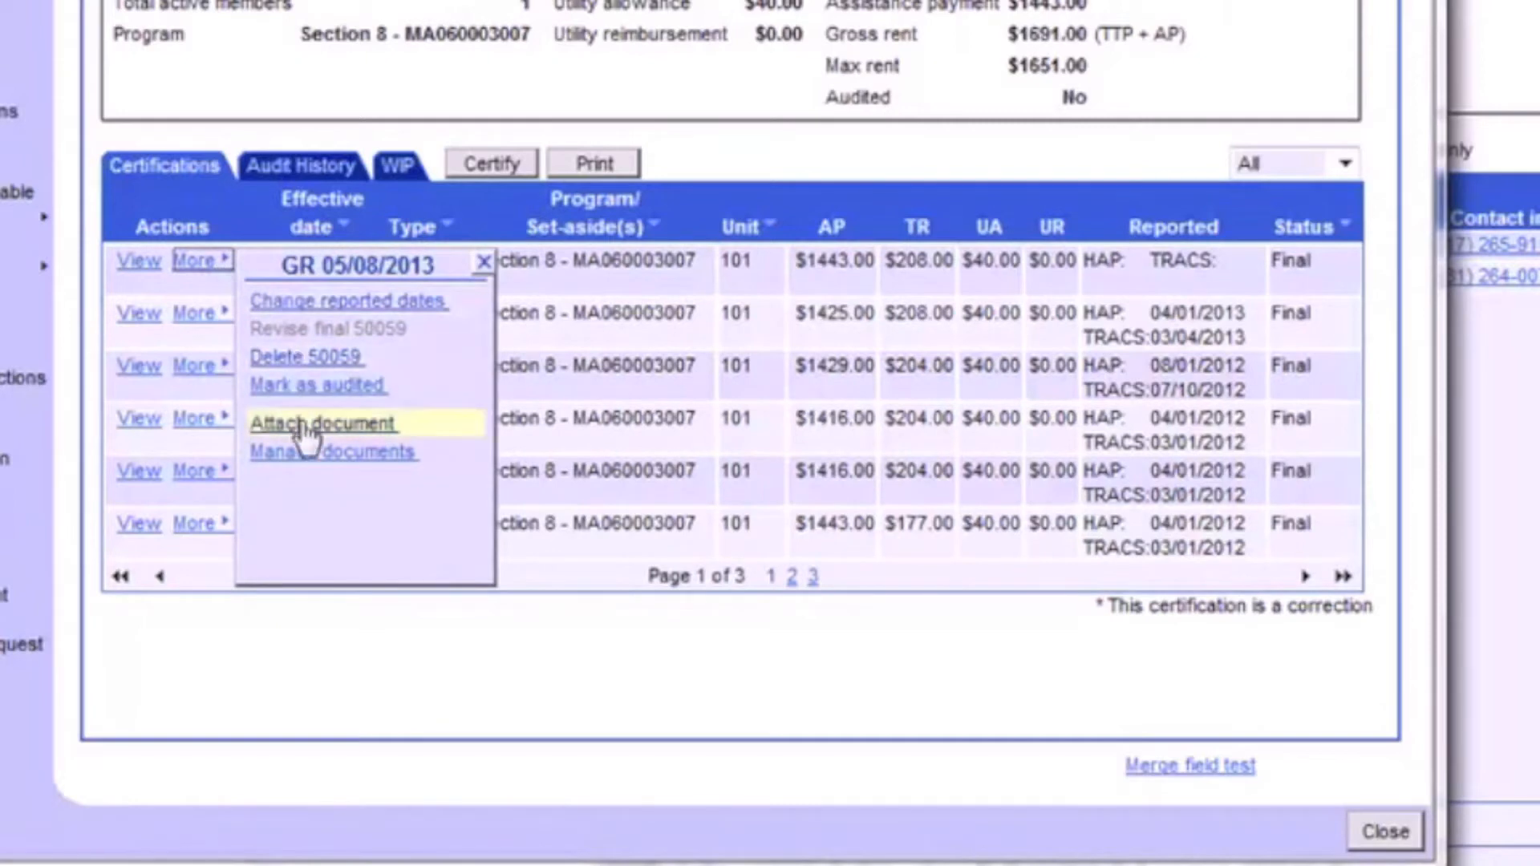
{"action": "left_click", "coordinate": [322, 424]}
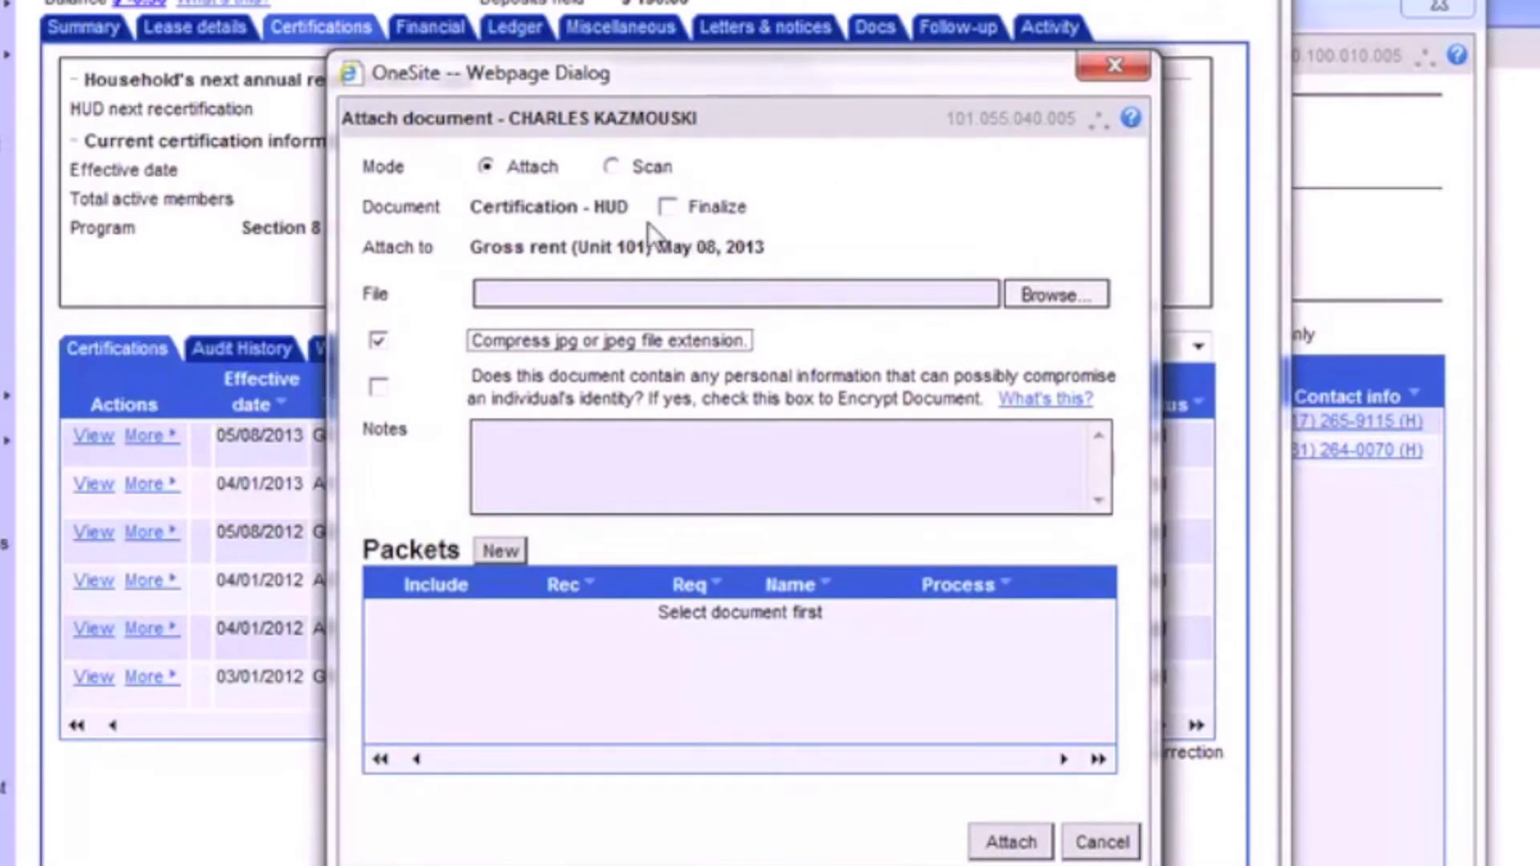
{"action": "mouse_move", "coordinate": [764, 282]}
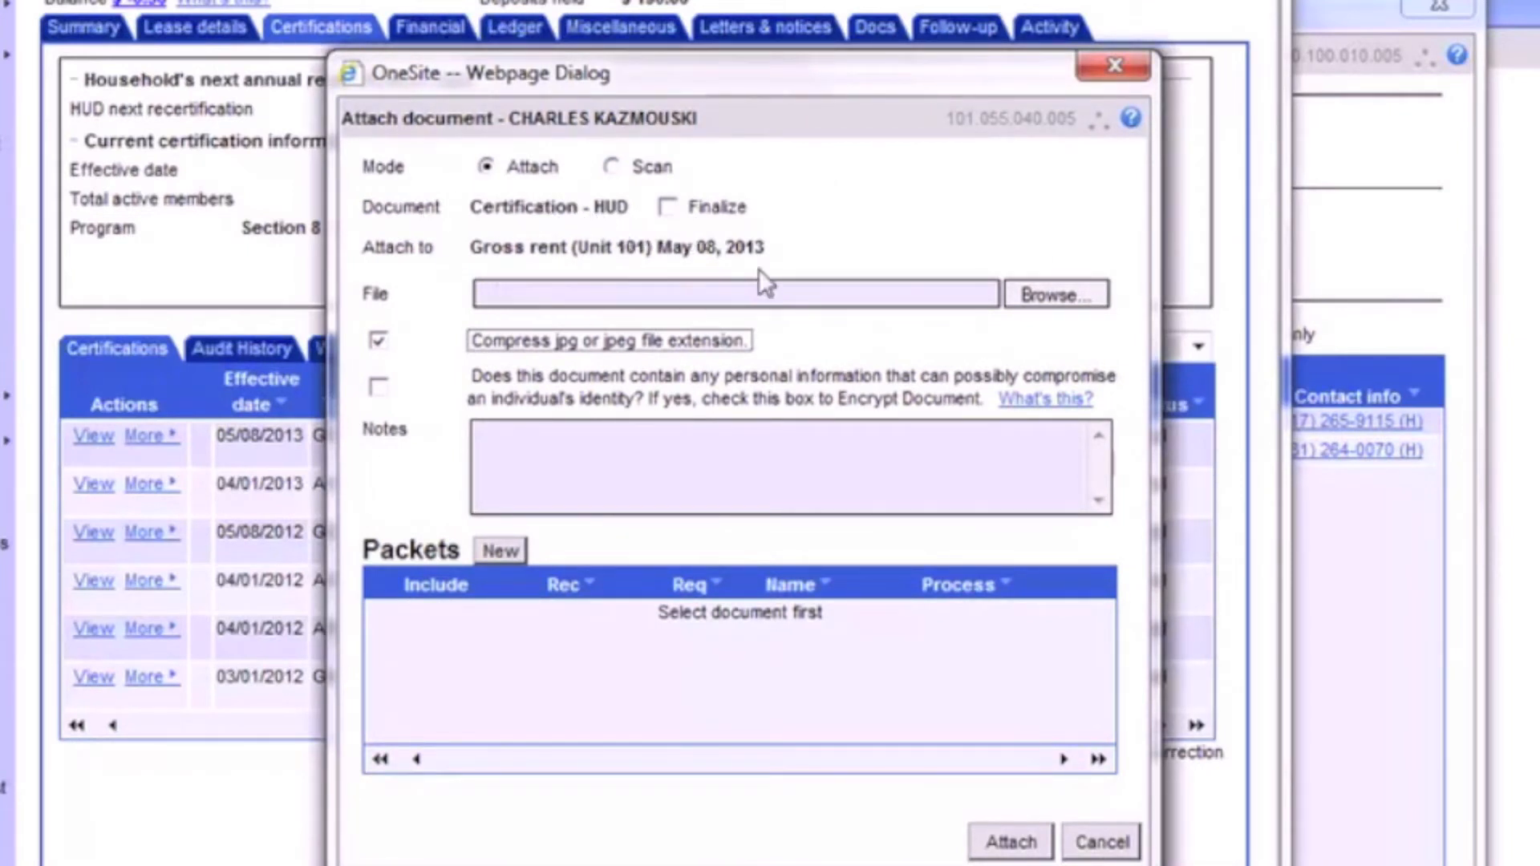
{"action": "mouse_move", "coordinate": [806, 304]}
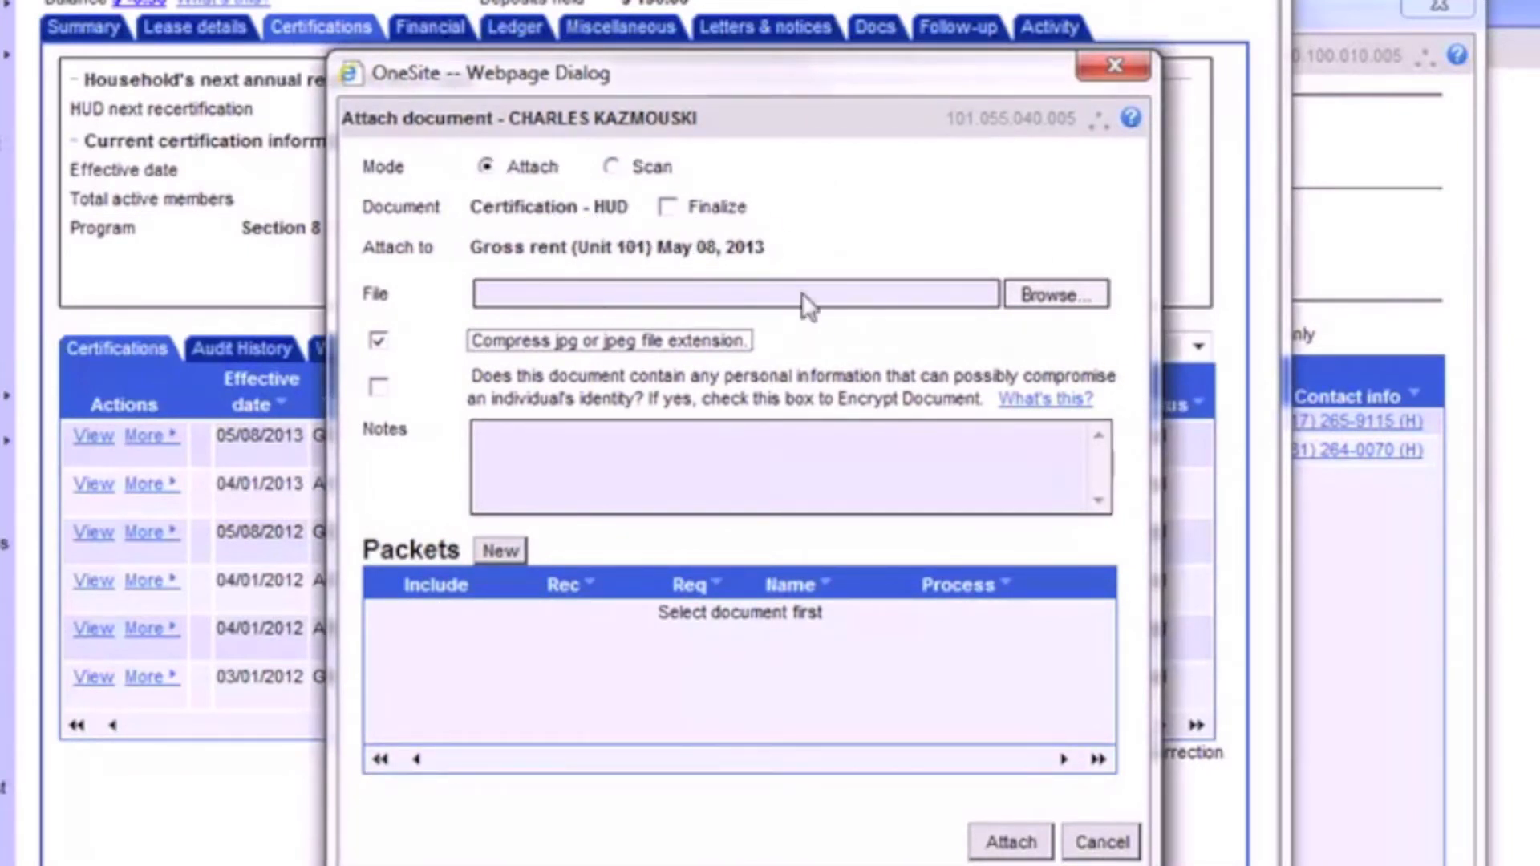
{"action": "mouse_move", "coordinate": [706, 281]}
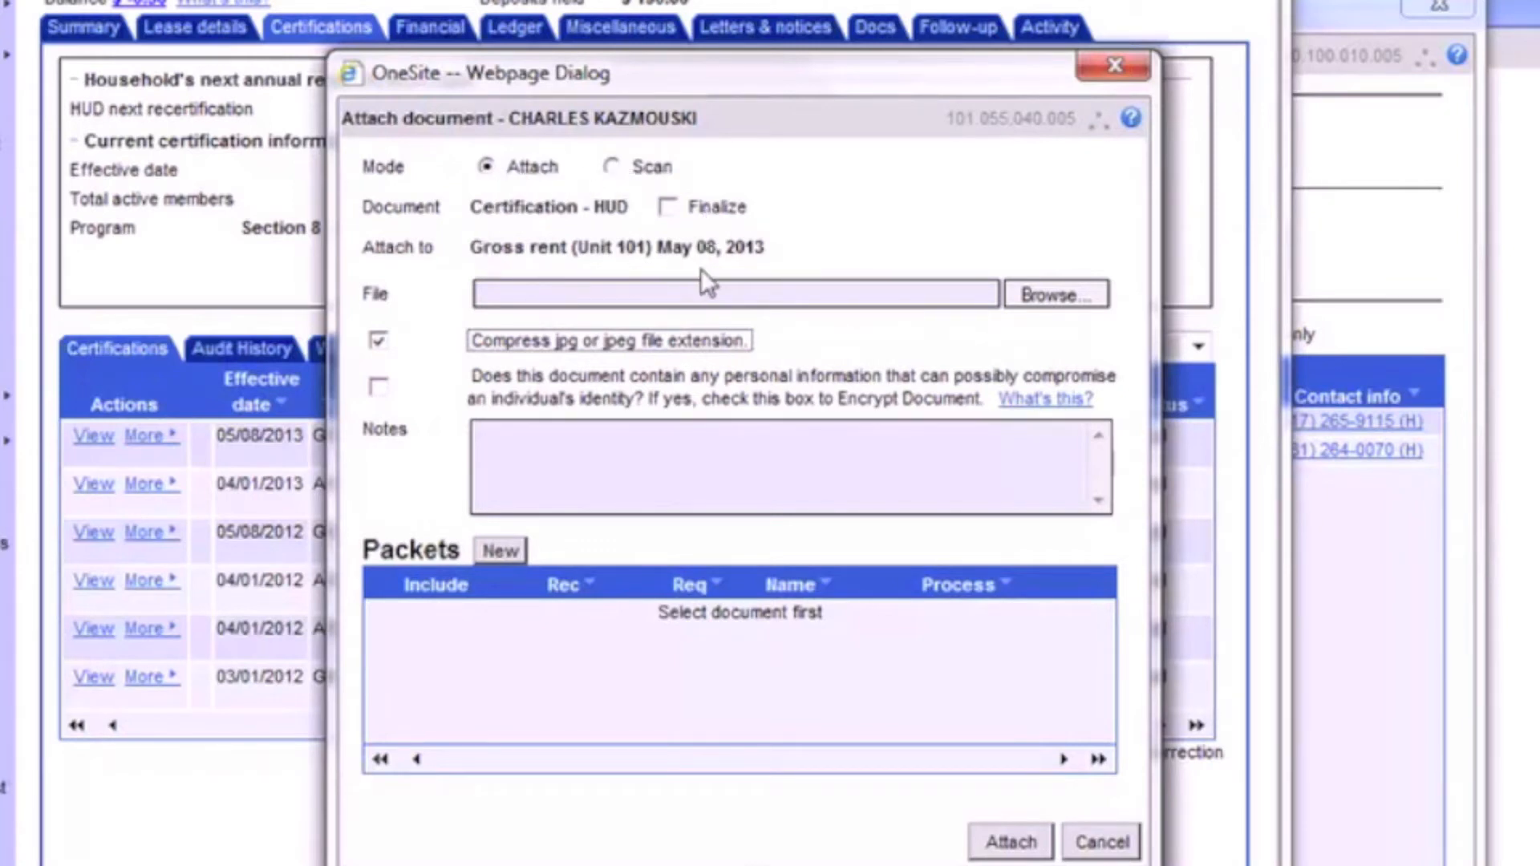
{"action": "mouse_move", "coordinate": [940, 305]}
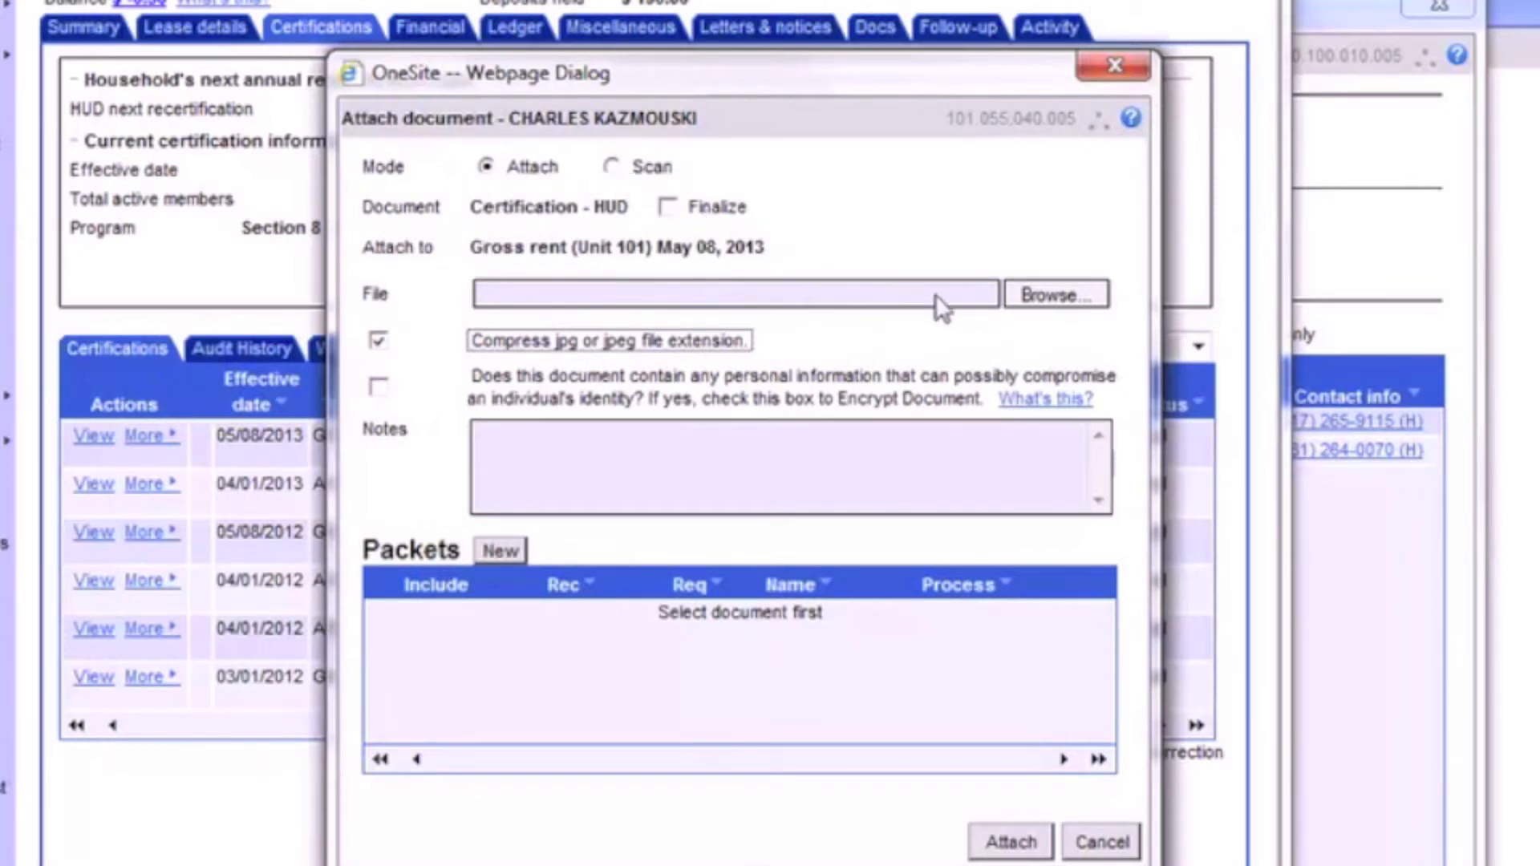
{"action": "left_click", "coordinate": [1056, 294]}
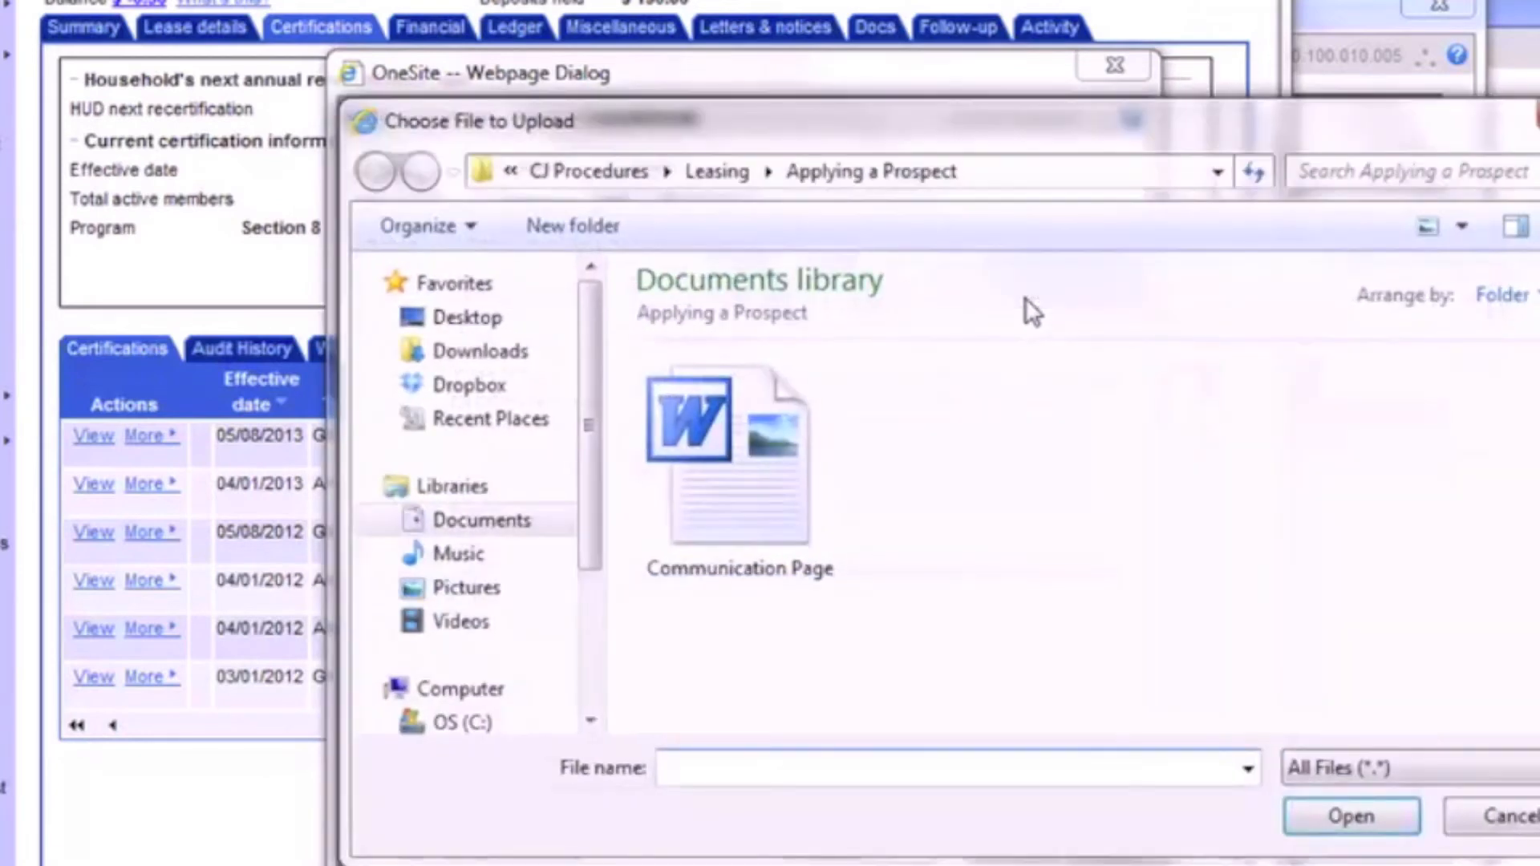
{"action": "left_click", "coordinate": [1351, 816]}
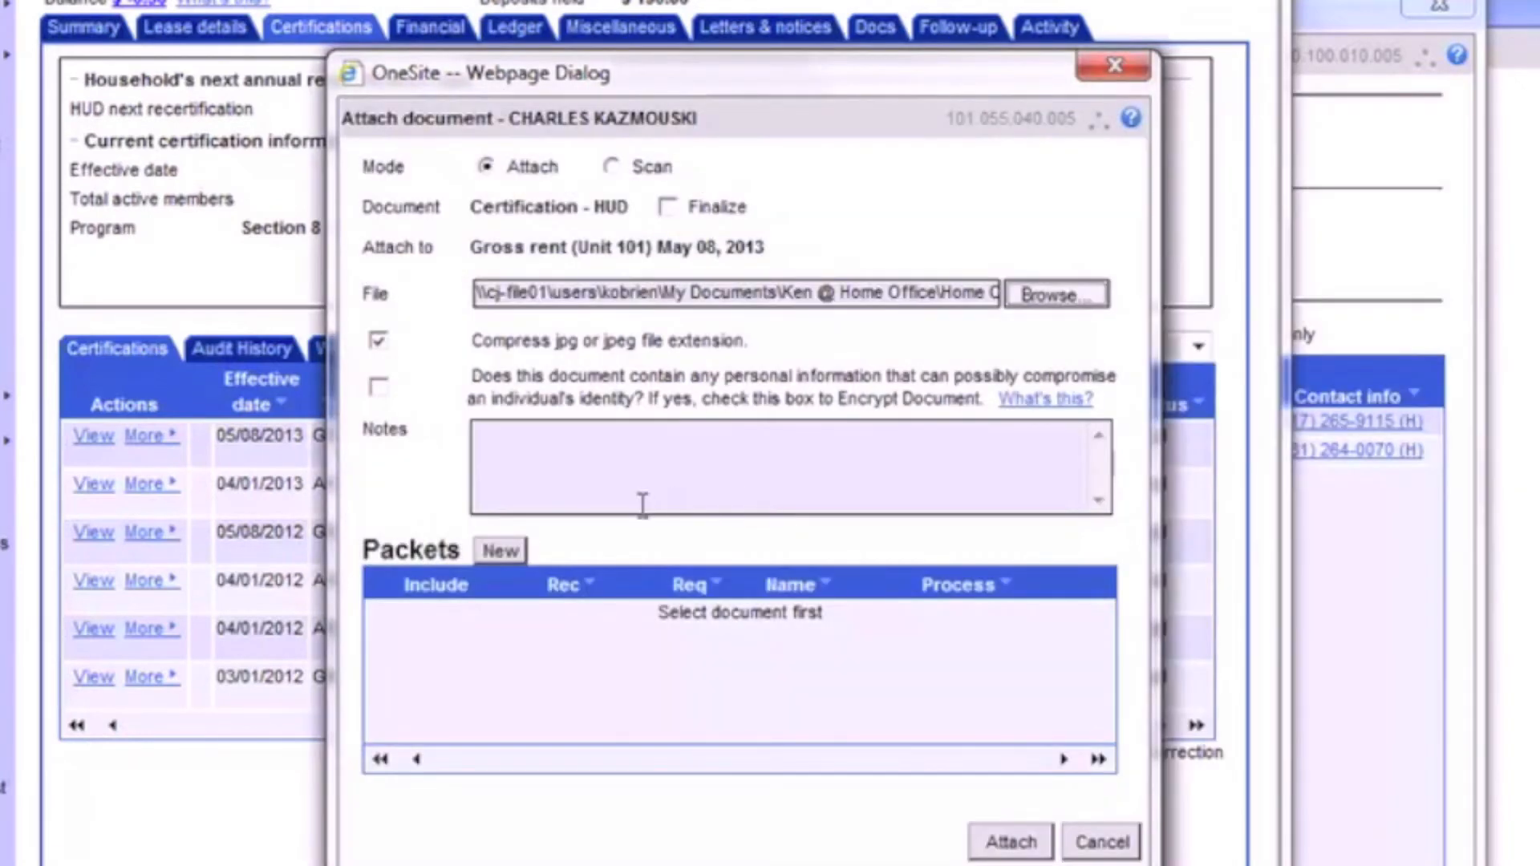
- Mark it Encrypt, note 'Test encrypted document' and attach it
{"action": "left_click", "coordinate": [377, 384]}
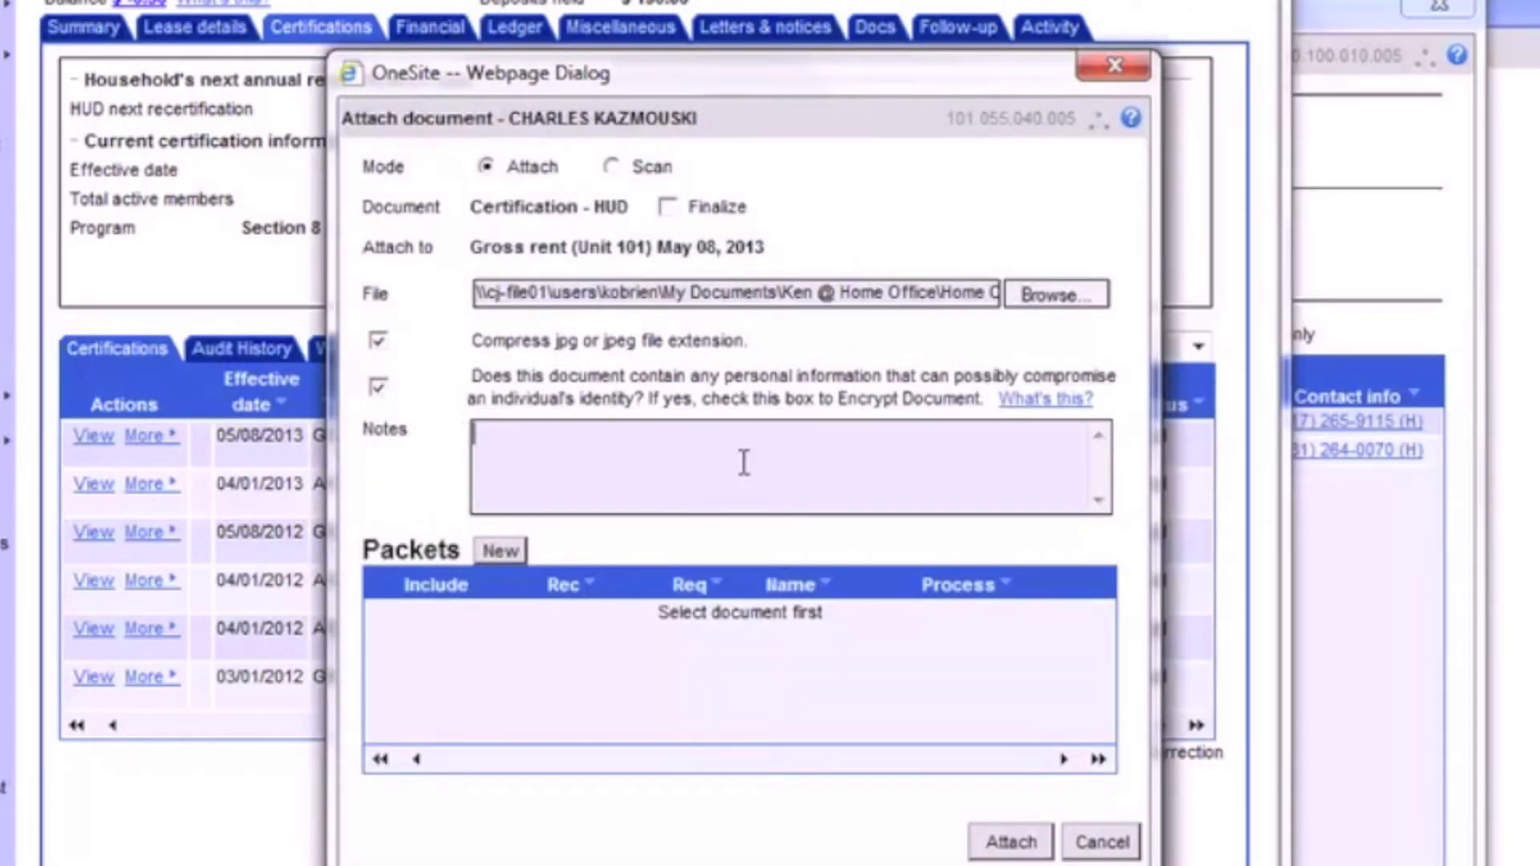
{"action": "type", "text": "Test encry"}
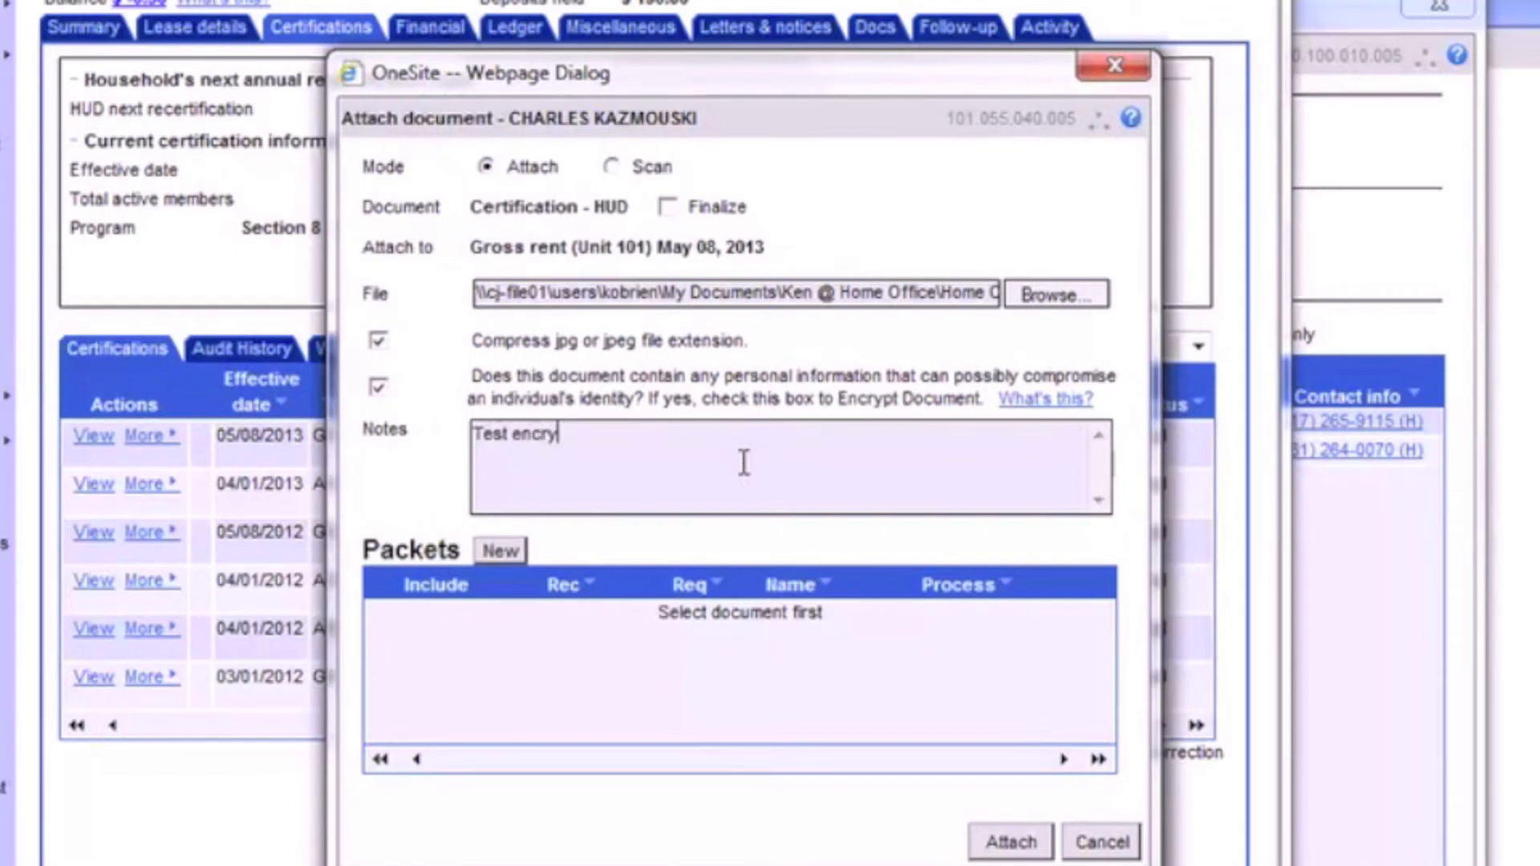
{"action": "type", "text": "pted document"}
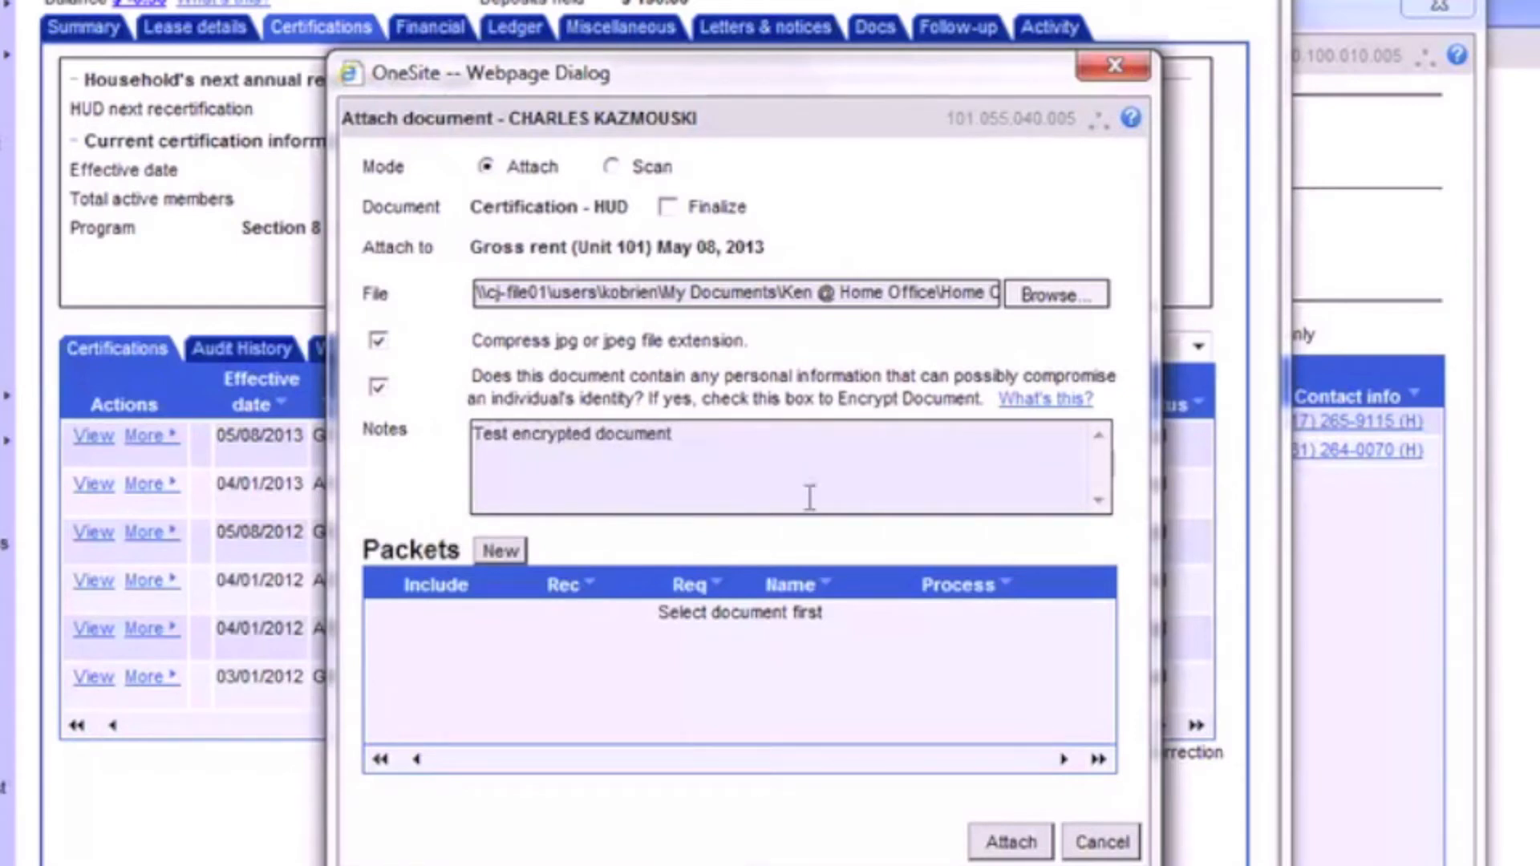
{"action": "left_click", "coordinate": [1100, 843]}
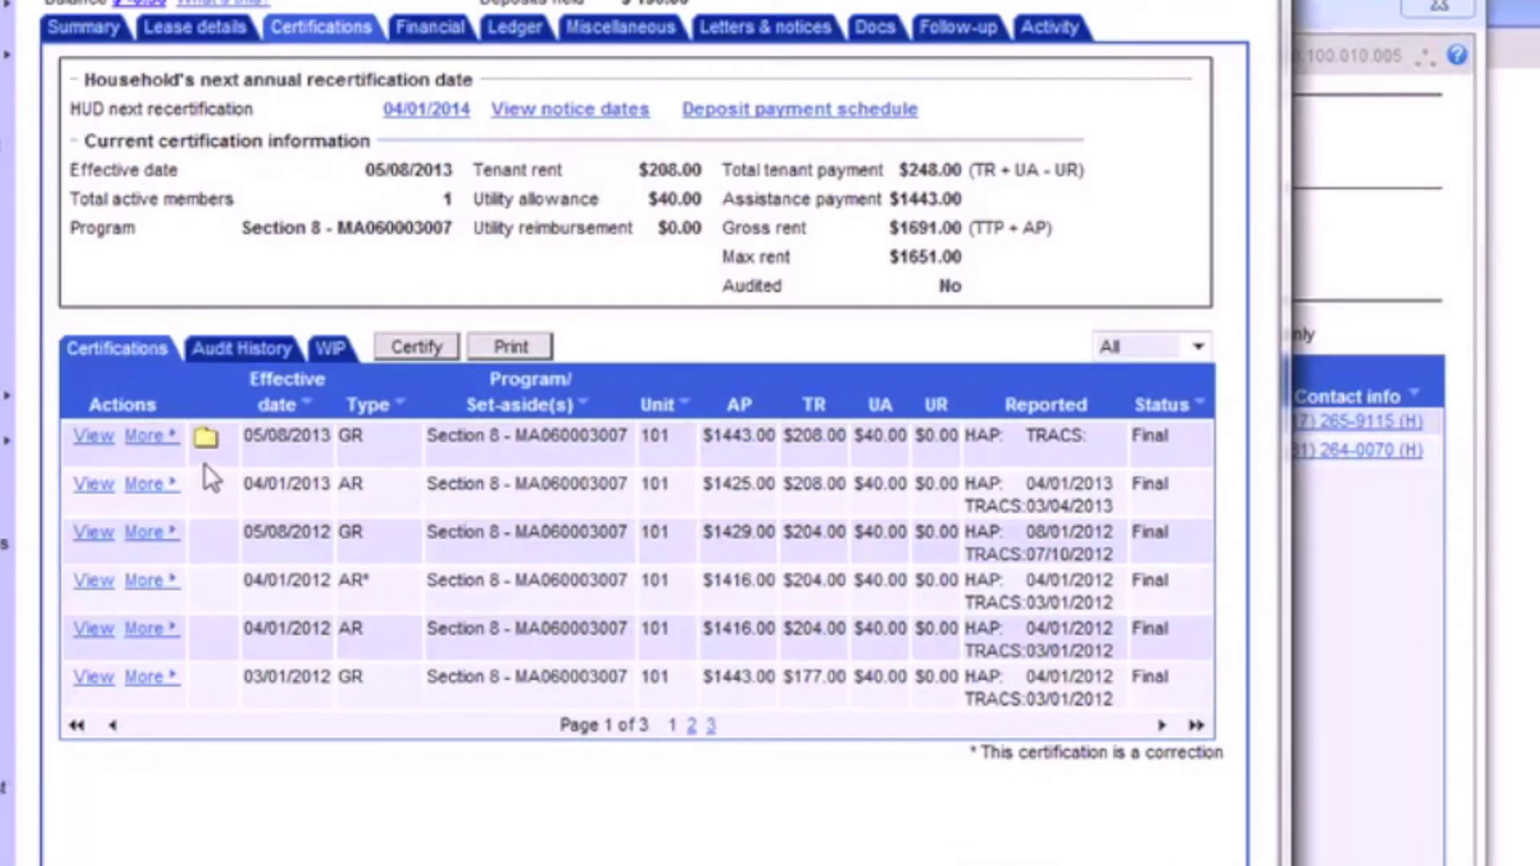
- Close the downloads window and attempt to view the encrypted Certification - HUD document
{"action": "left_click", "coordinate": [205, 436]}
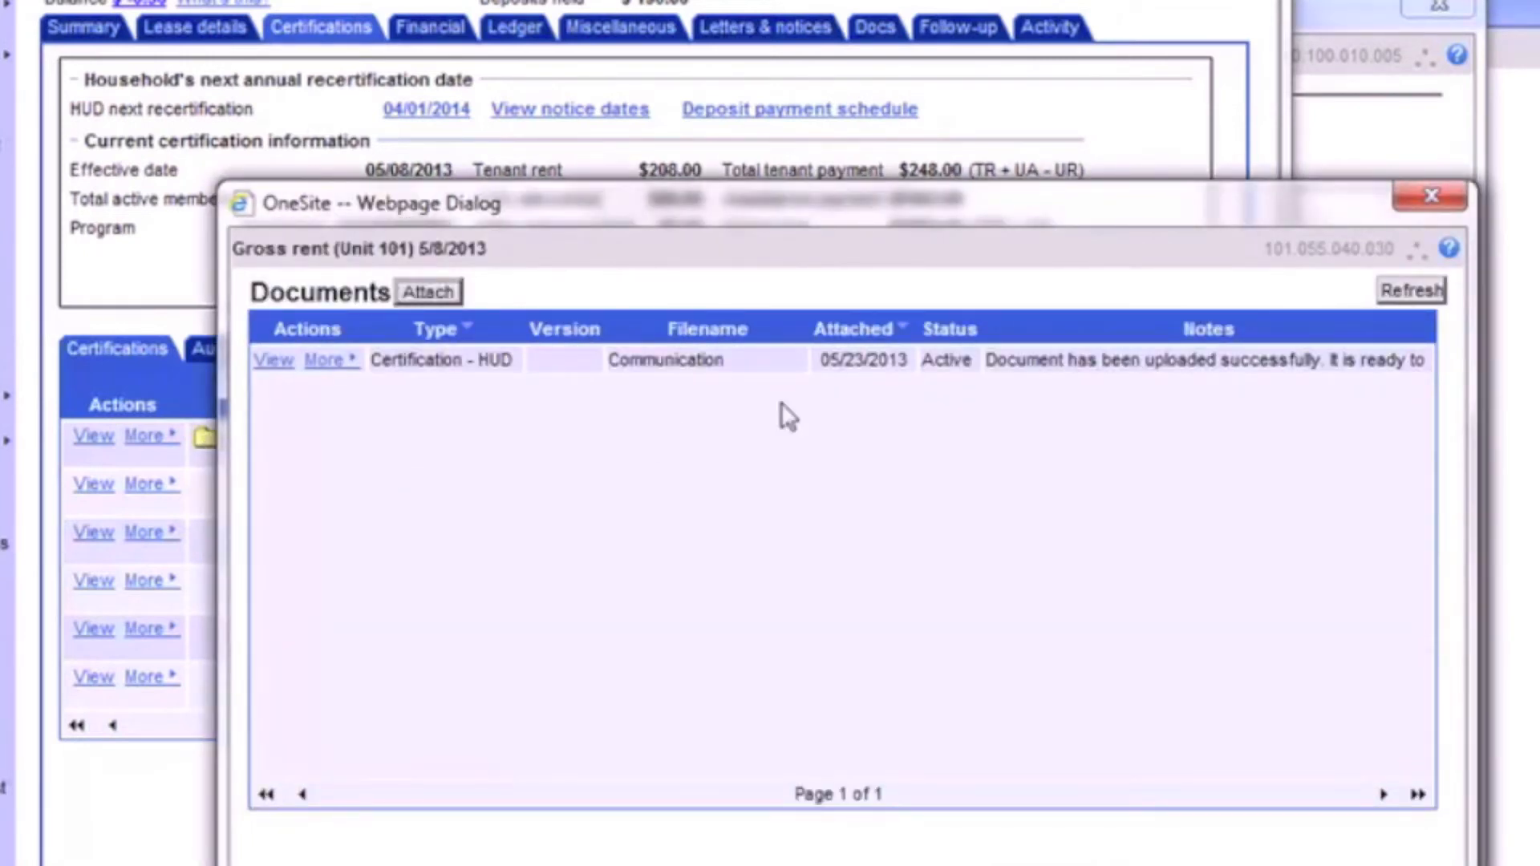
{"action": "mouse_move", "coordinate": [264, 371]}
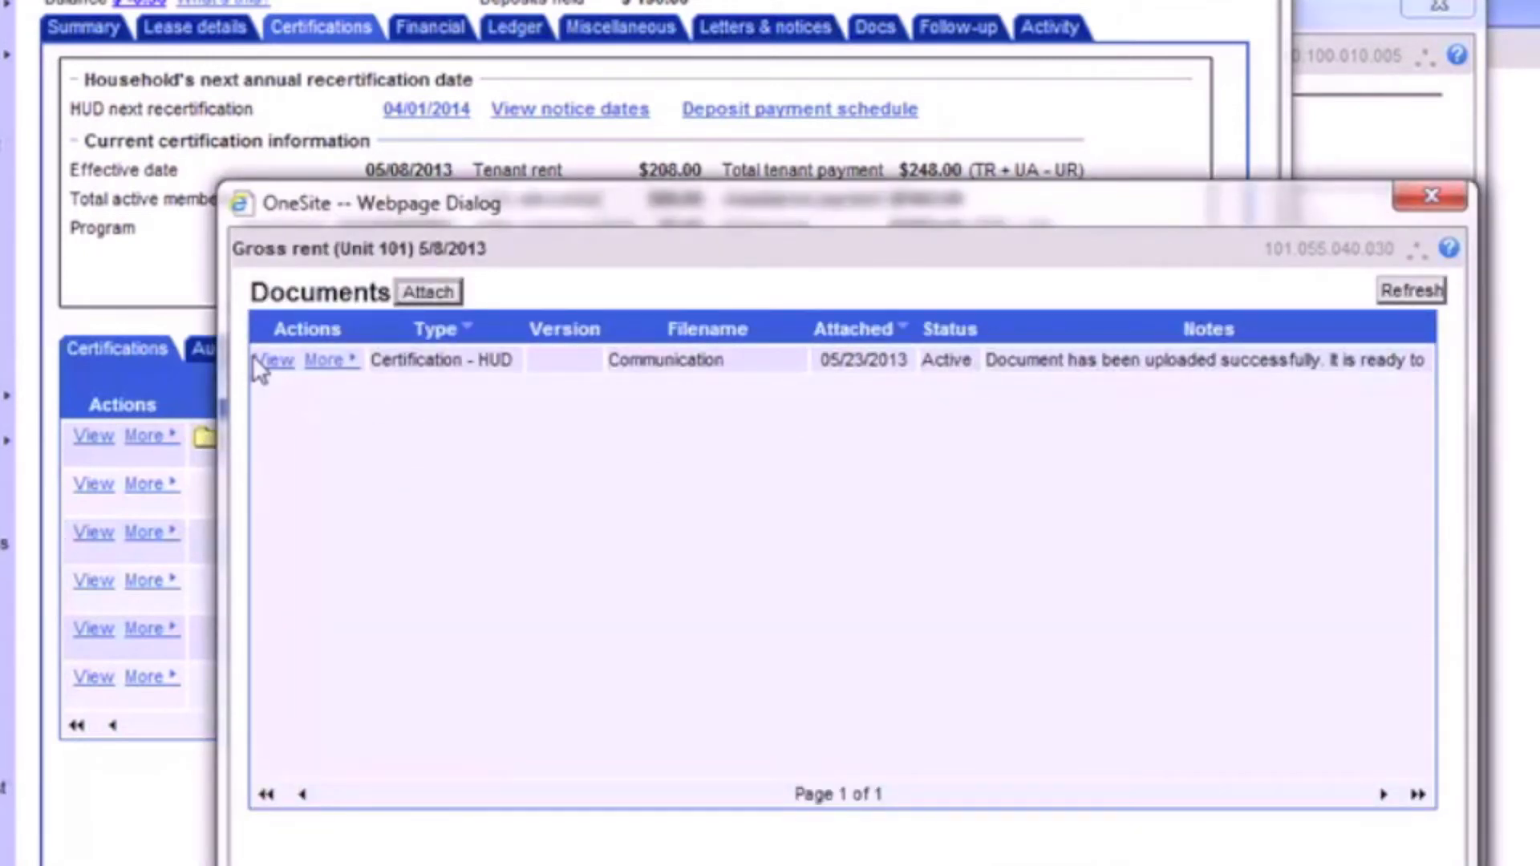
{"action": "left_click", "coordinate": [275, 359]}
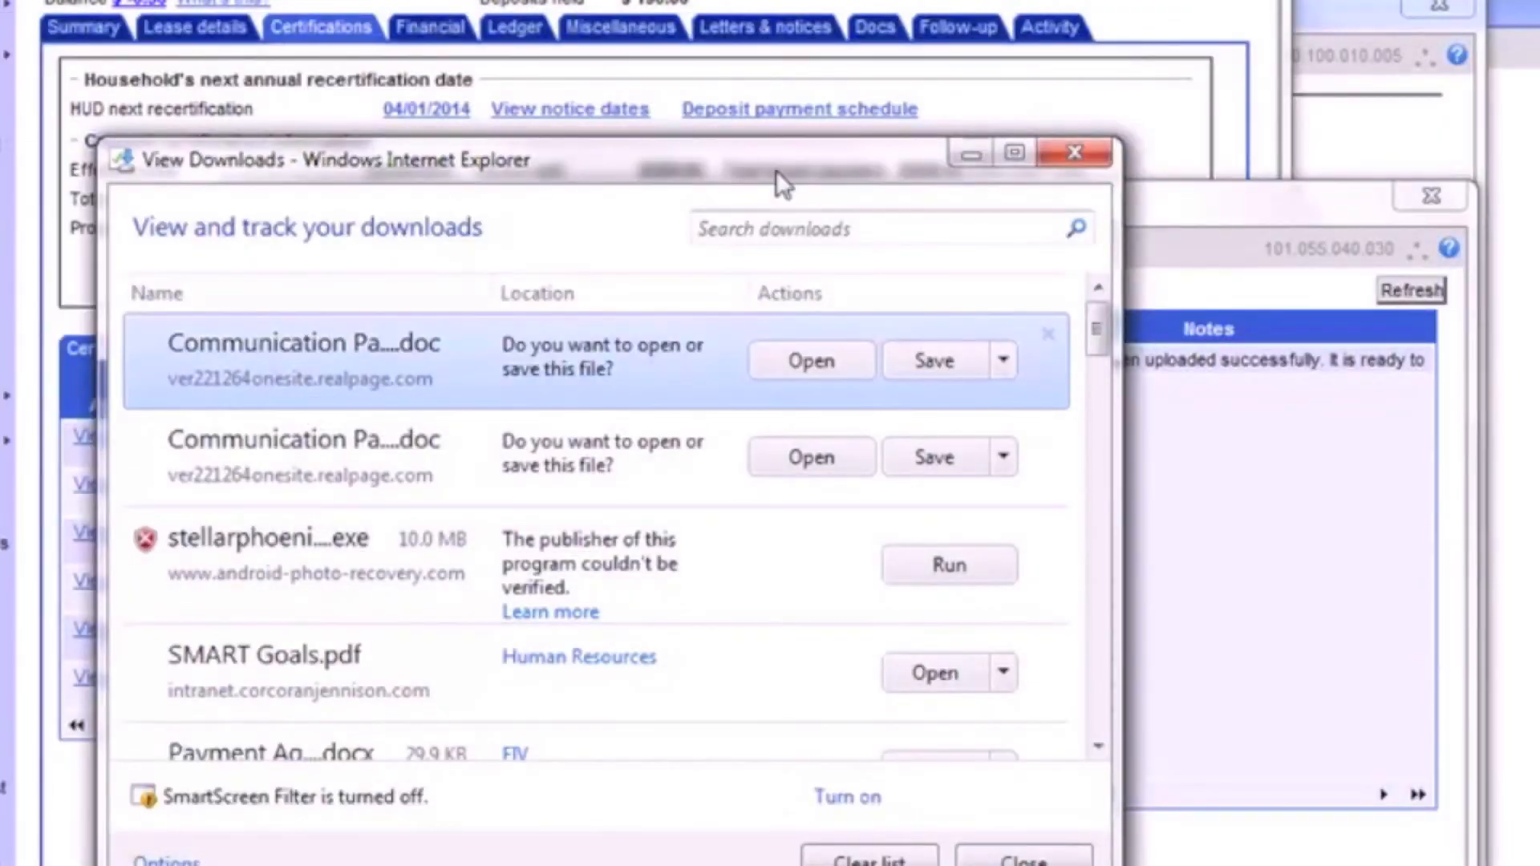
{"action": "left_click", "coordinate": [809, 361]}
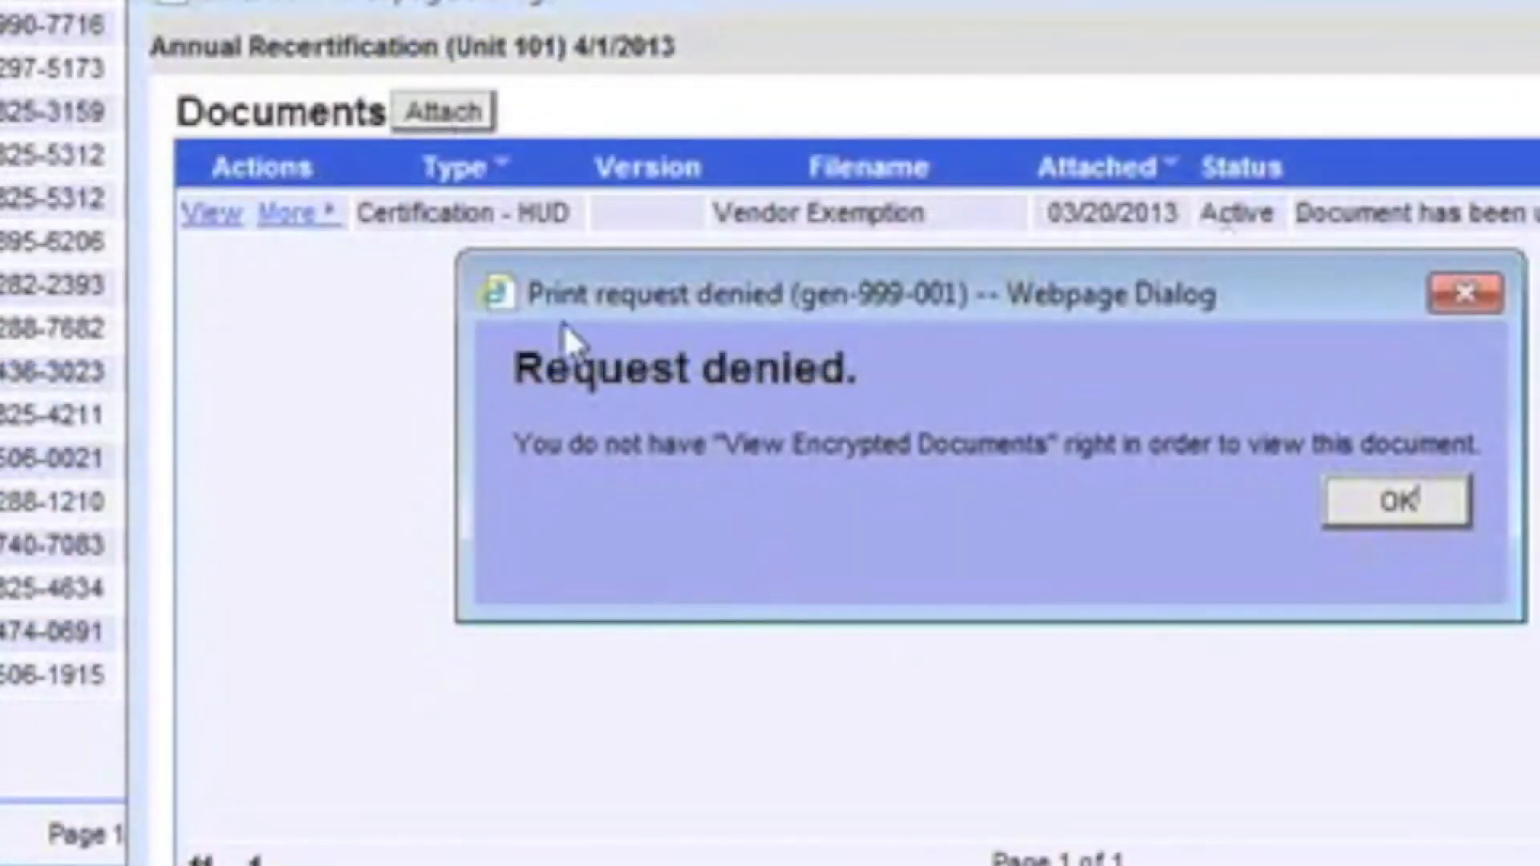
{"action": "mouse_move", "coordinate": [1306, 356]}
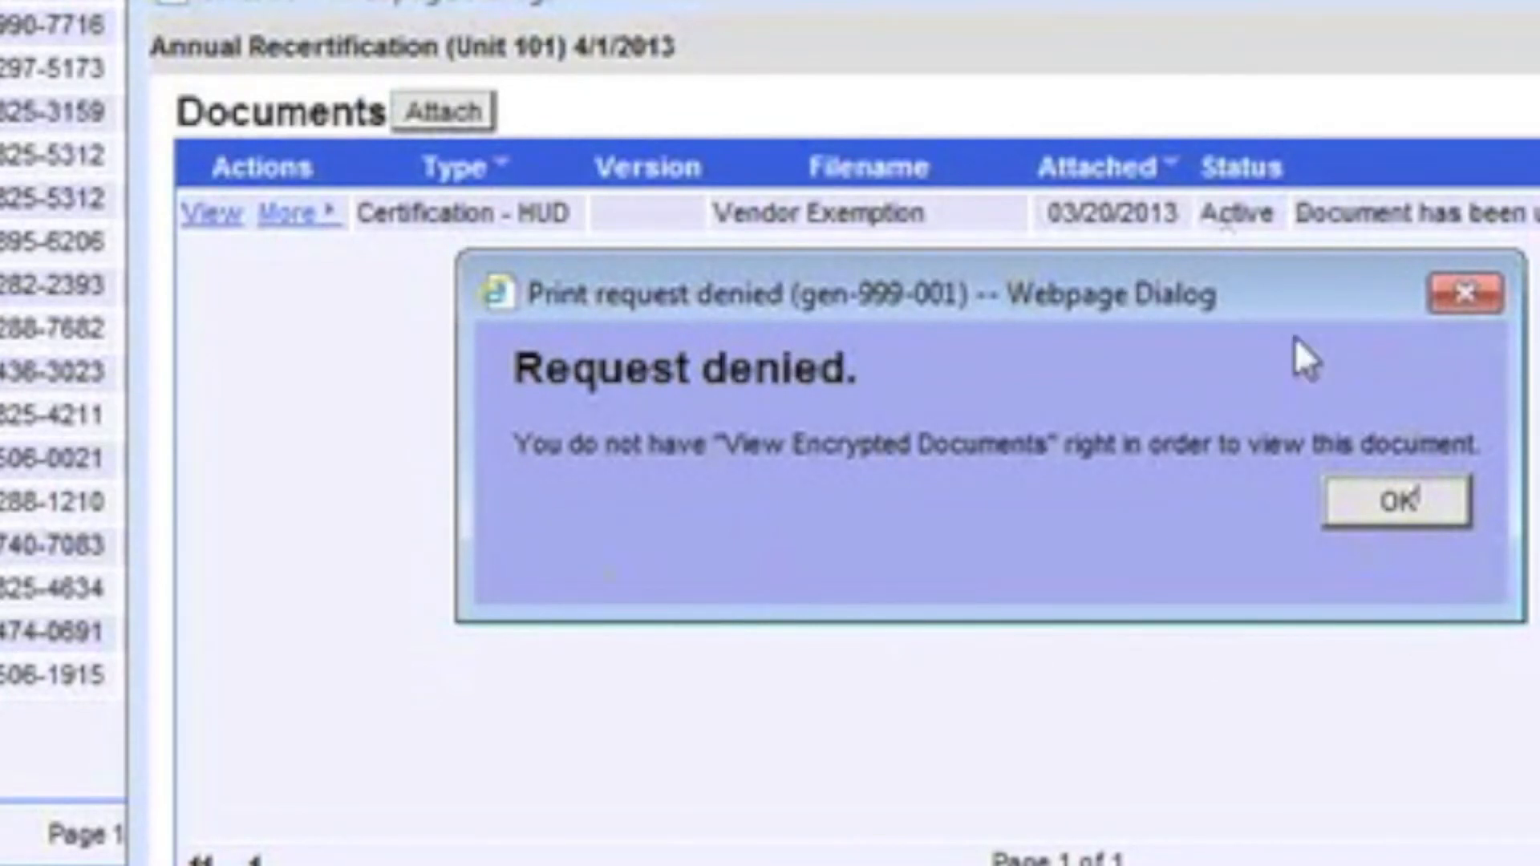
{"action": "mouse_move", "coordinate": [579, 570]}
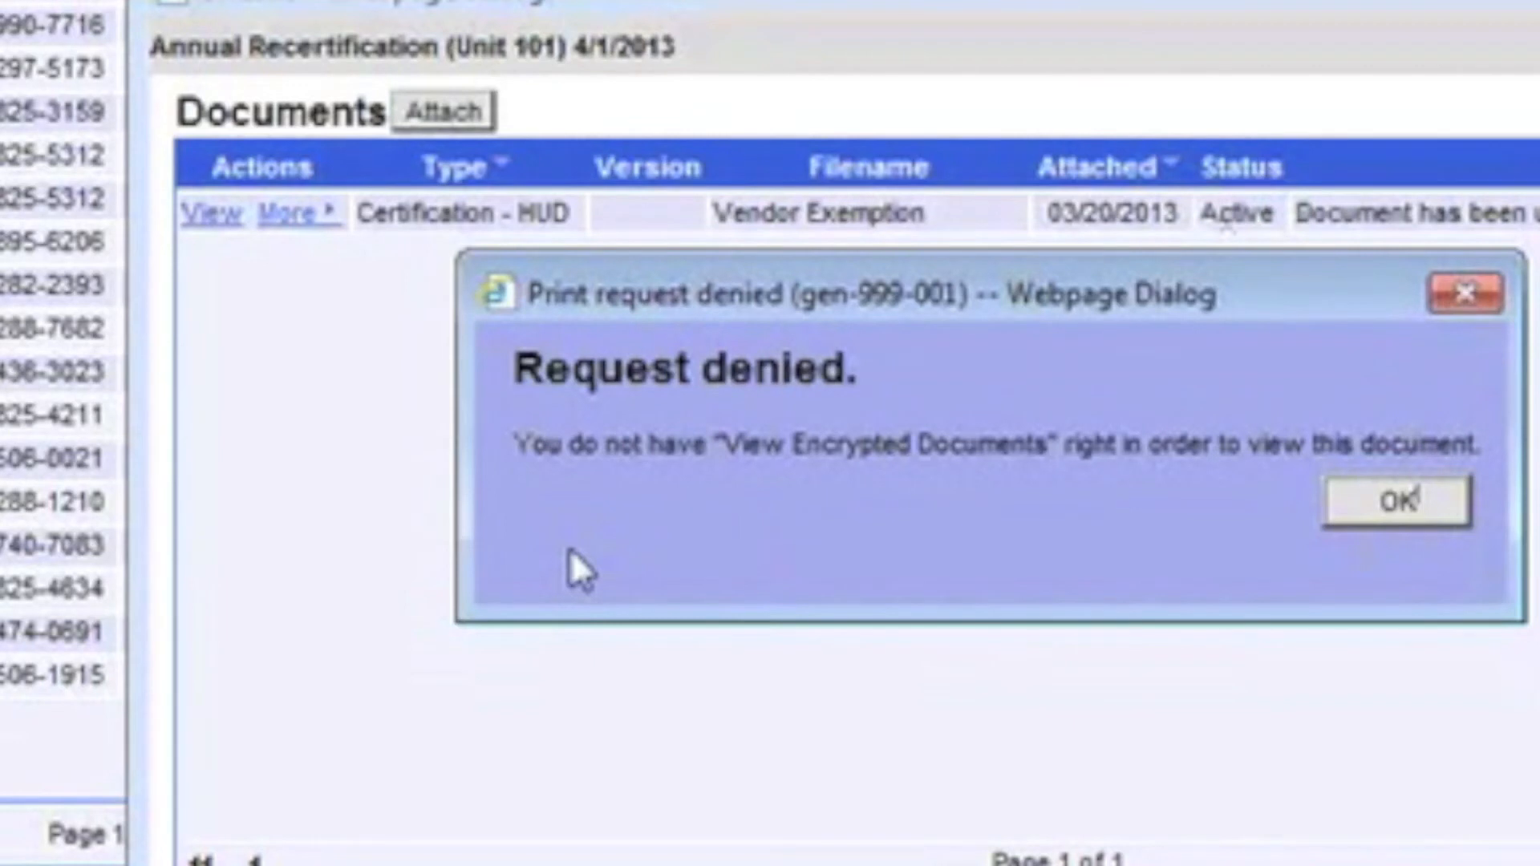
{"action": "mouse_move", "coordinate": [1285, 514]}
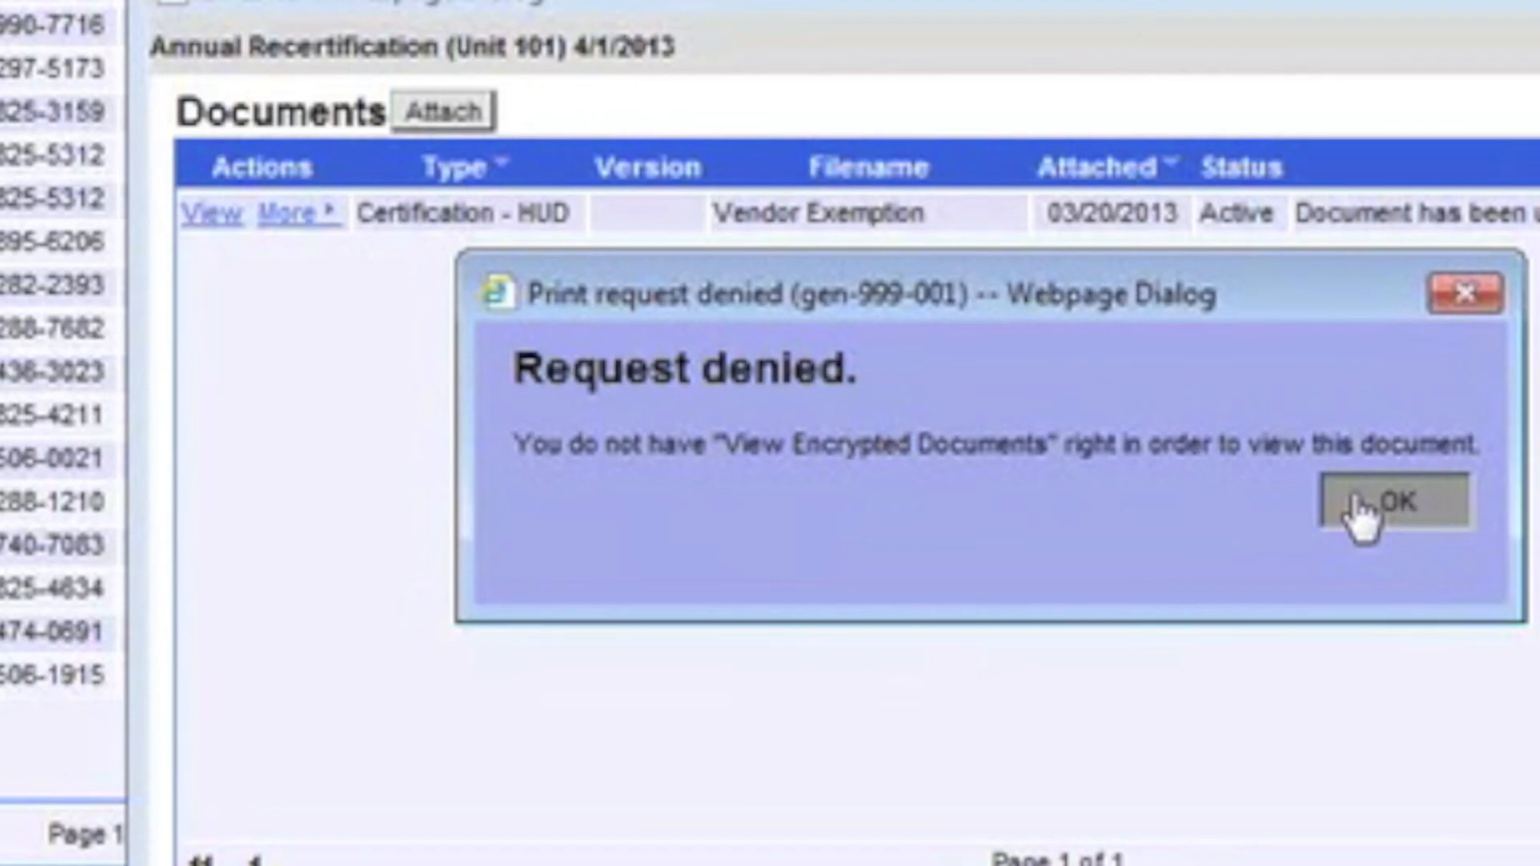
- Dismiss the Request denied access message
{"action": "left_click", "coordinate": [1395, 502]}
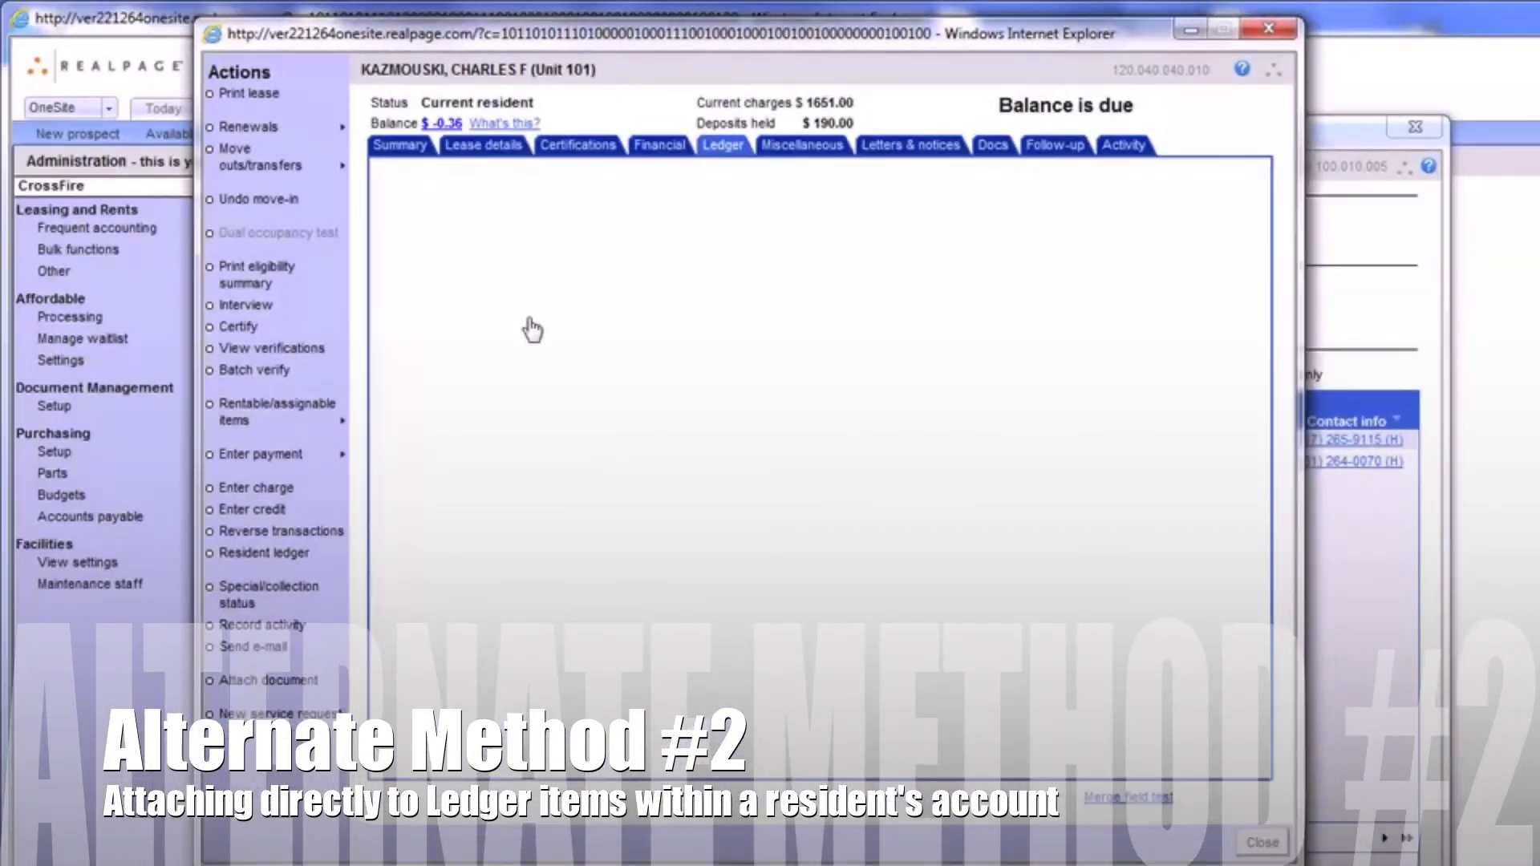
- On the Ledger, attach a Photo document to the 05/06/2013 HAP Payment transaction
{"action": "left_click", "coordinate": [724, 144]}
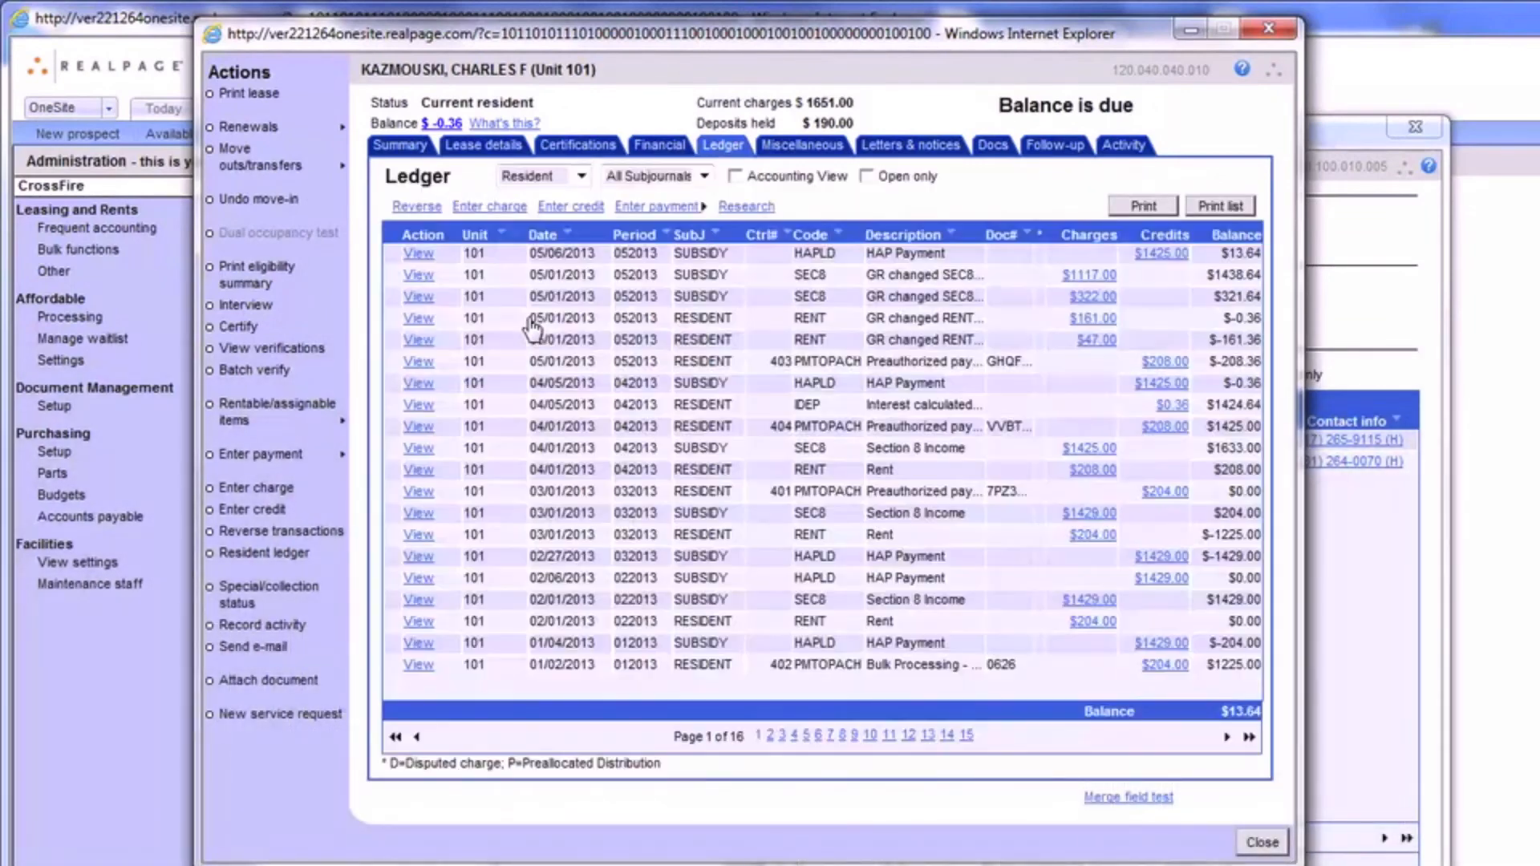
{"action": "mouse_move", "coordinate": [417, 253]}
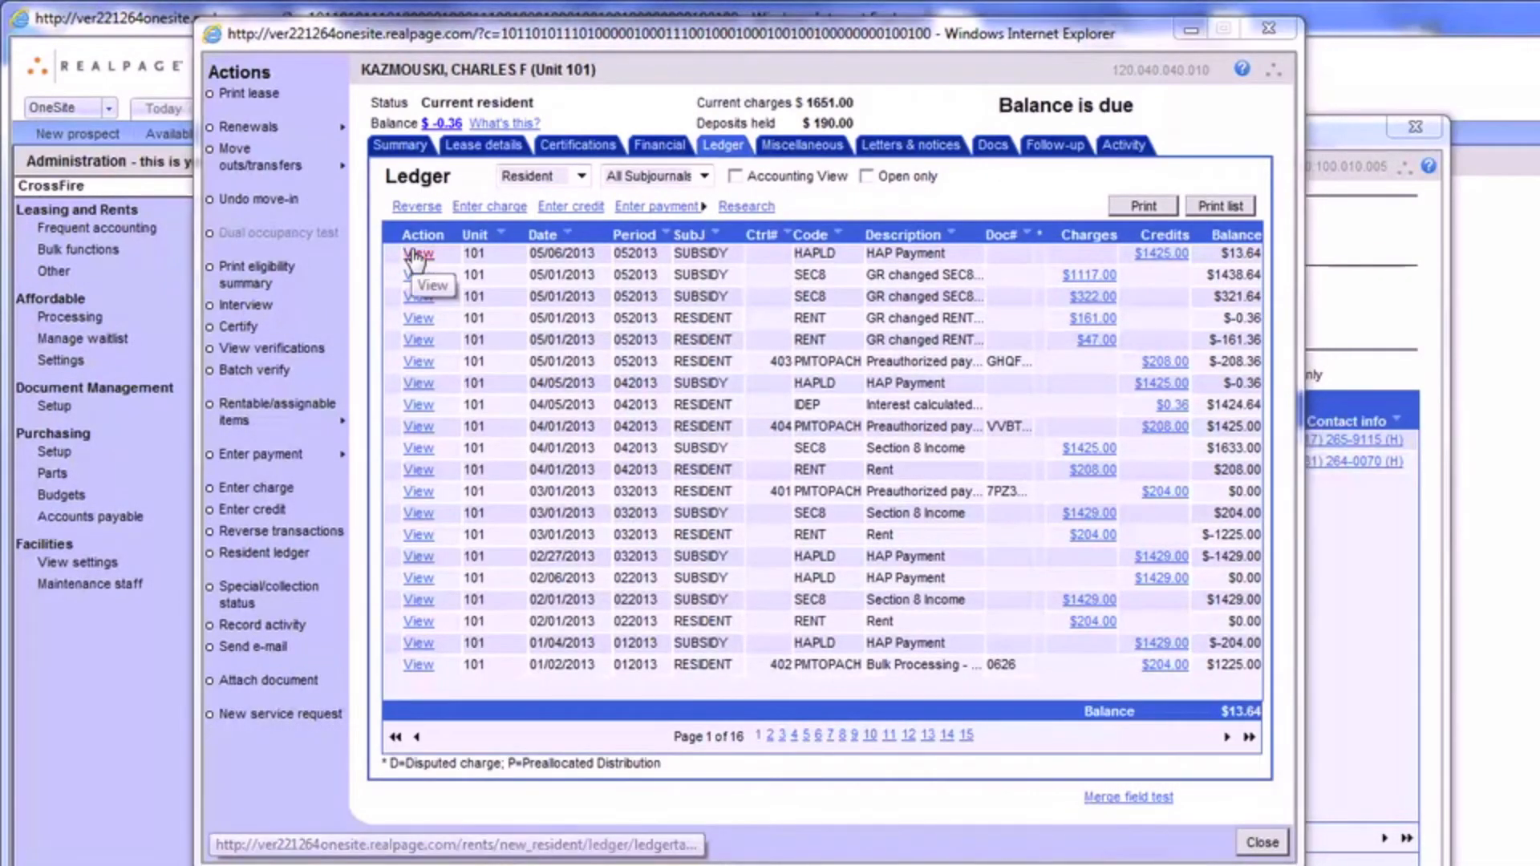
{"action": "left_click", "coordinate": [417, 254]}
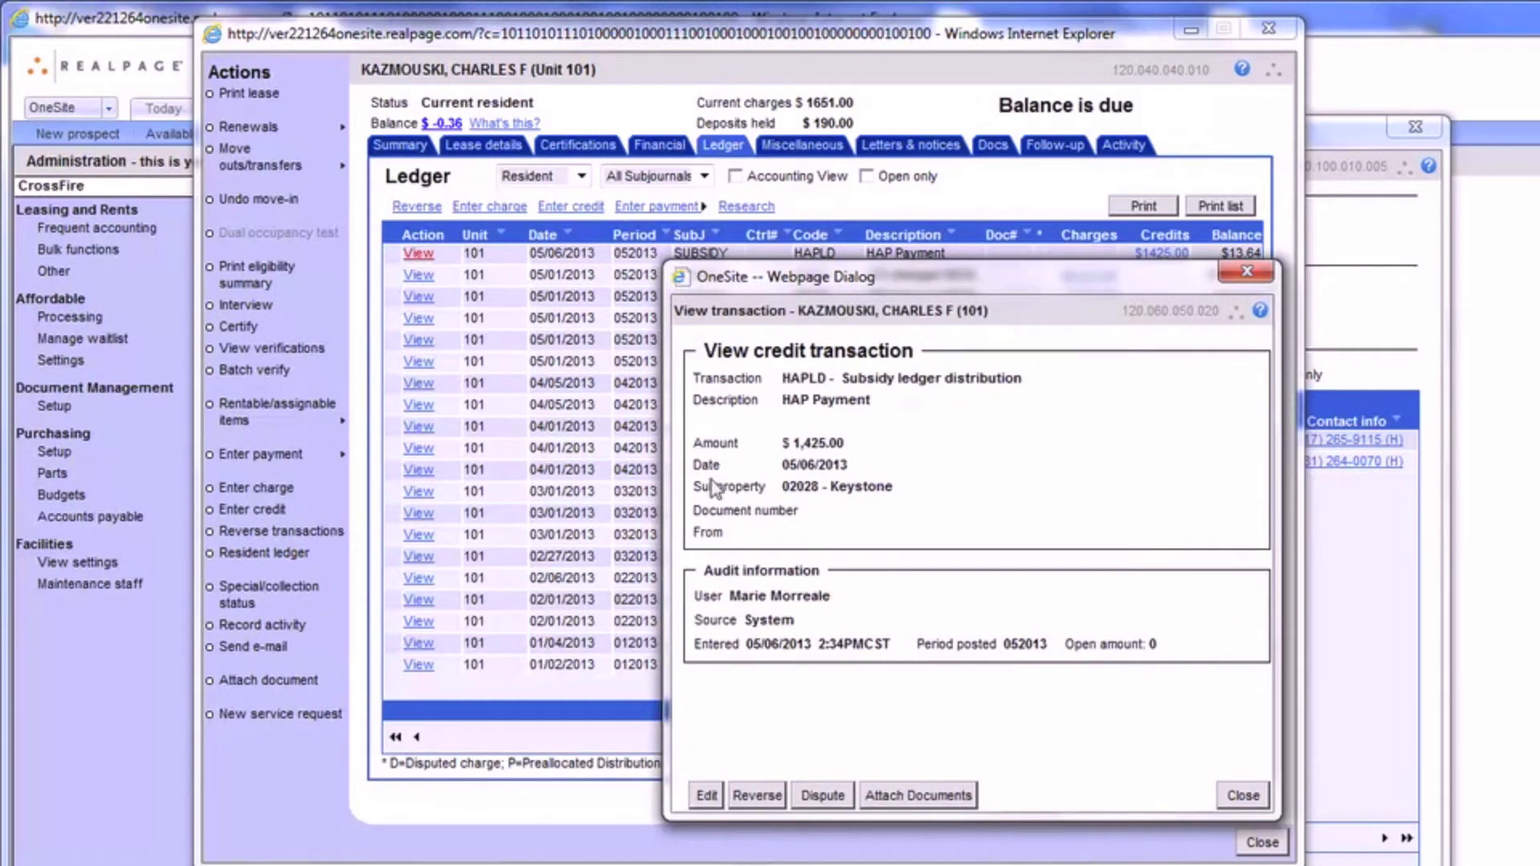
{"action": "mouse_move", "coordinate": [916, 794]}
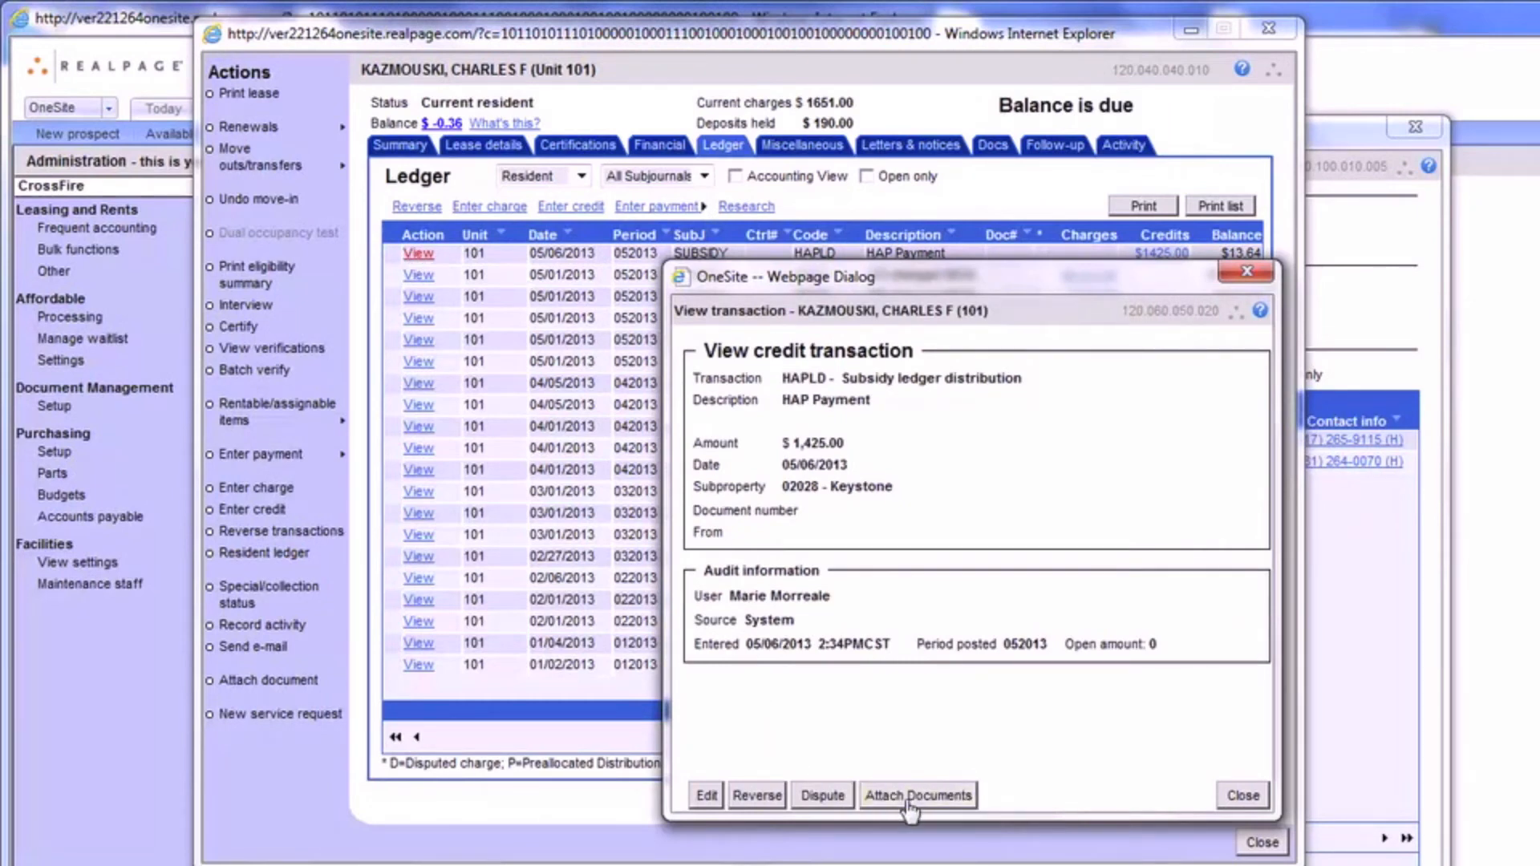
{"action": "left_click", "coordinate": [916, 796]}
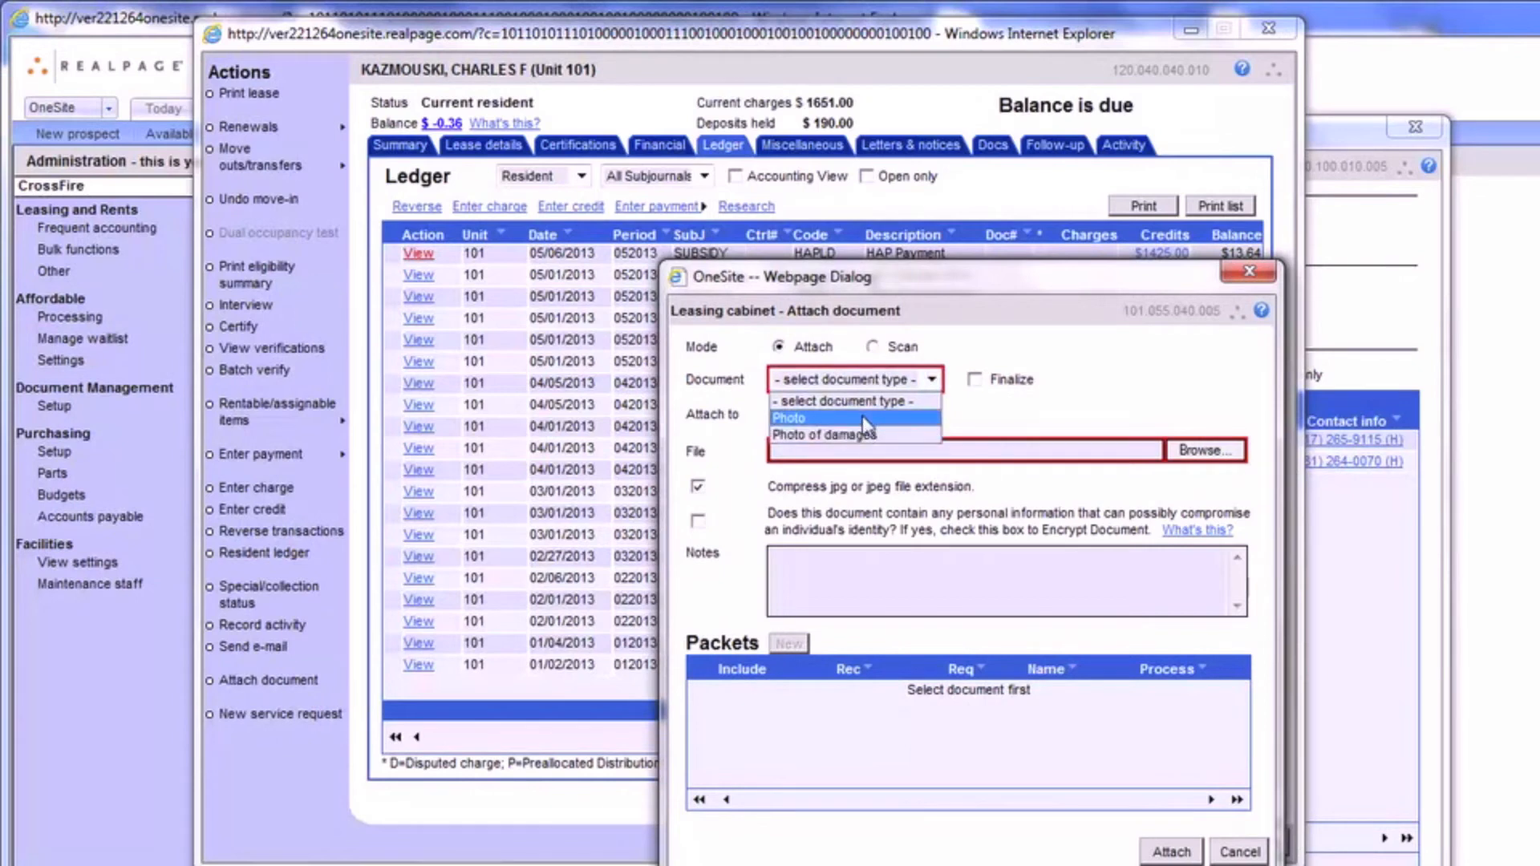
{"action": "left_click", "coordinate": [788, 417]}
{"action": "type", "text": "Test for"}
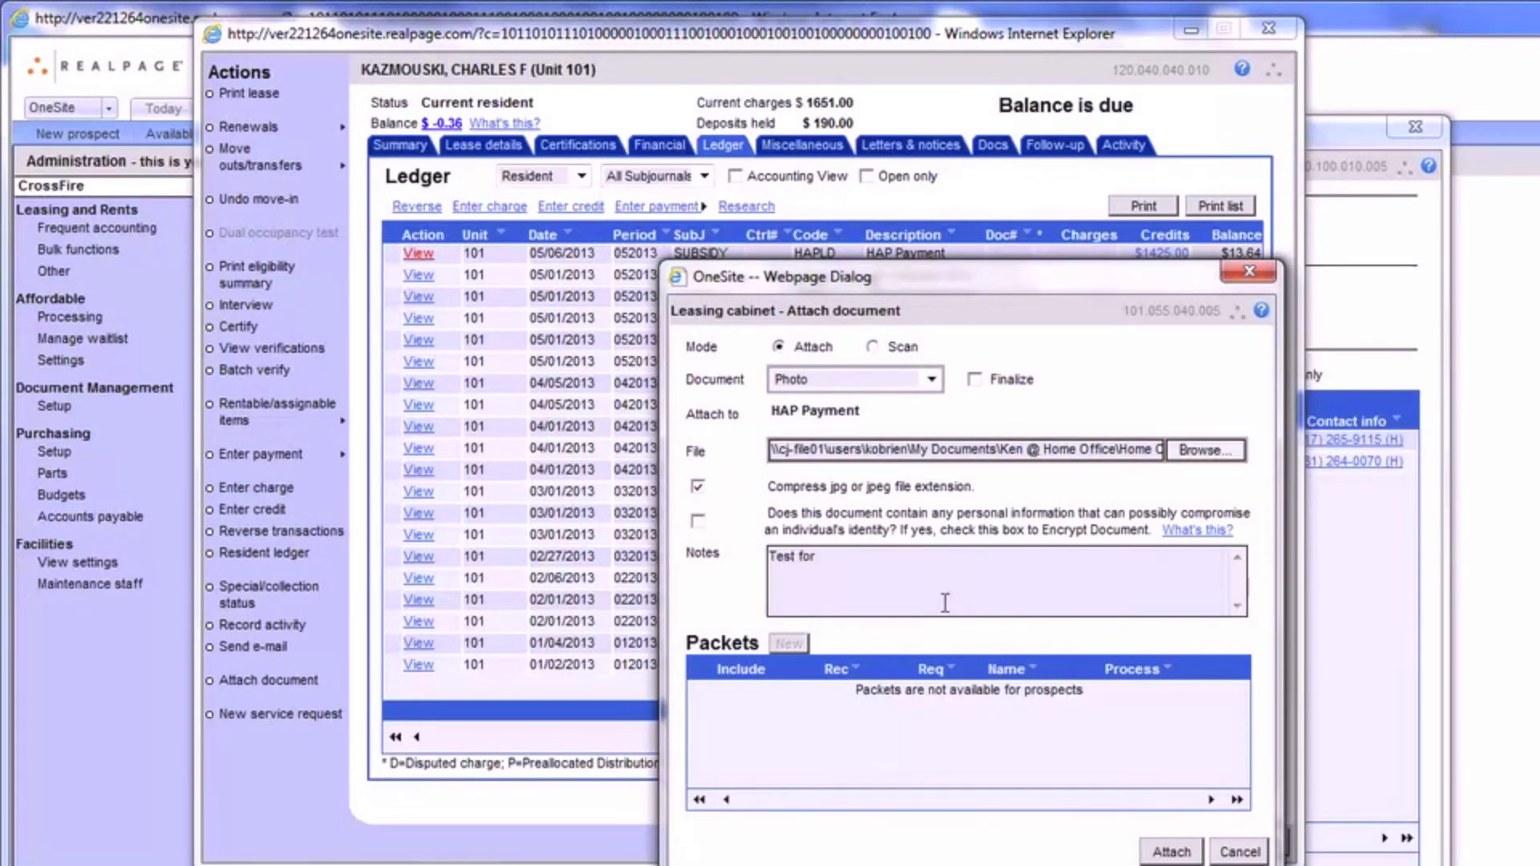
{"action": "left_click", "coordinate": [1237, 850]}
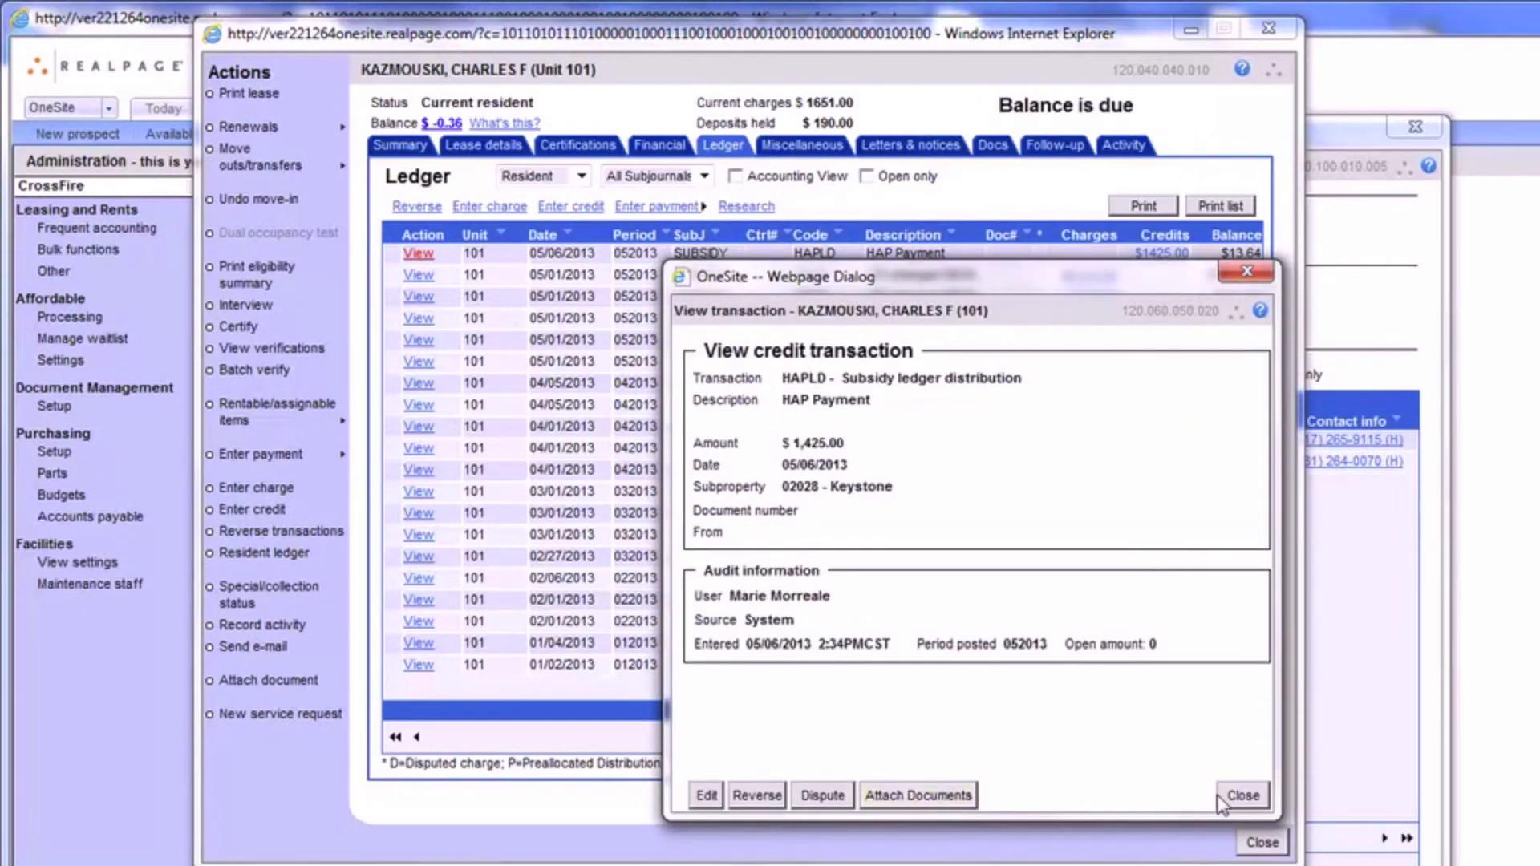
- View the HAP Payment's attached Communication Page.doc and return to the ledger
{"action": "left_click", "coordinate": [1242, 794]}
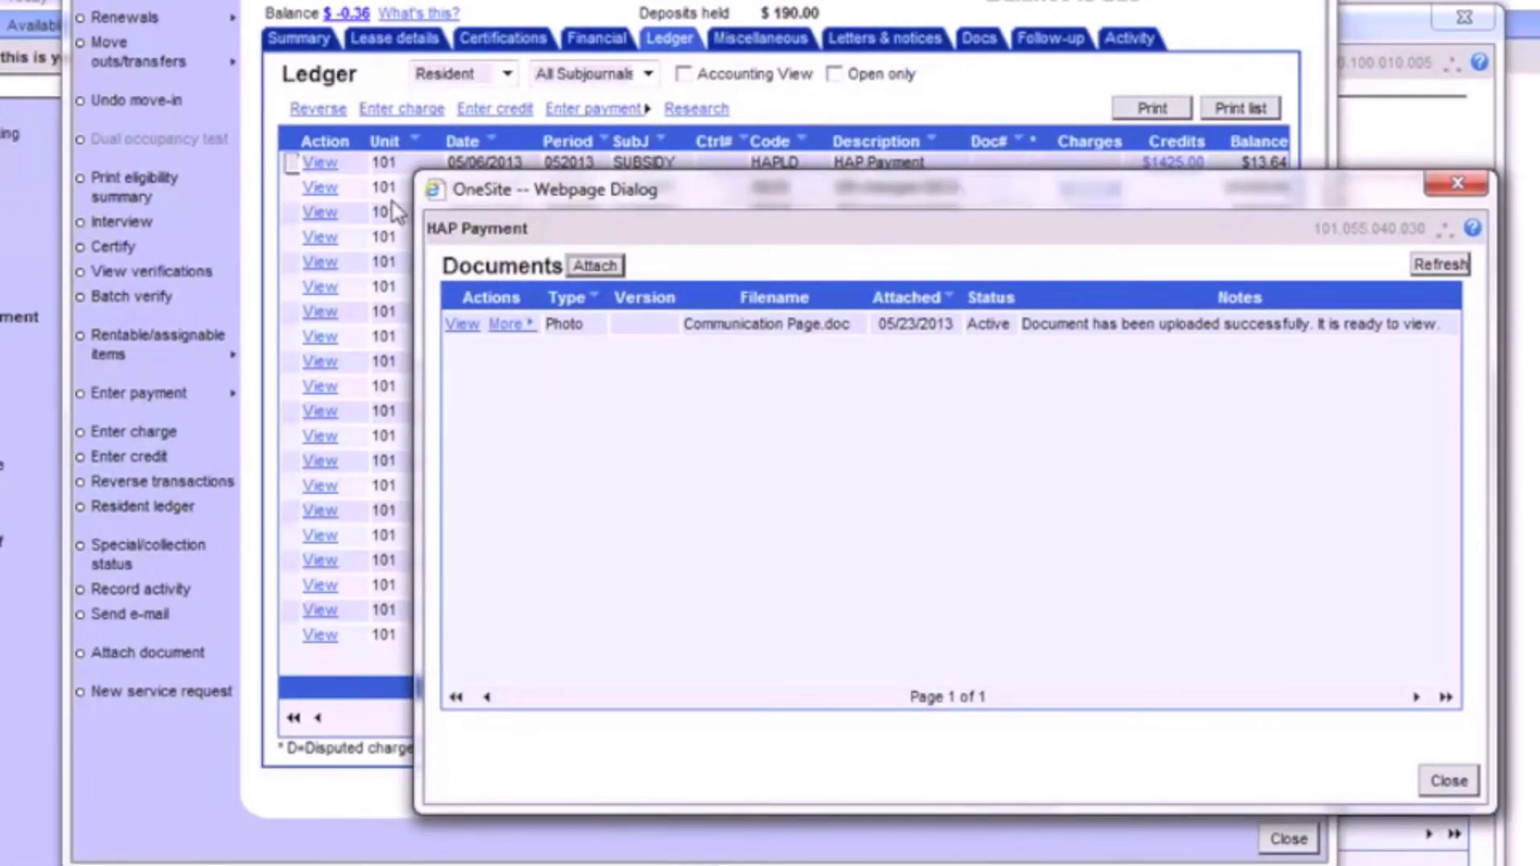
{"action": "mouse_move", "coordinate": [503, 324]}
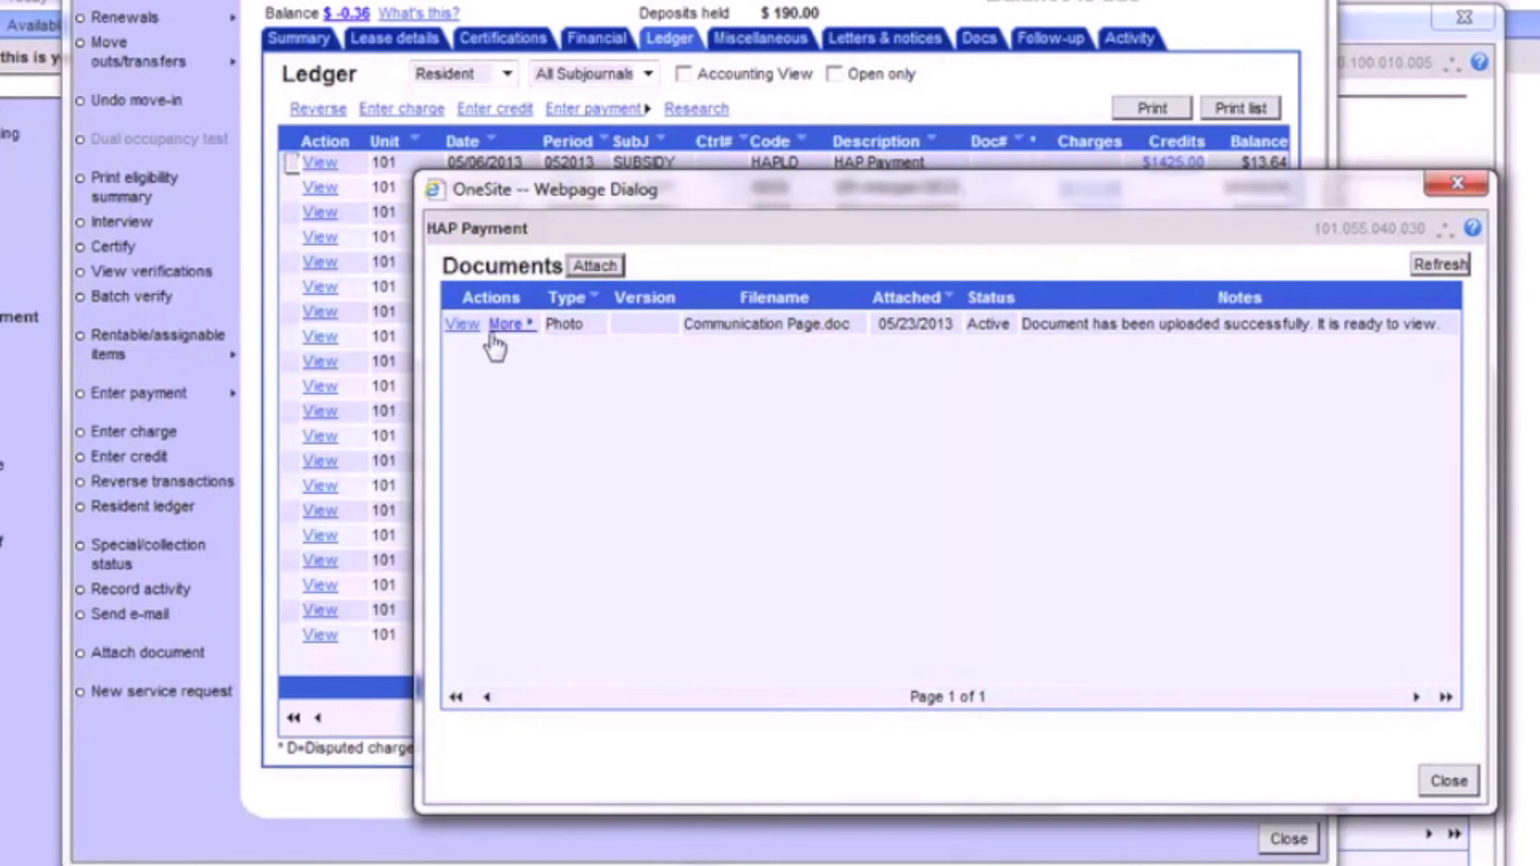
{"action": "mouse_move", "coordinate": [477, 339]}
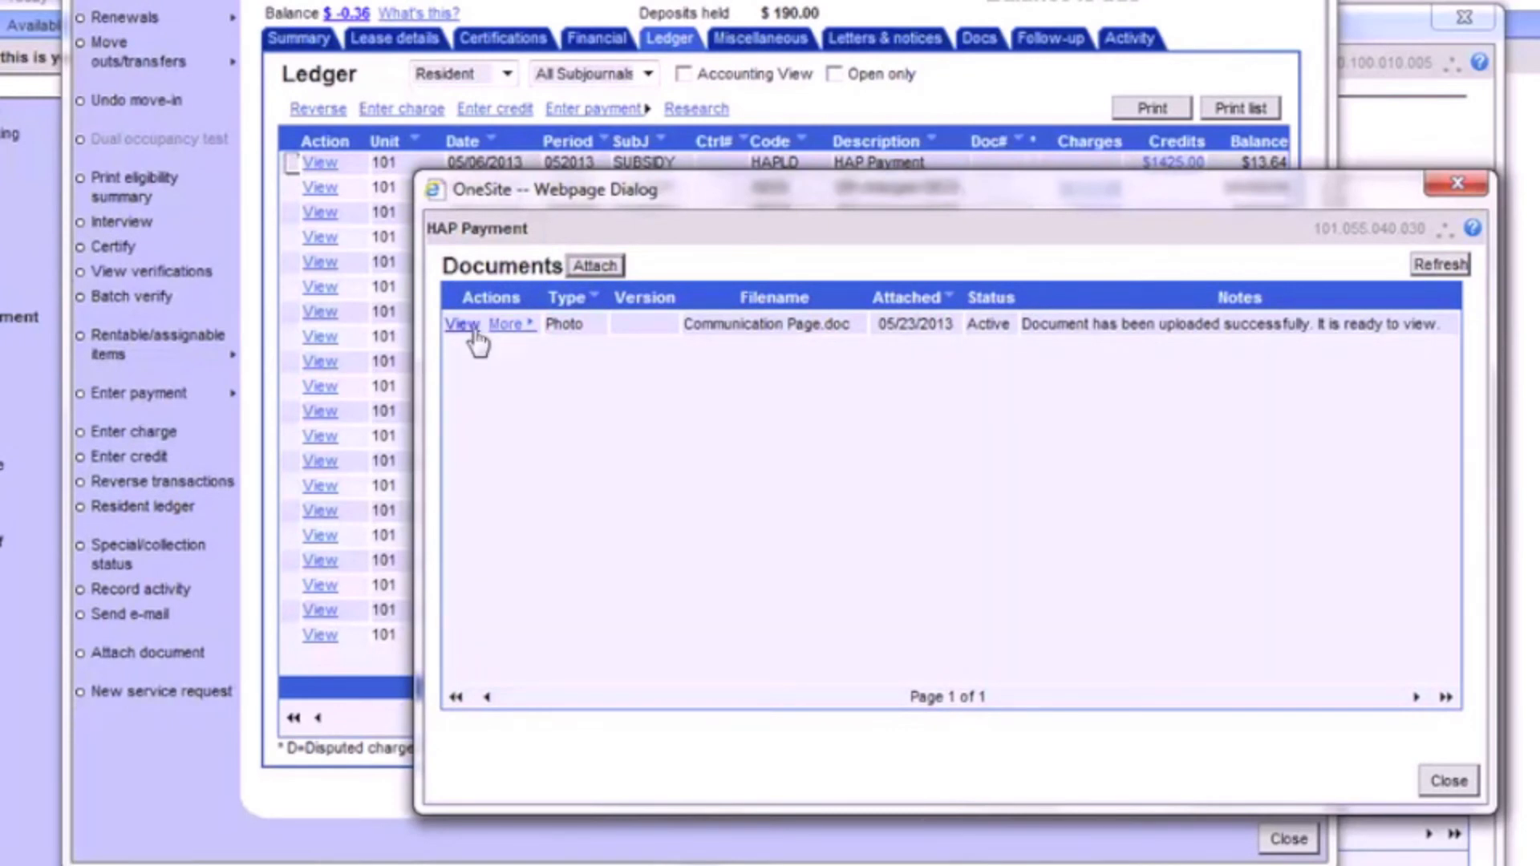
{"action": "left_click", "coordinate": [460, 324]}
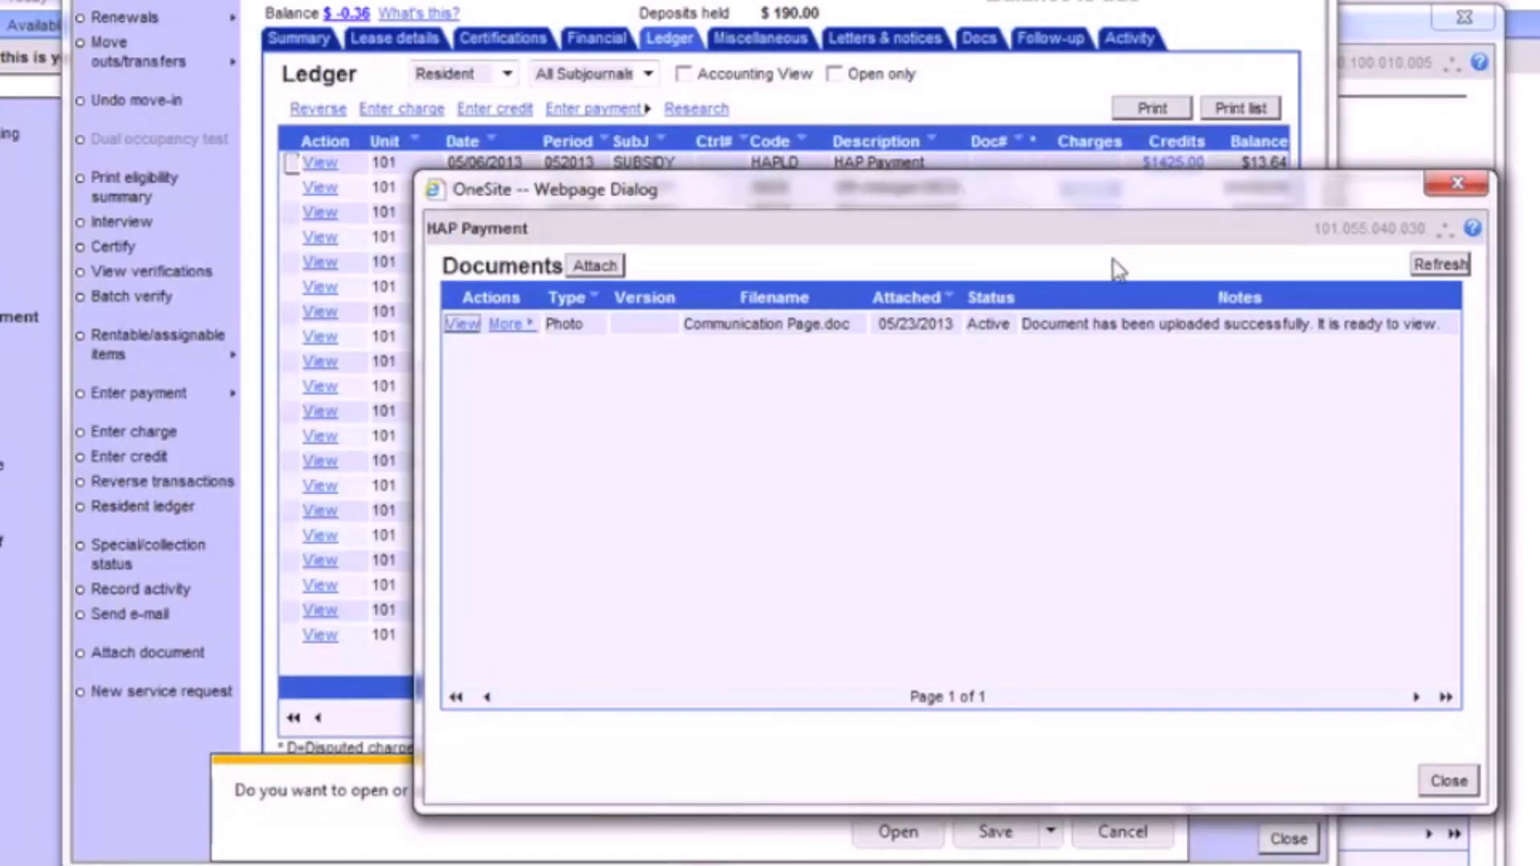
{"action": "mouse_move", "coordinate": [975, 194]}
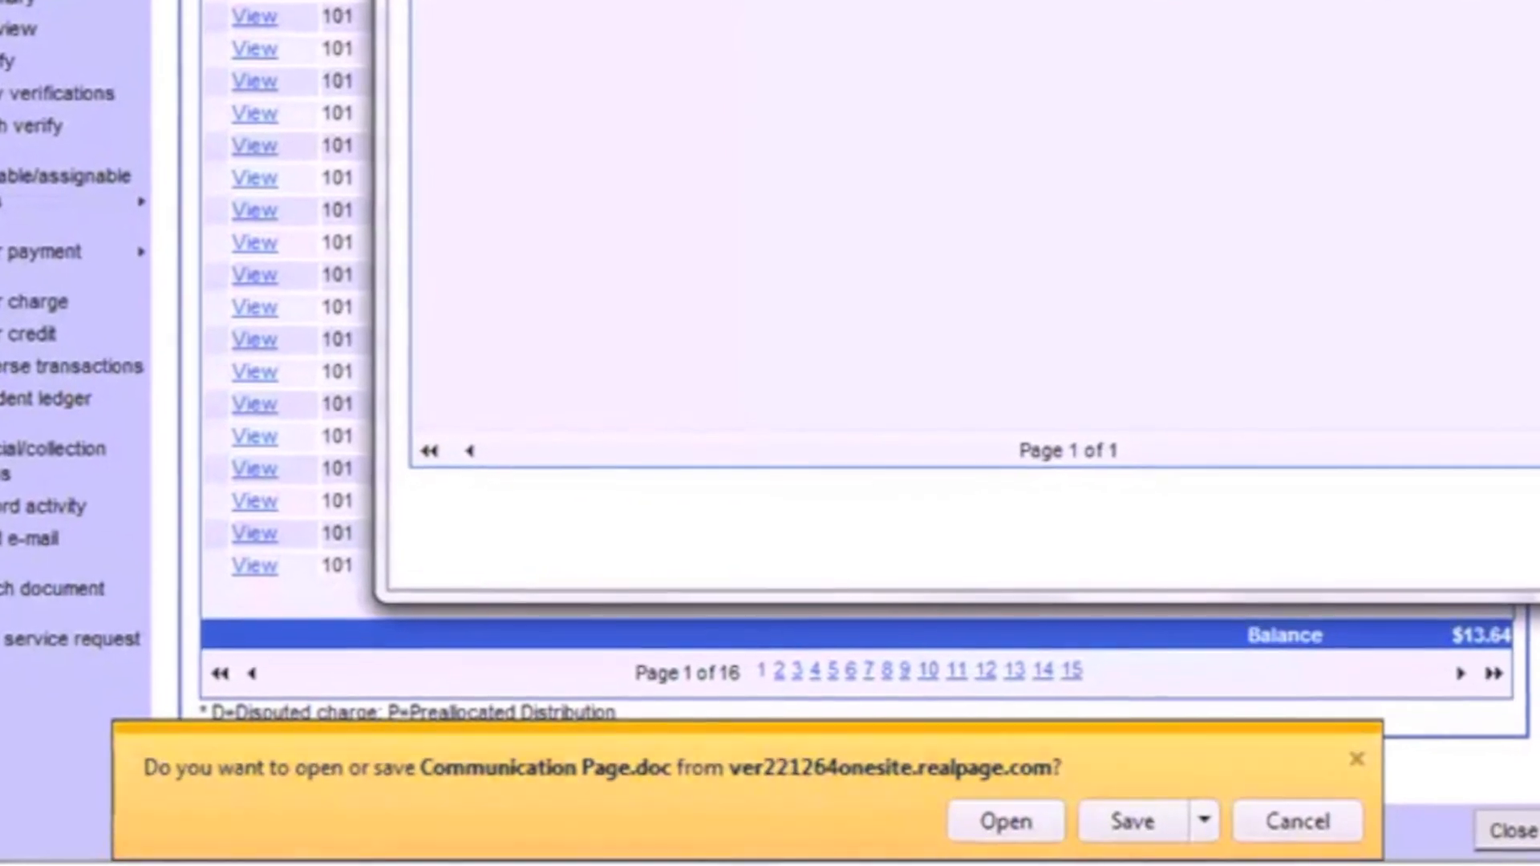
{"action": "scroll", "scroll_direction": "down", "scroll_amount": 3}
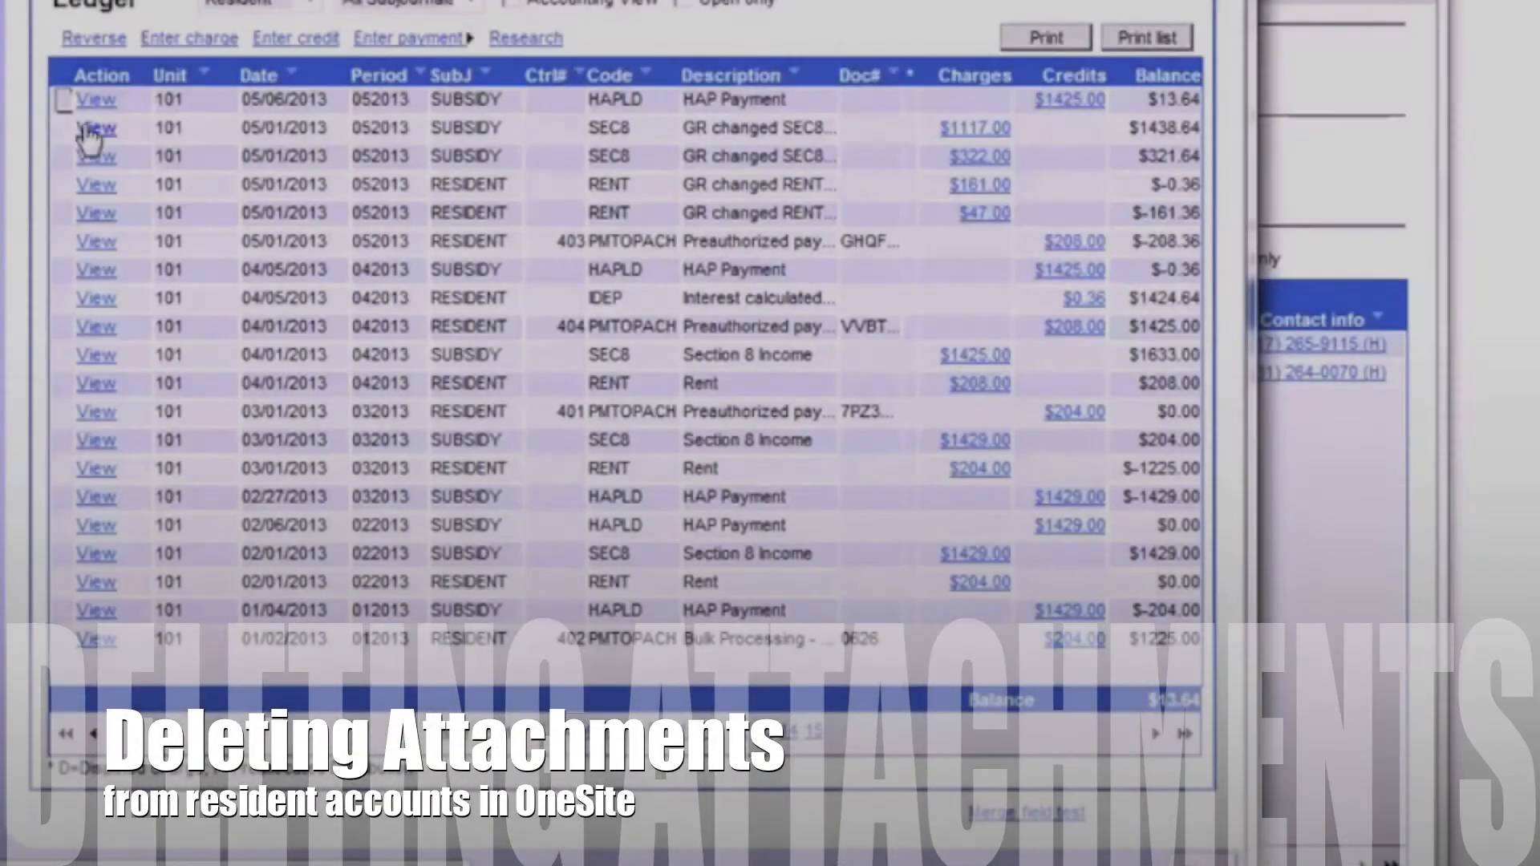
- Delete Communication Page.doc from the HAP Payment transaction's documents and confirm the deletion
{"action": "left_click", "coordinate": [94, 98]}
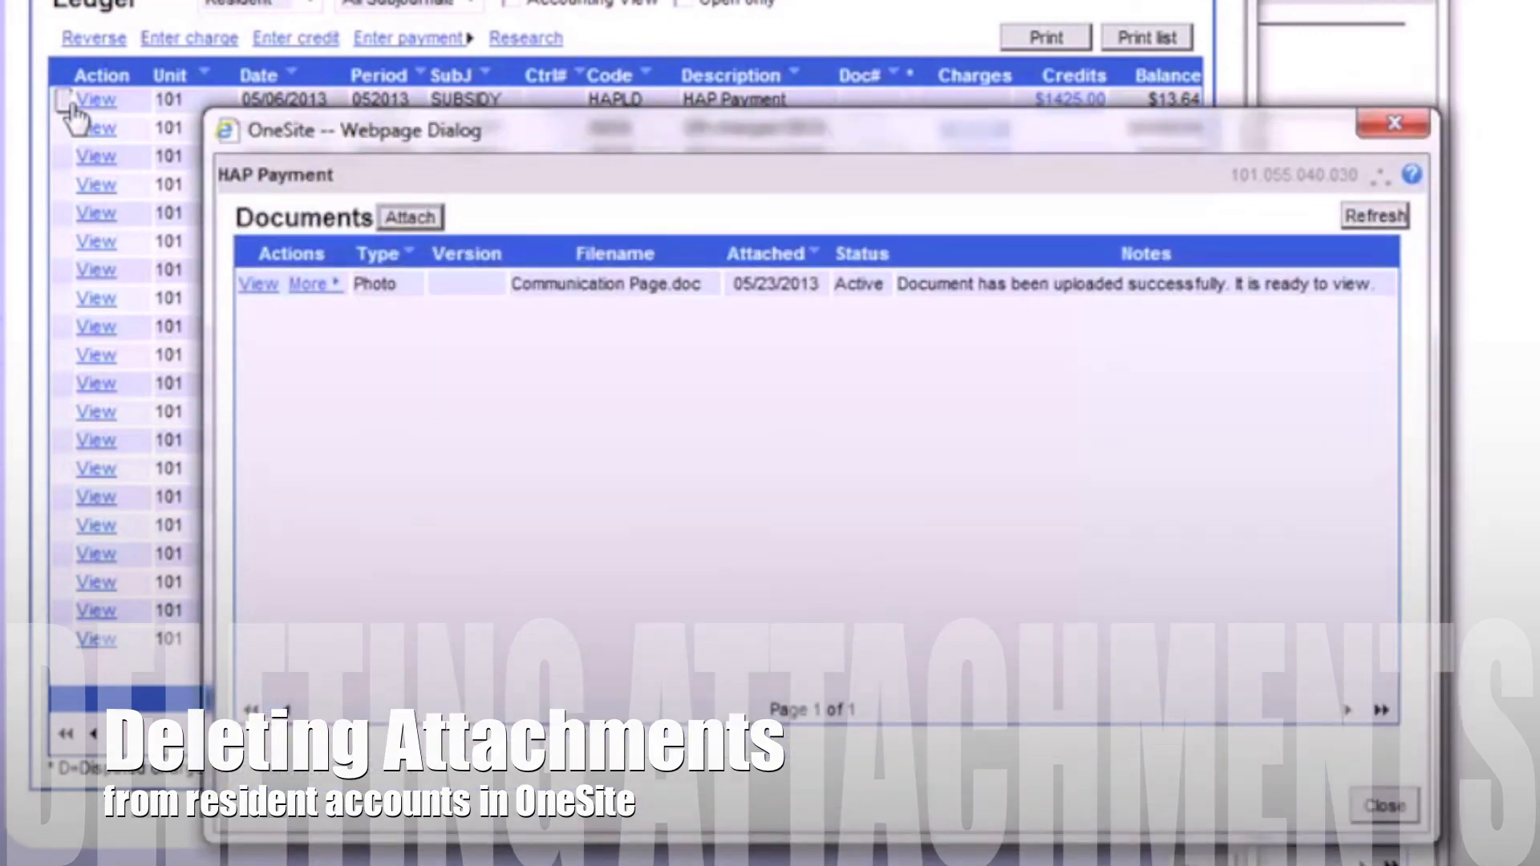
{"action": "left_click", "coordinate": [313, 284]}
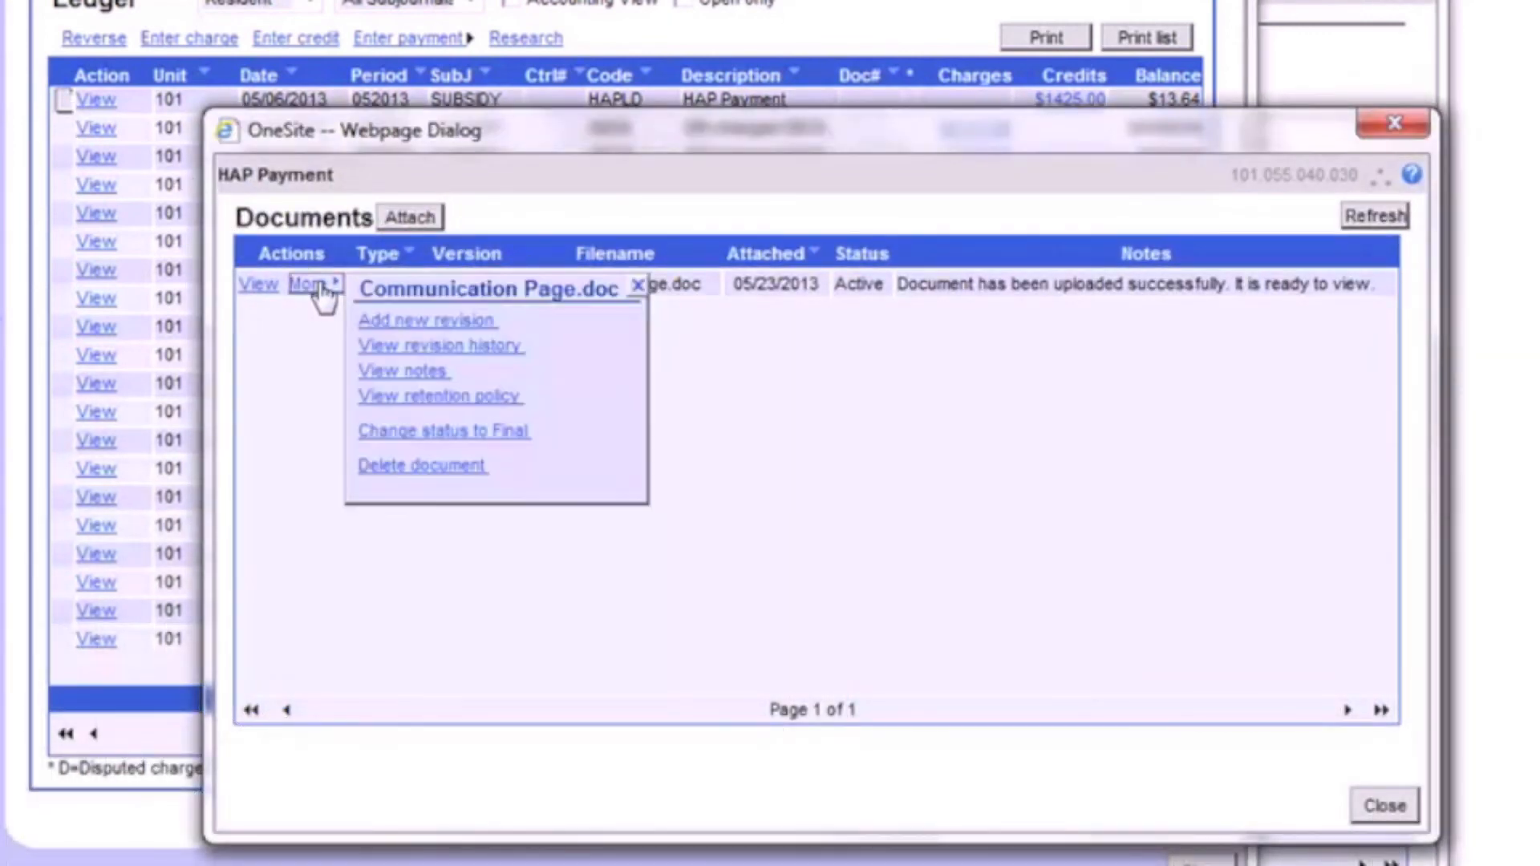
{"action": "mouse_move", "coordinate": [369, 310]}
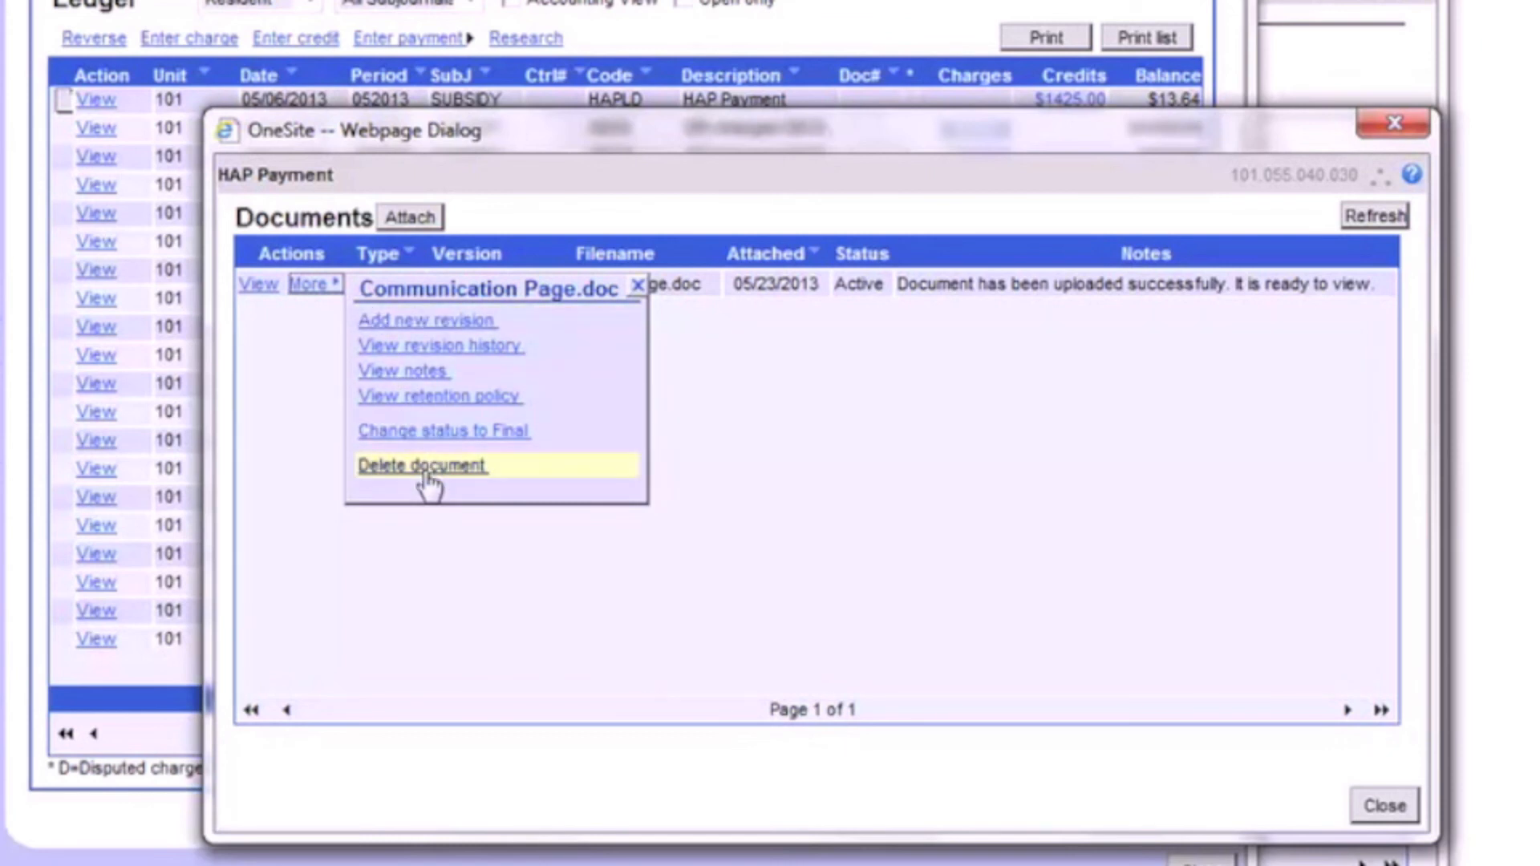
{"action": "left_click", "coordinate": [426, 465]}
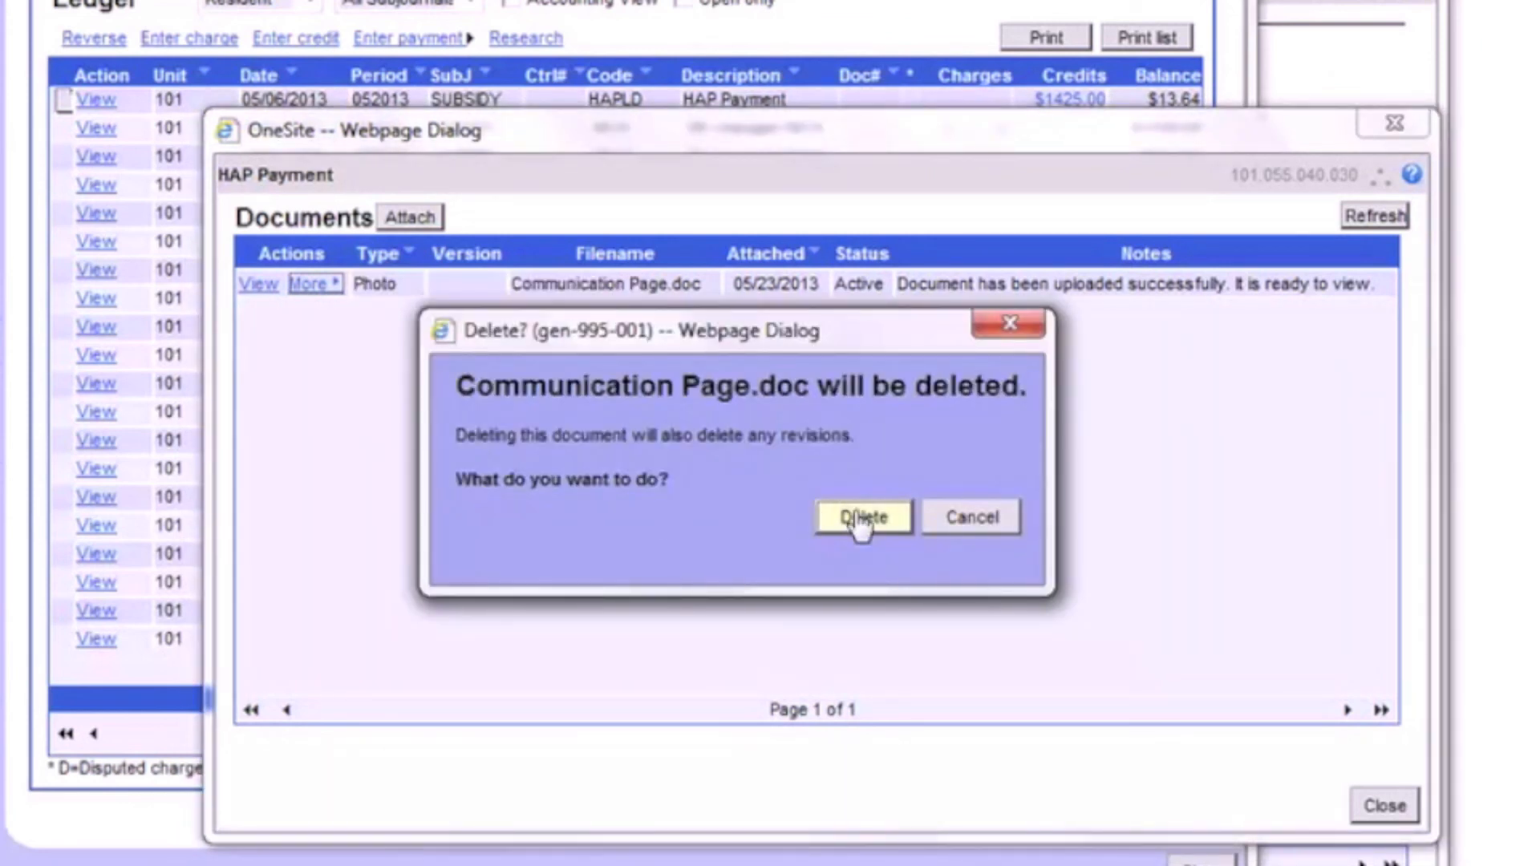
{"action": "left_click", "coordinate": [863, 515]}
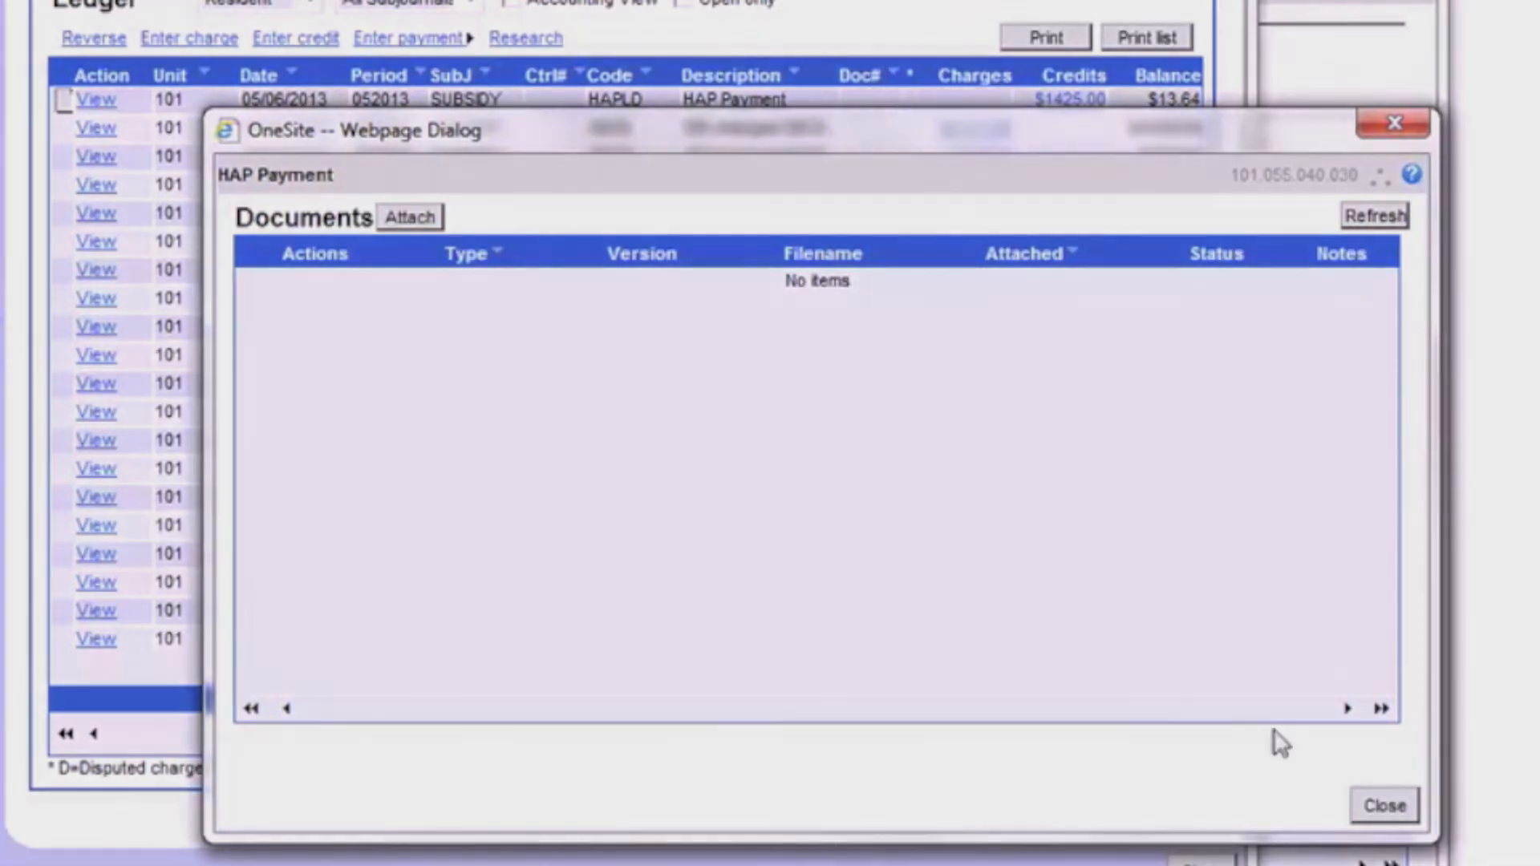